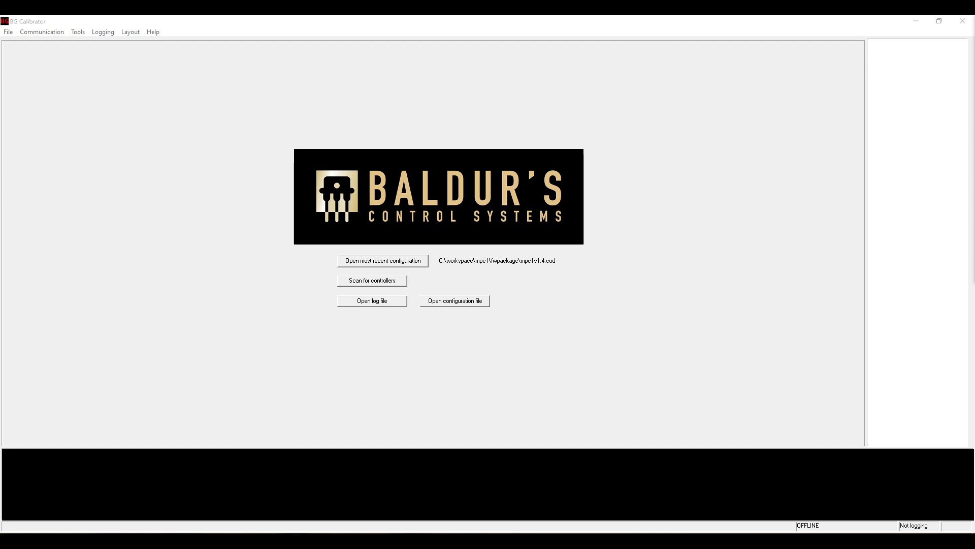
pyautogui.moveTo(687, 277)
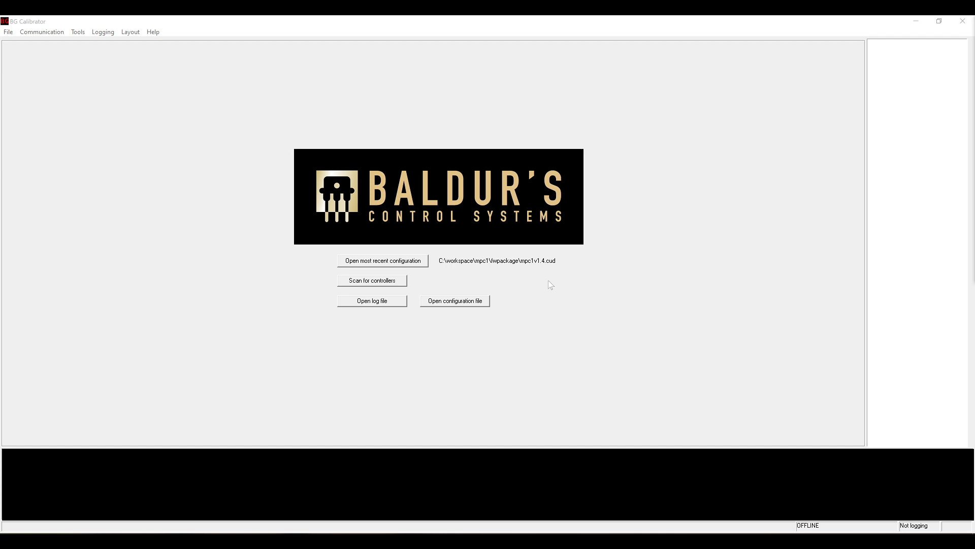
pyautogui.moveTo(438, 267)
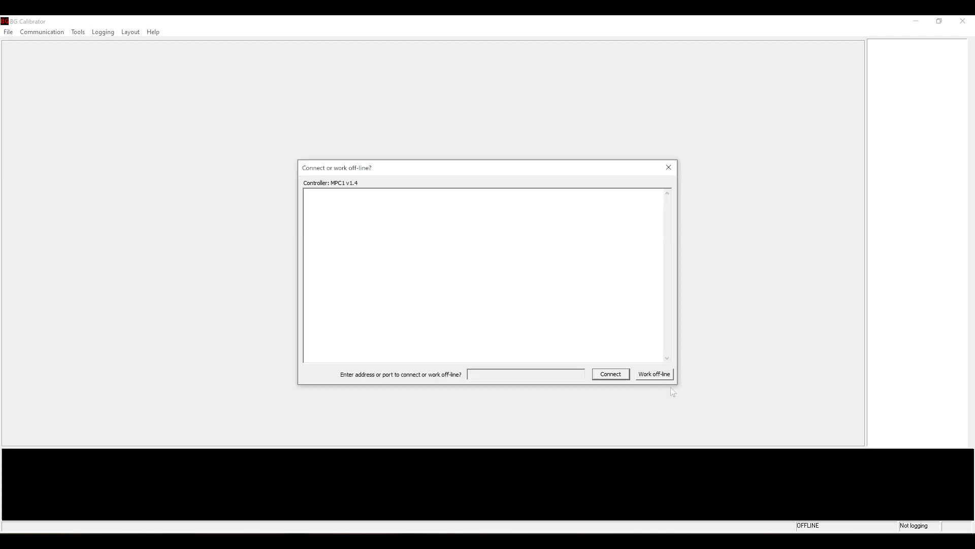
# Work offline with the mpc1v1.4 configuration and bring up User program code under Custom strategies.
pyautogui.click(654, 374)
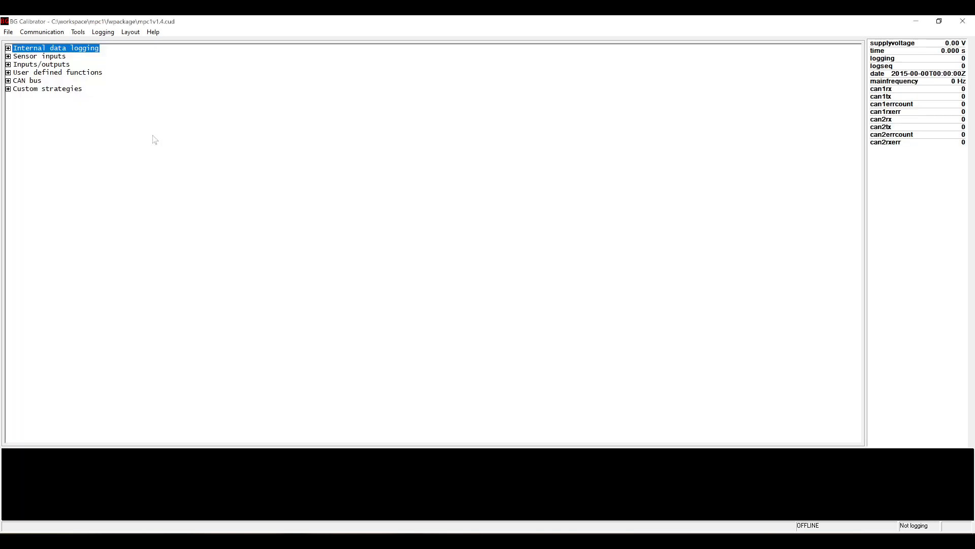
pyautogui.moveTo(36, 91)
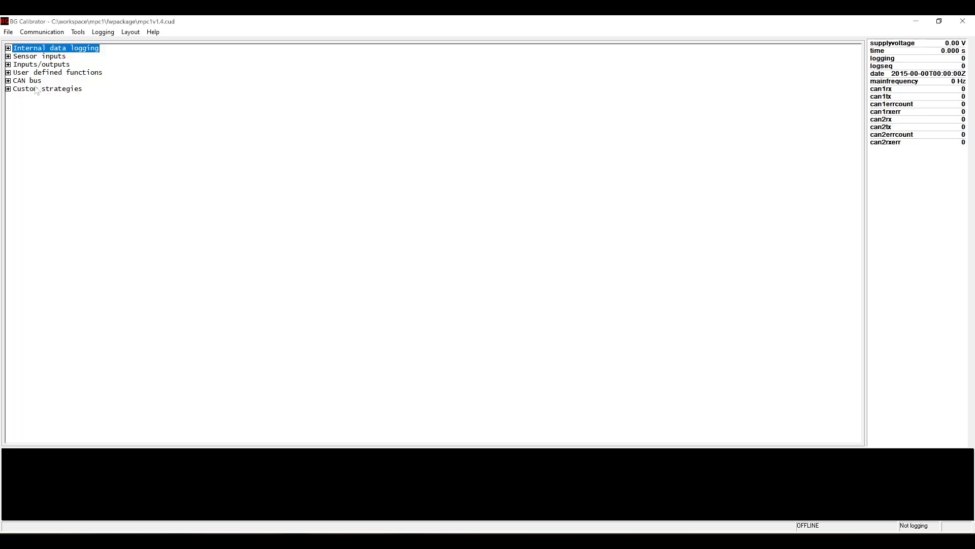
pyautogui.moveTo(31, 82)
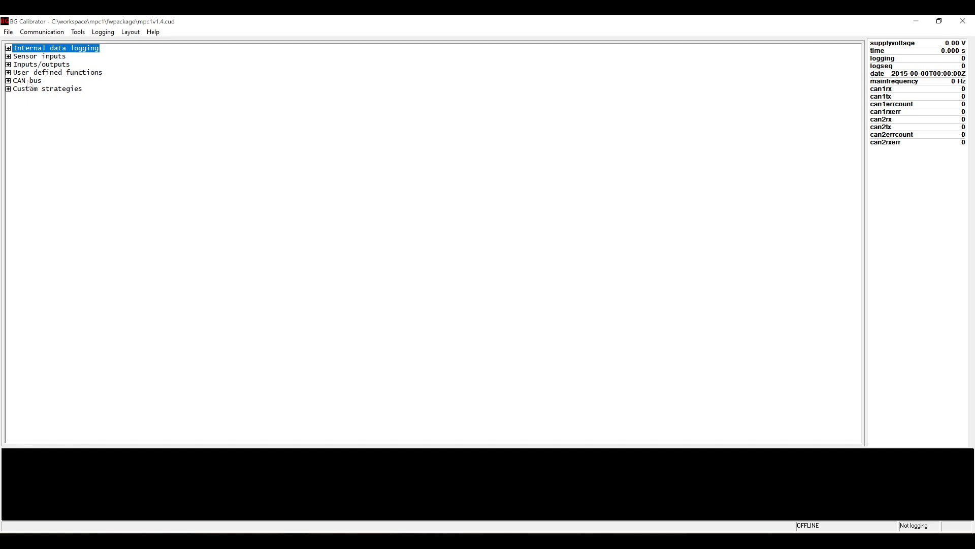
pyautogui.moveTo(36, 91)
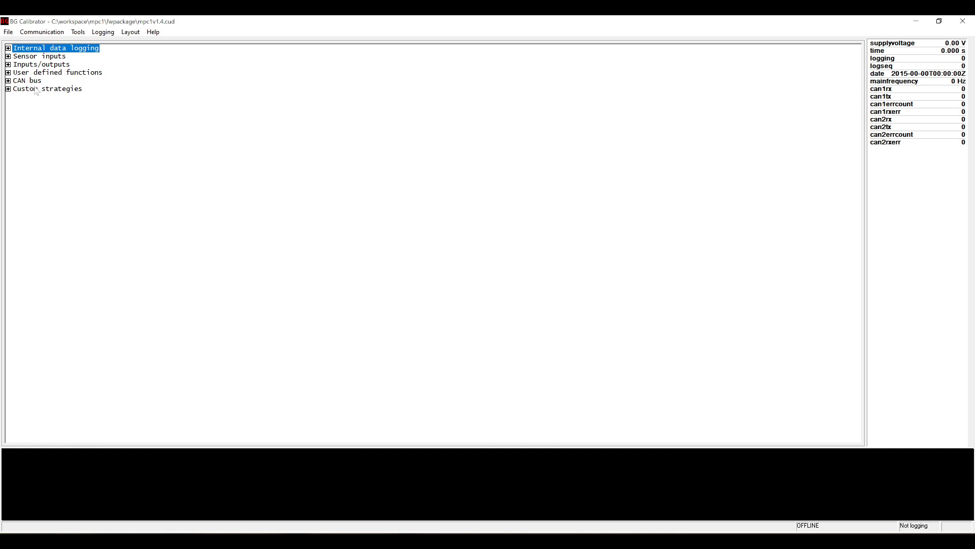
pyautogui.click(46, 89)
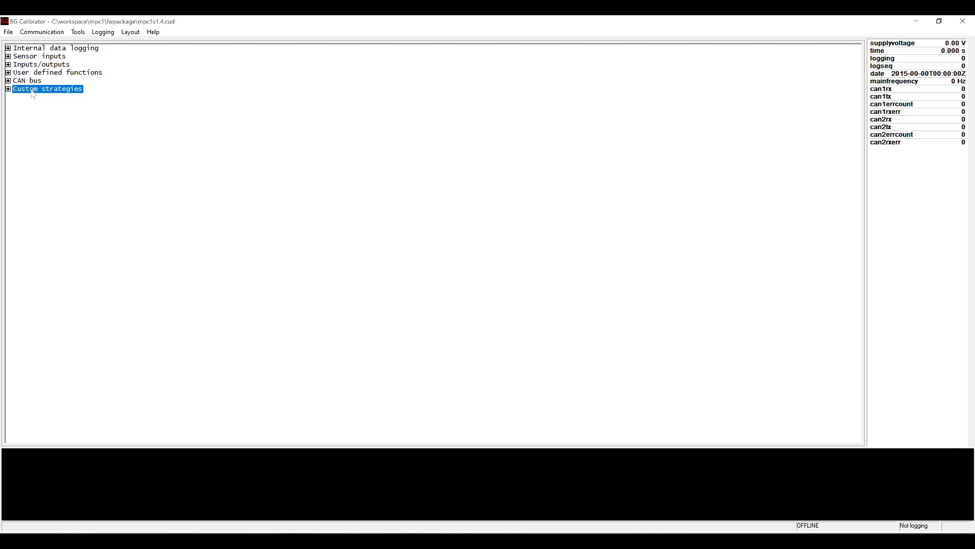
pyautogui.click(7, 88)
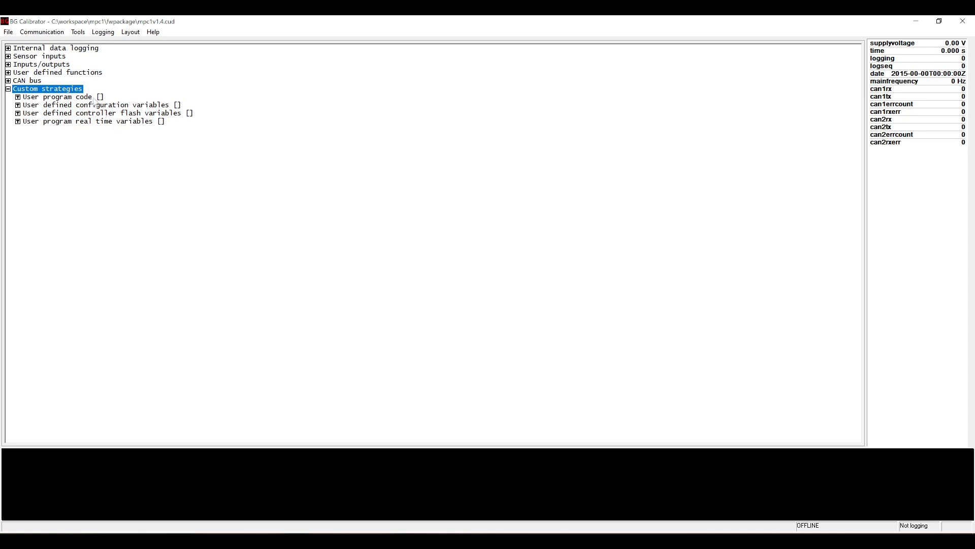
pyautogui.doubleClick(53, 97)
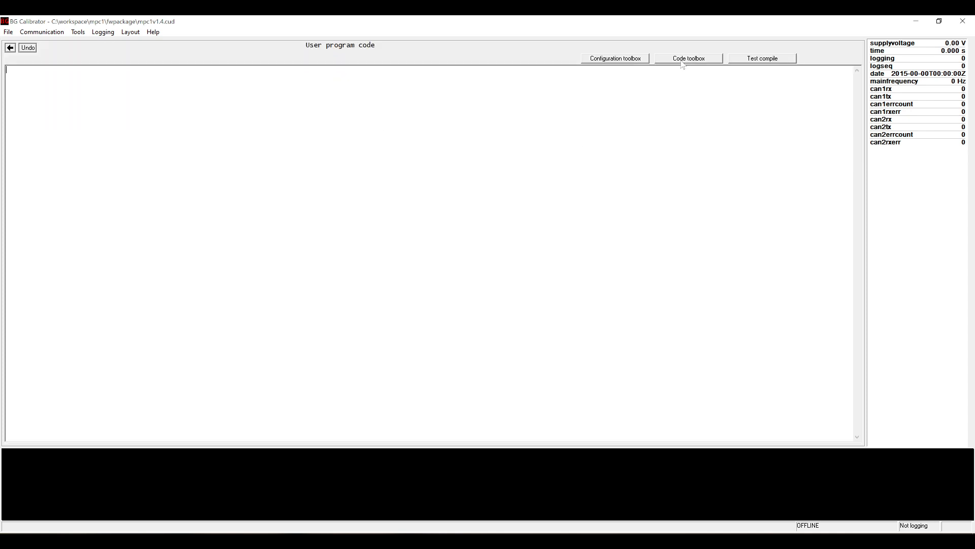
# Create real-time variable outputfrequency as a 16-bit integer, unit Hz, scale 0.1, 1 decimal digit.
pyautogui.click(688, 58)
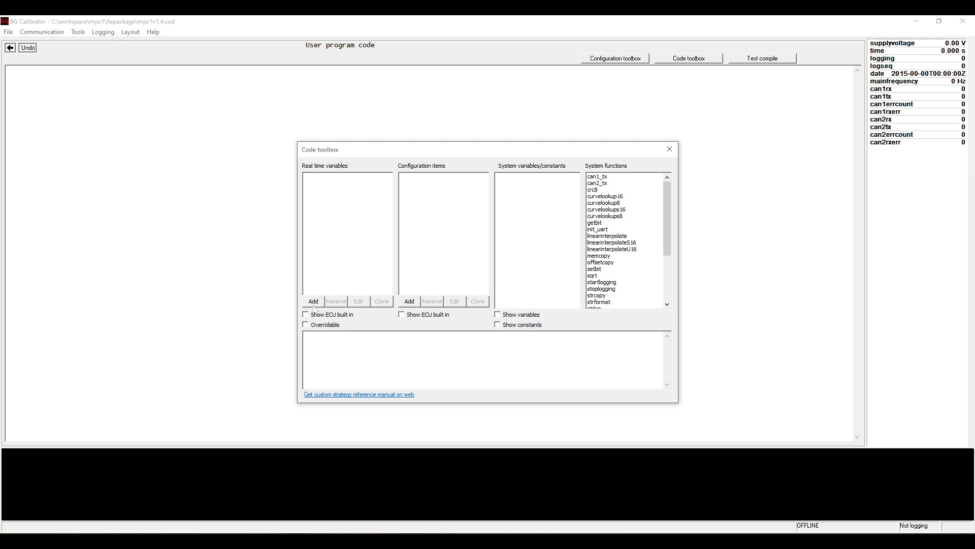
pyautogui.click(313, 301)
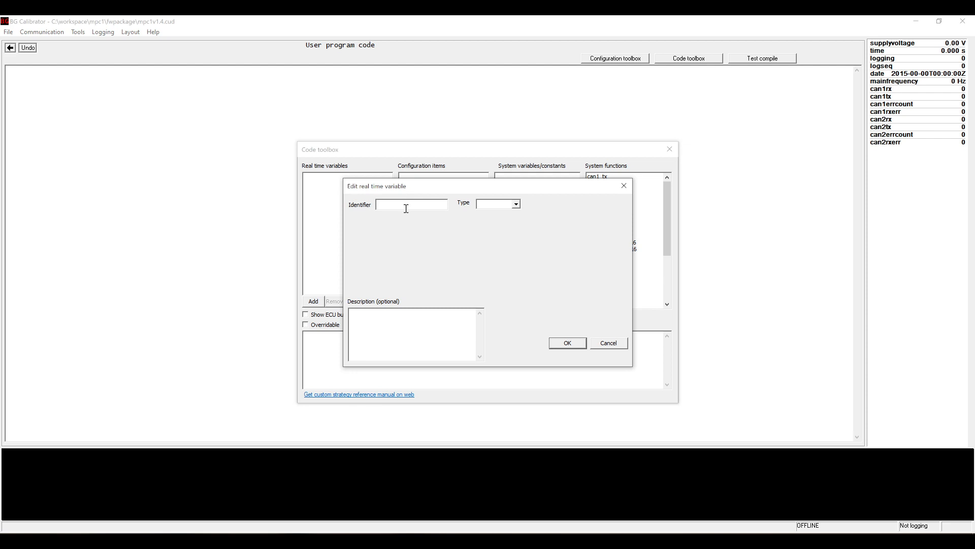
pyautogui.write('outputfrequency')
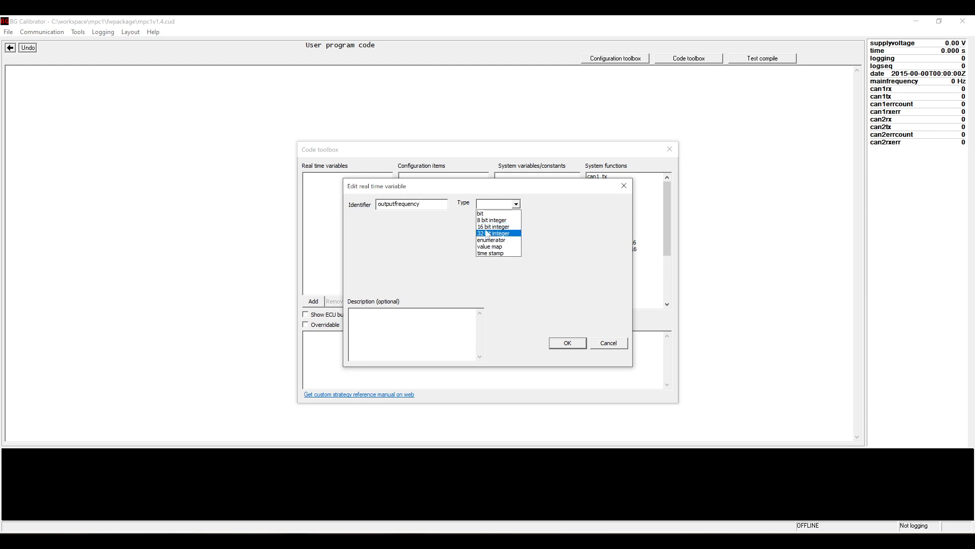
pyautogui.click(495, 227)
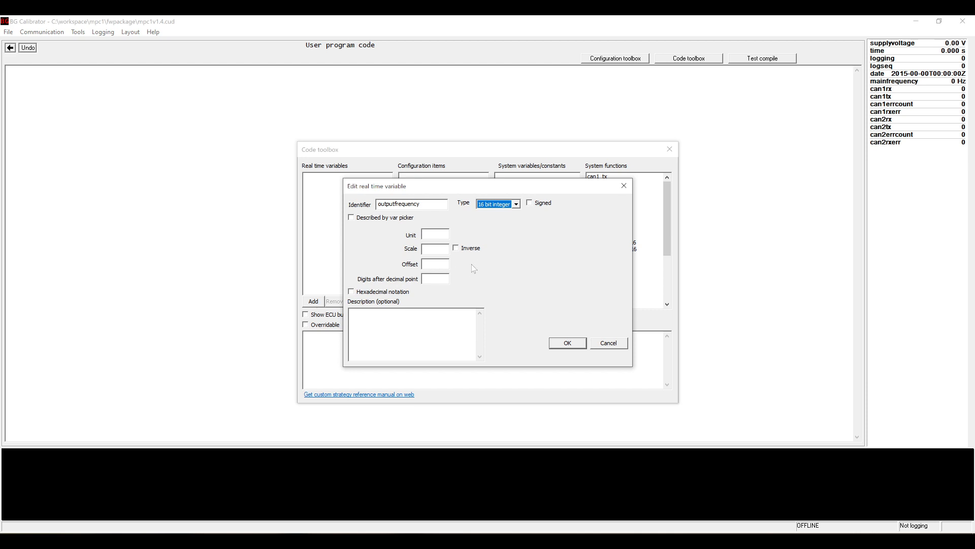
pyautogui.write('Hz')
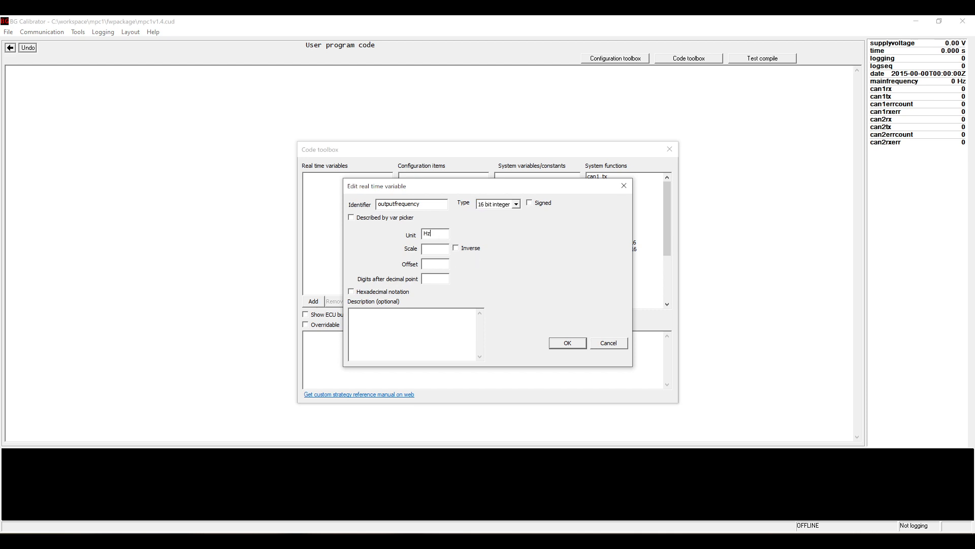
pyautogui.click(435, 248)
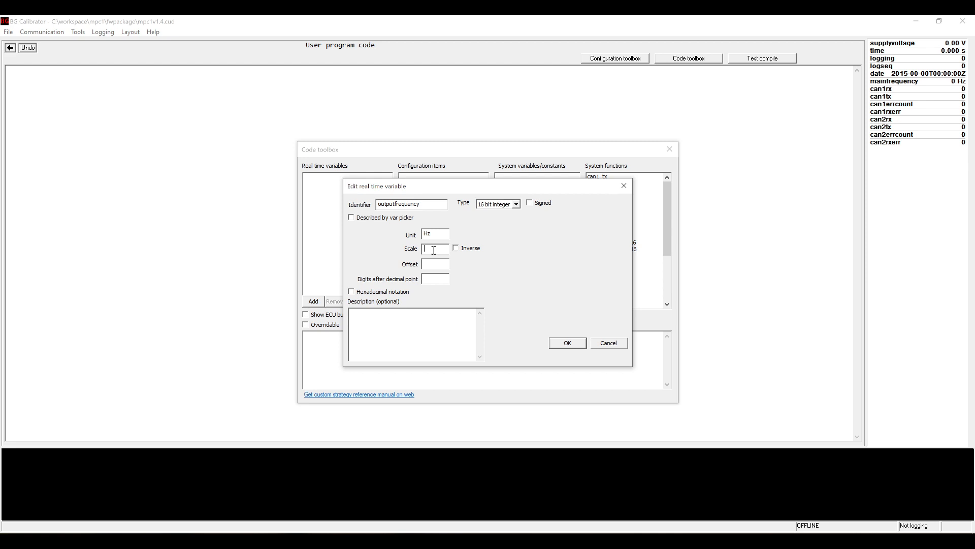
pyautogui.write('0.1')
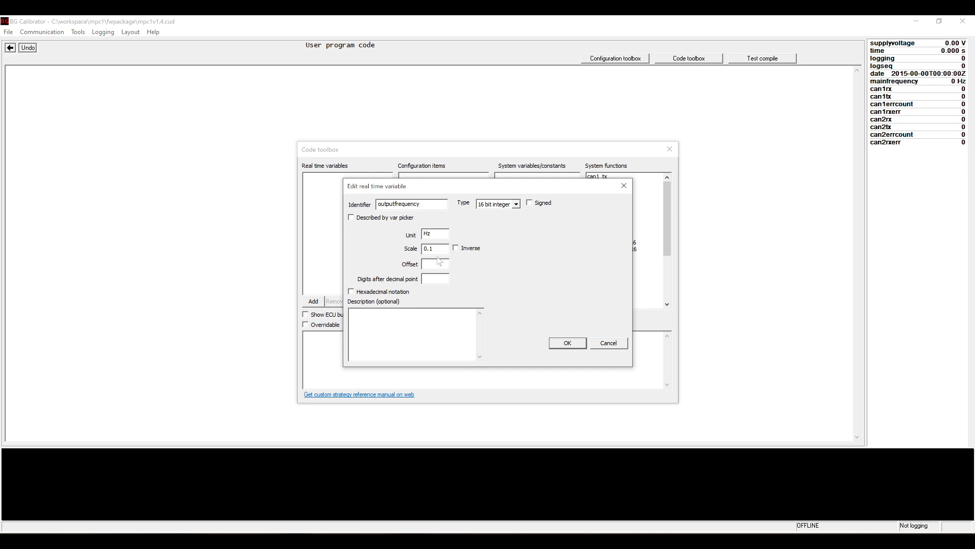
pyautogui.click(434, 278)
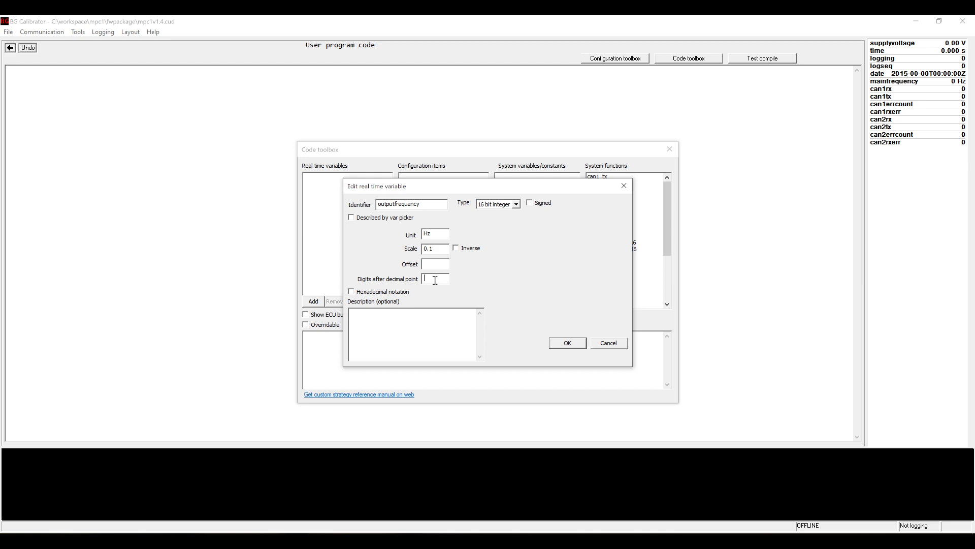
pyautogui.moveTo(441, 279)
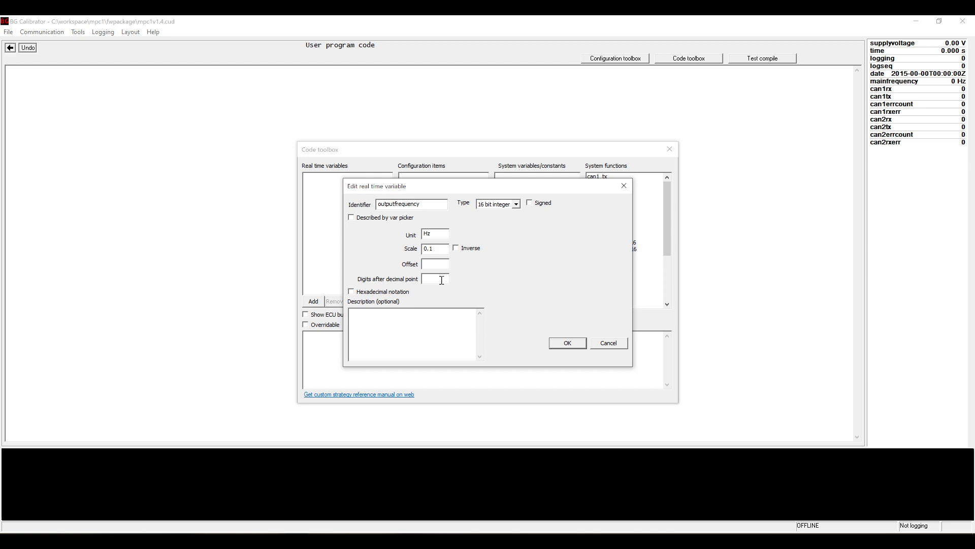
pyautogui.write('1')
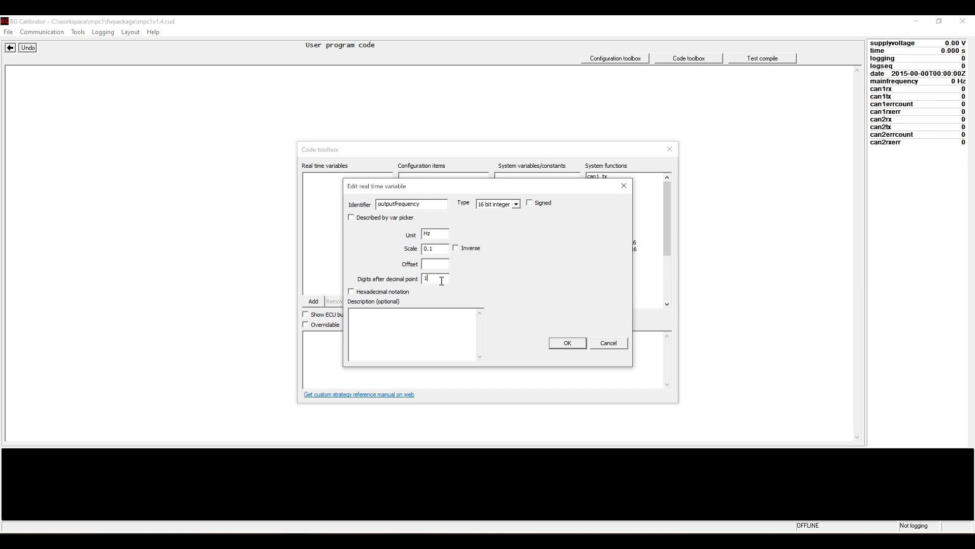
pyautogui.moveTo(438, 252)
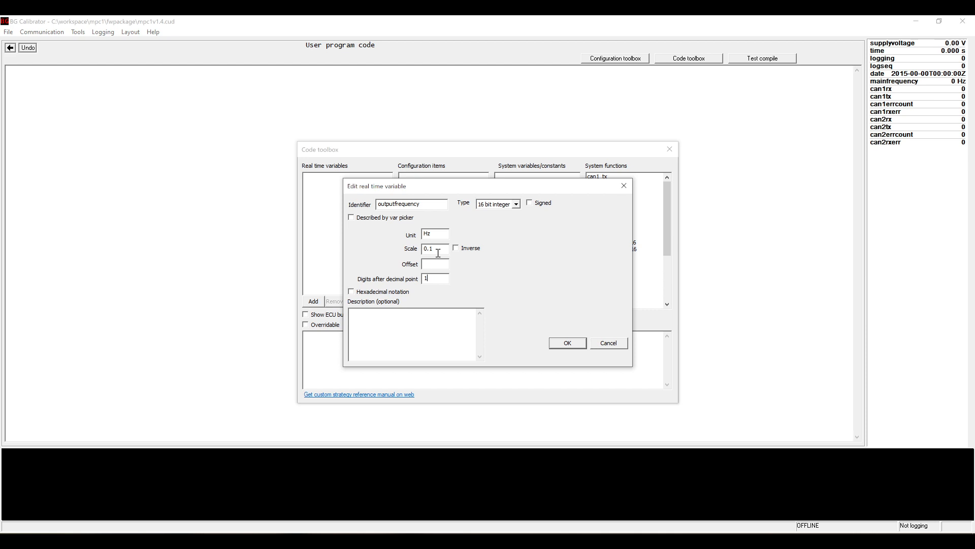
pyautogui.click(567, 343)
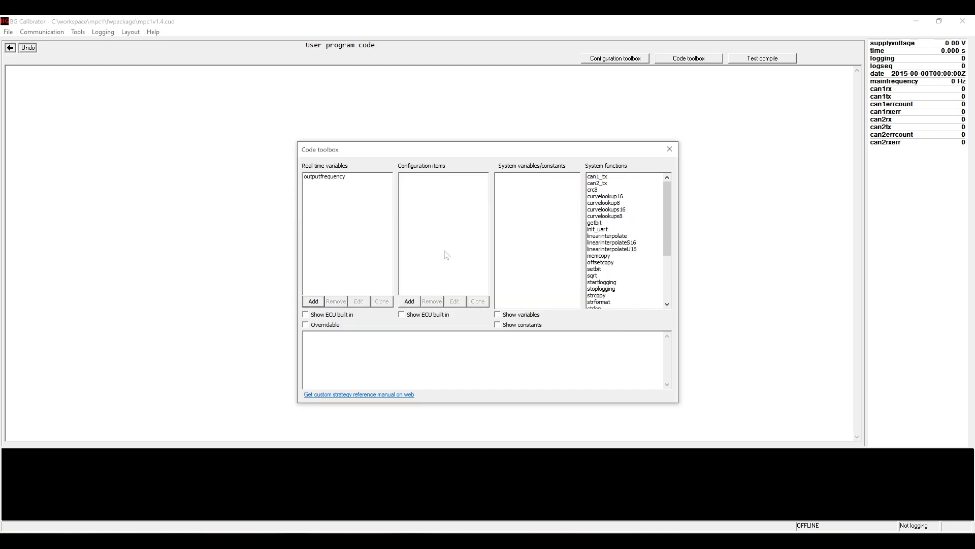
pyautogui.moveTo(669, 148)
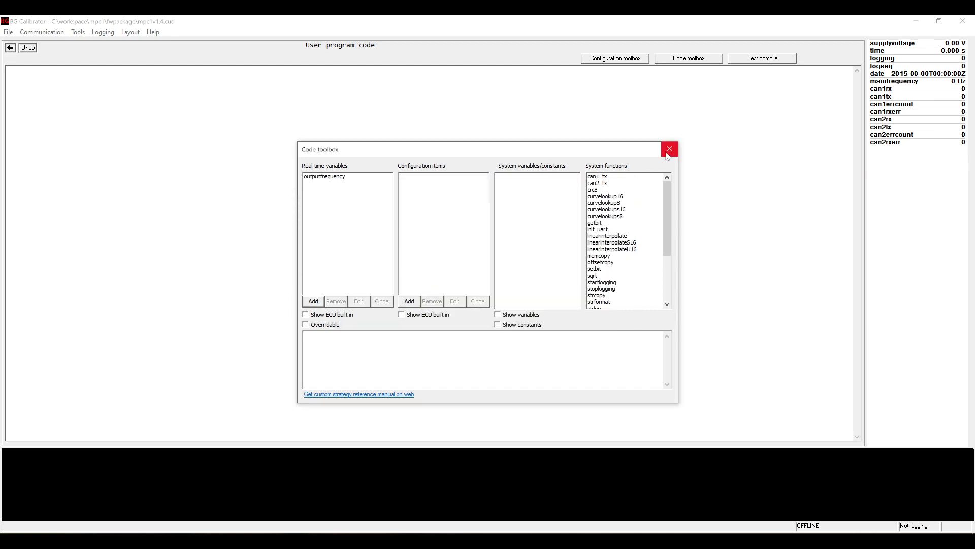
# In the configuration item organiser, add a new Tables category to the empty tree.
pyautogui.click(668, 150)
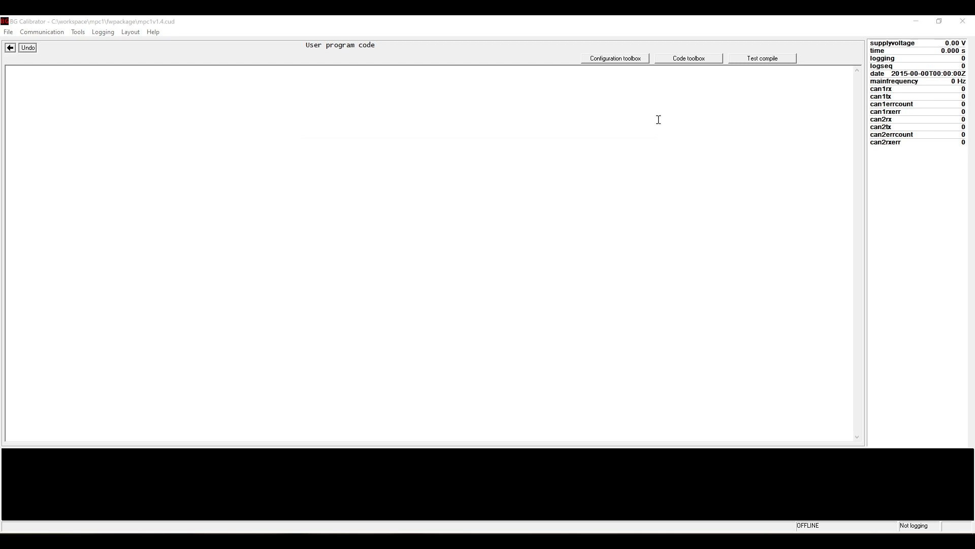
pyautogui.click(616, 58)
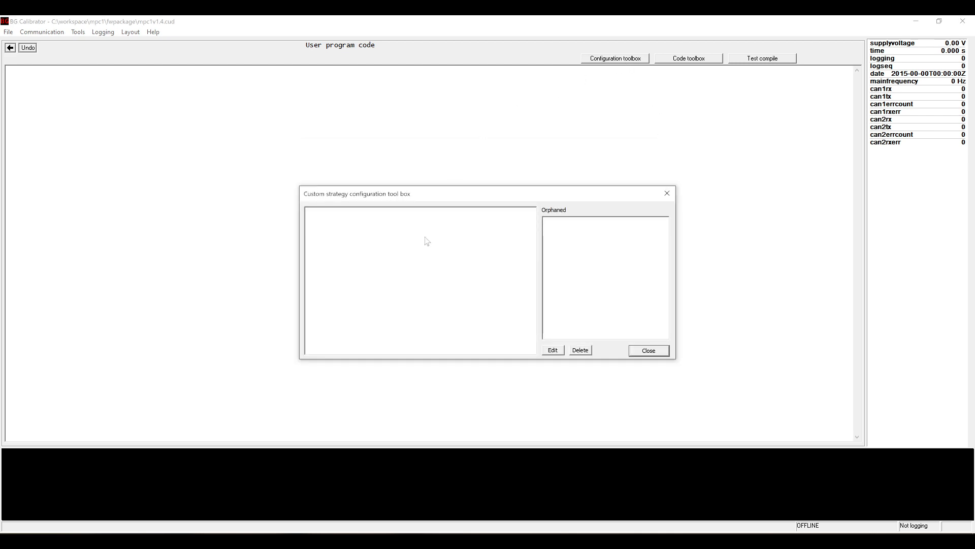
pyautogui.moveTo(403, 250)
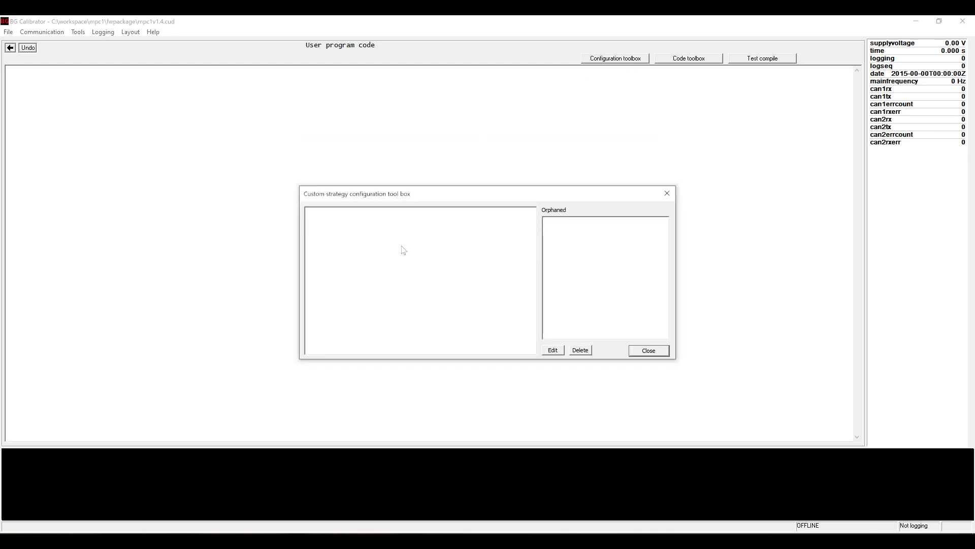
pyautogui.moveTo(413, 266)
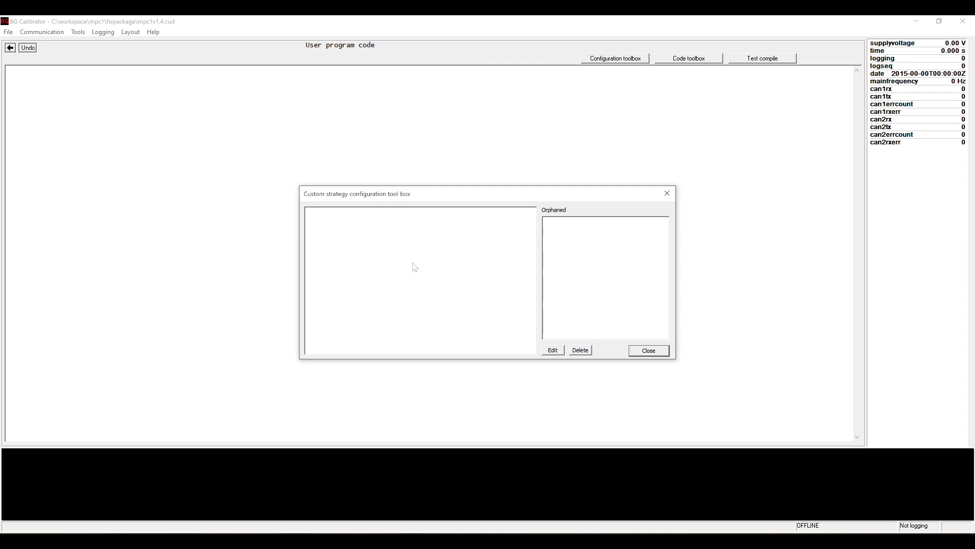
pyautogui.moveTo(420, 259)
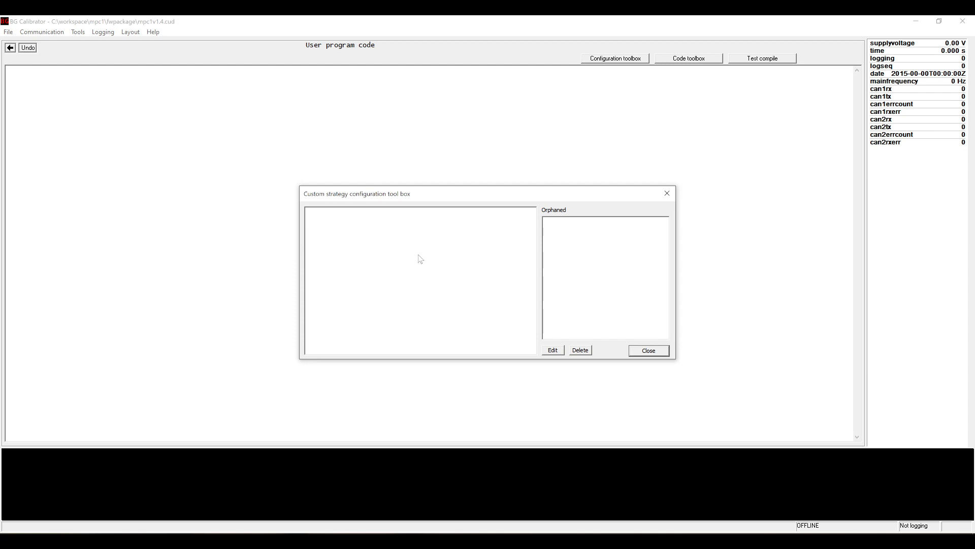
pyautogui.moveTo(314, 223)
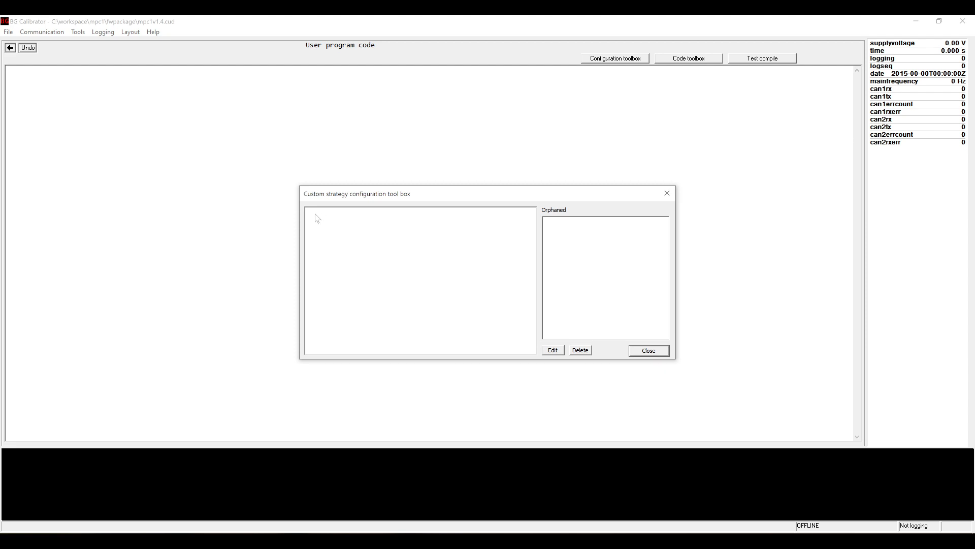
pyautogui.rightClick(331, 213)
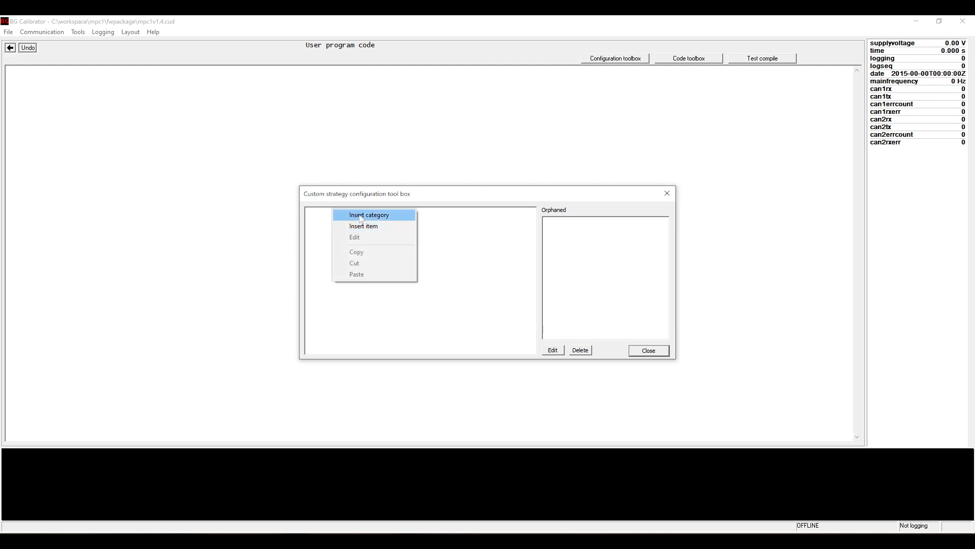
pyautogui.click(369, 216)
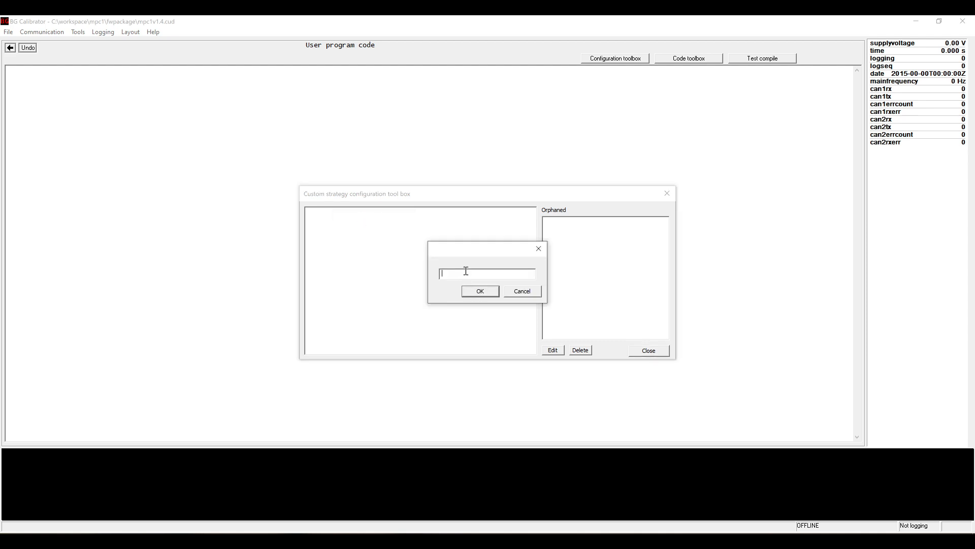
pyautogui.write('Table')
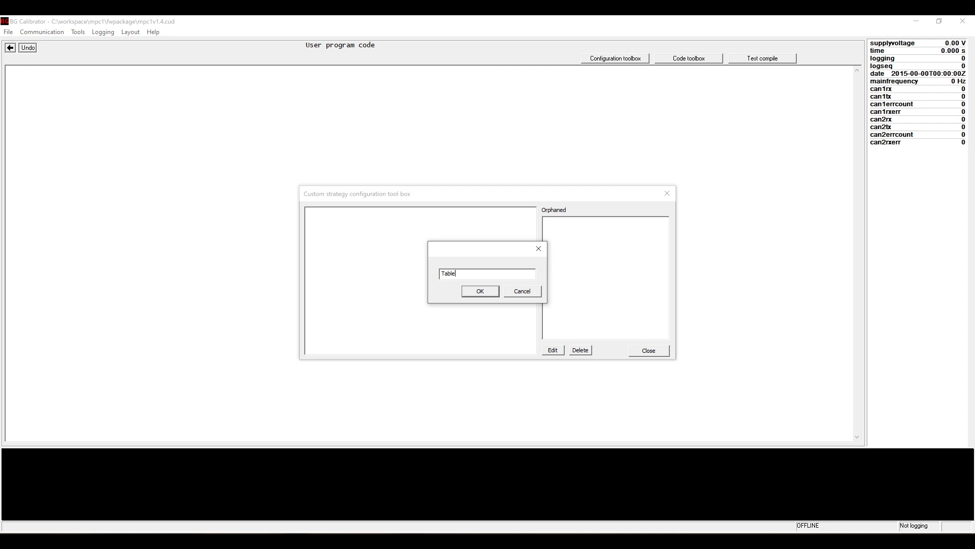
pyautogui.click(480, 291)
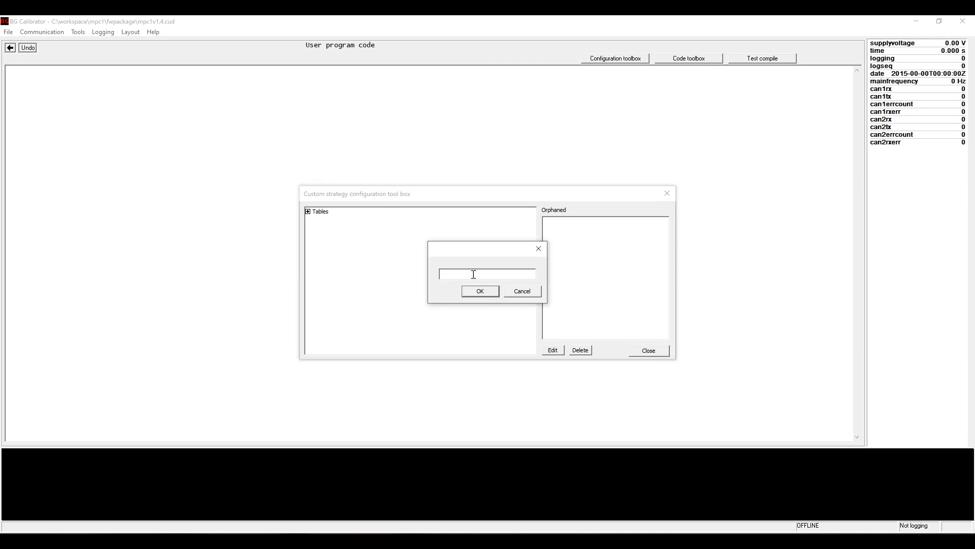
# Add a Breakpoints subcategory under Tables and select it.
pyautogui.write('B')
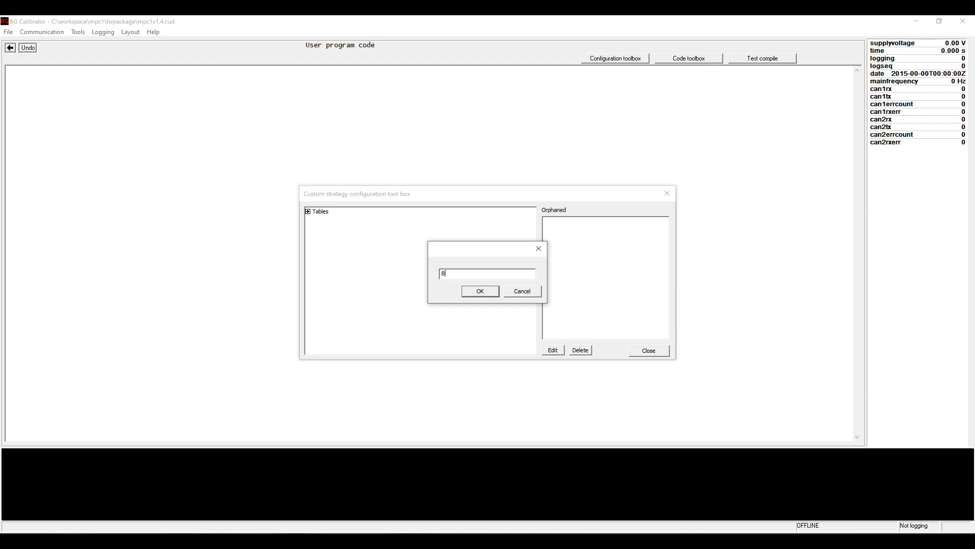
pyautogui.click(479, 290)
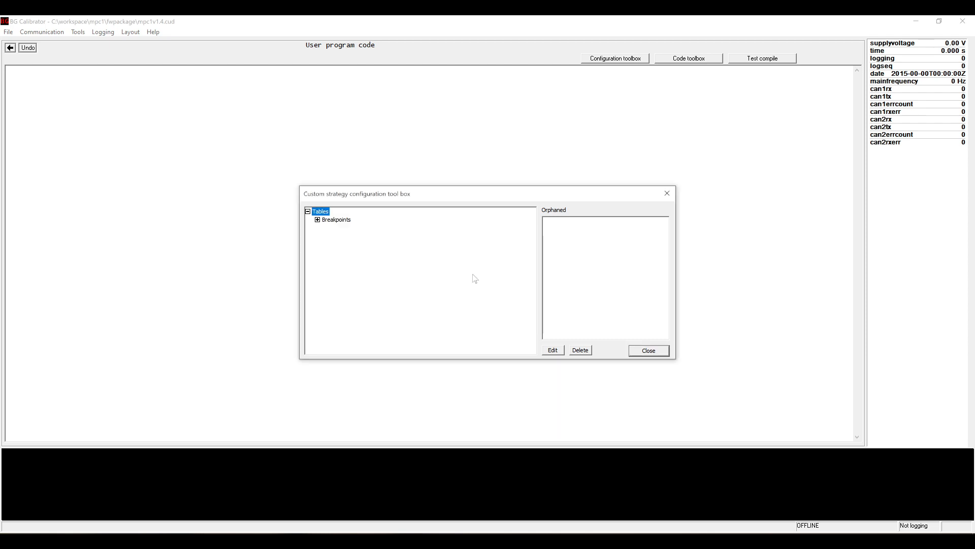
pyautogui.click(335, 220)
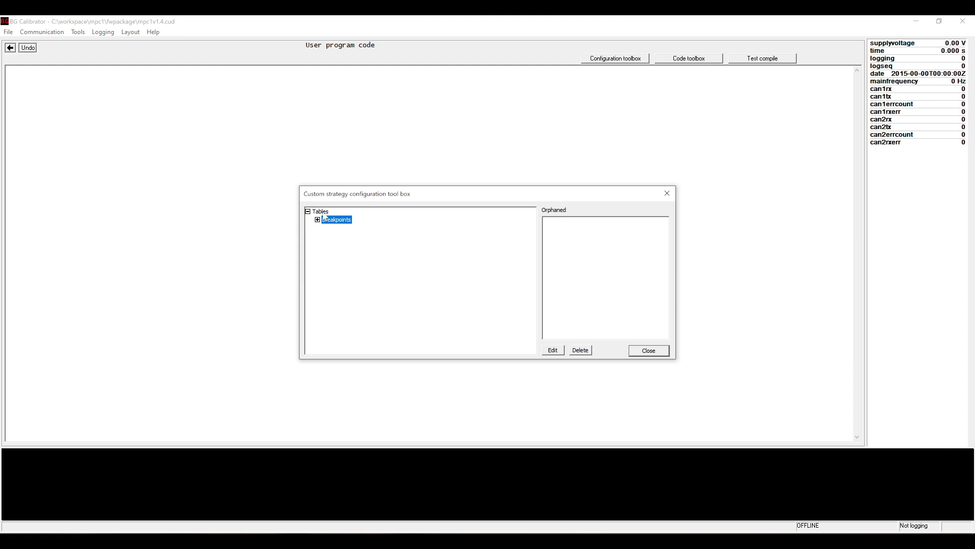
# Insert a new item of type Table named Frequency under the Tables category.
pyautogui.rightClick(319, 211)
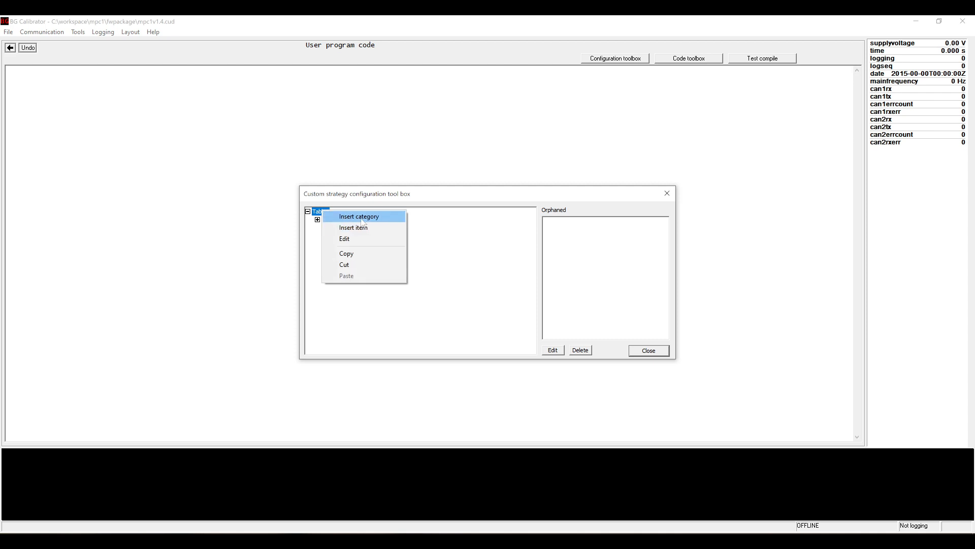
pyautogui.click(353, 228)
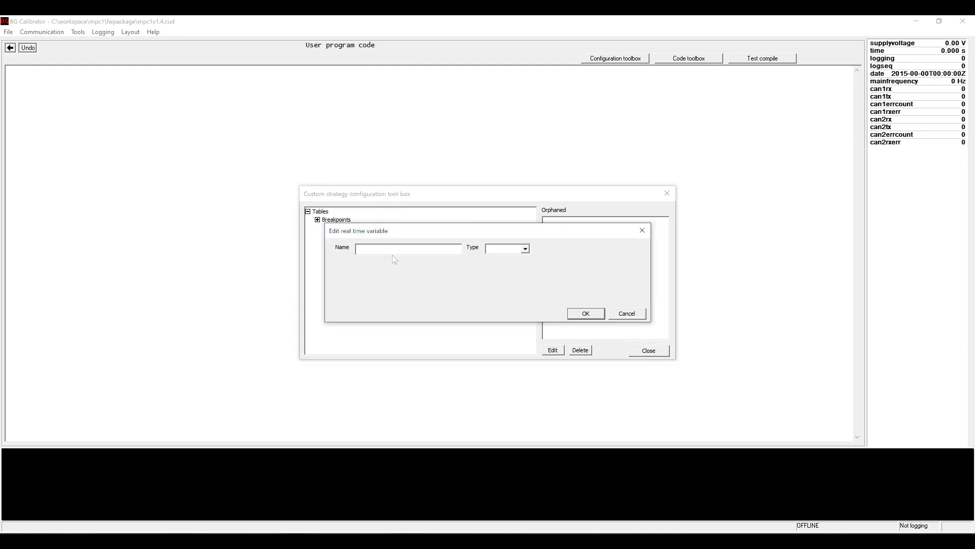
pyautogui.click(408, 248)
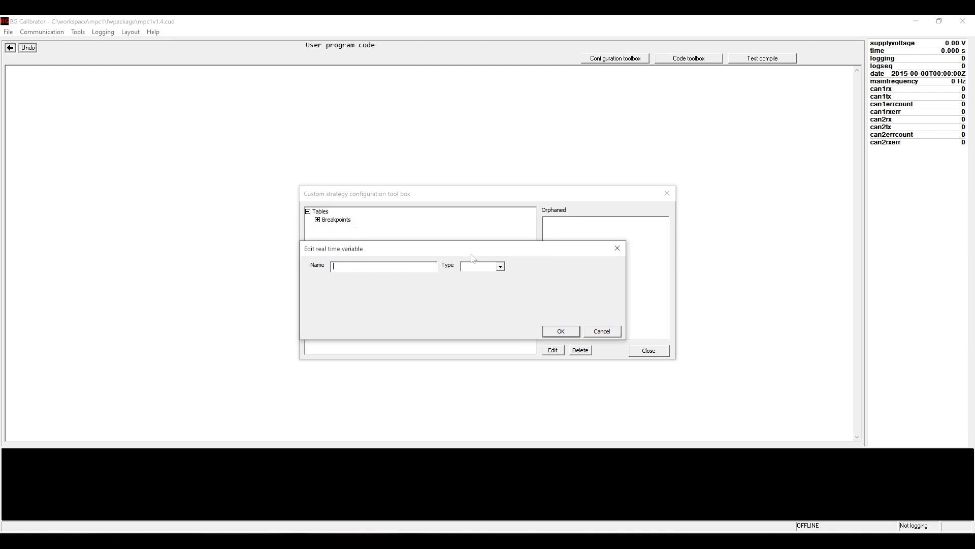
pyautogui.moveTo(505, 276)
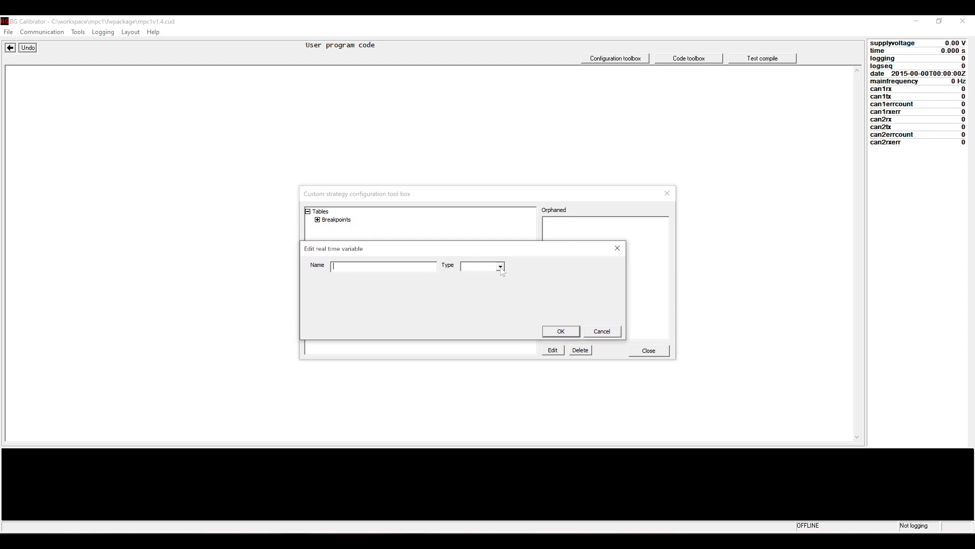
pyautogui.click(500, 266)
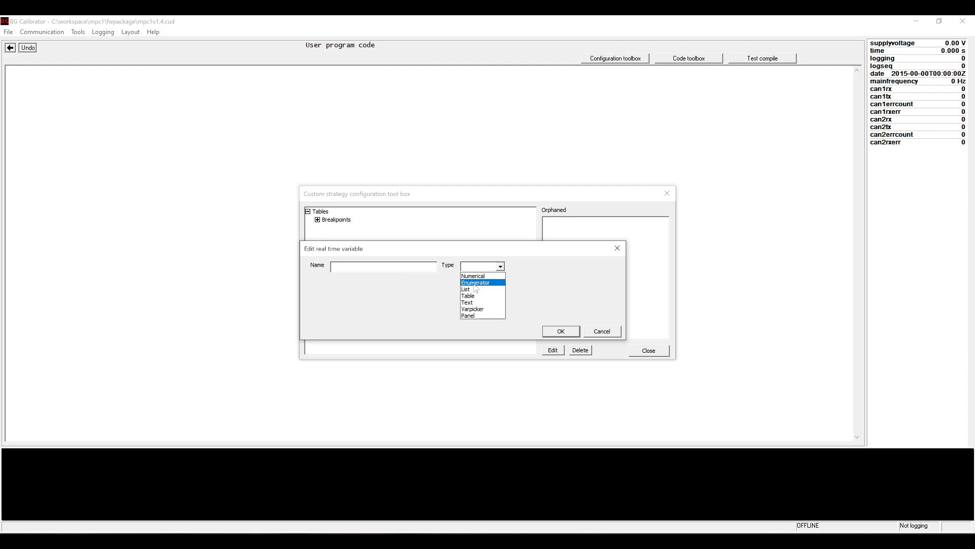
pyautogui.click(467, 295)
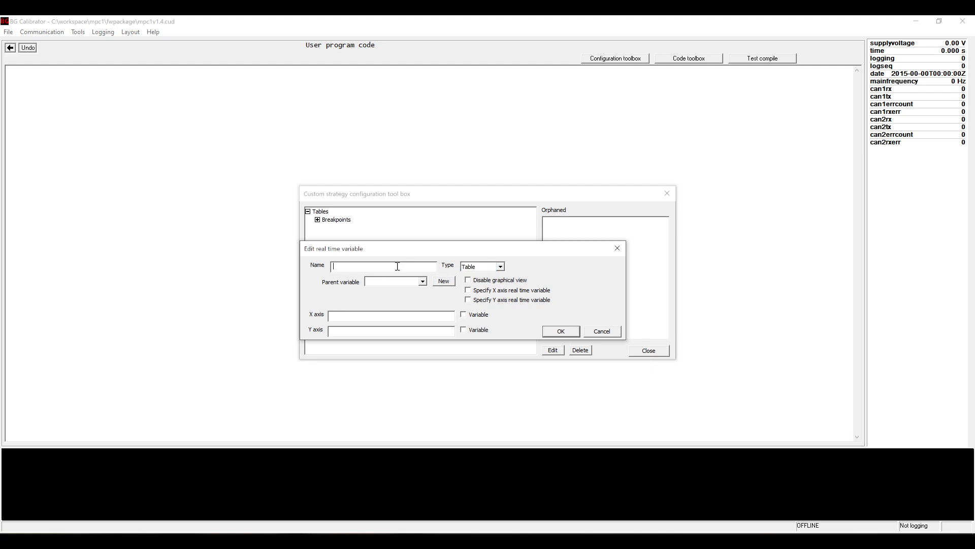
pyautogui.write('Freque')
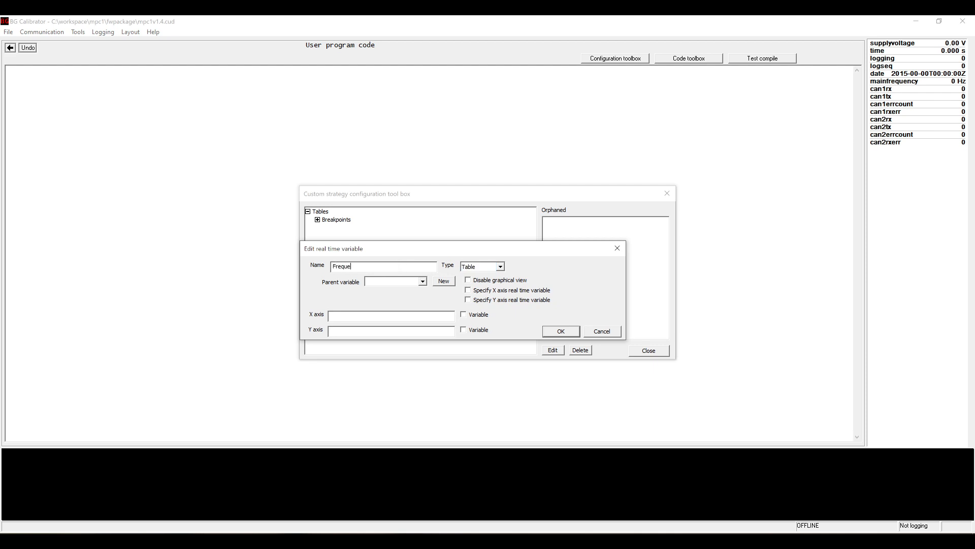
pyautogui.write('ncy')
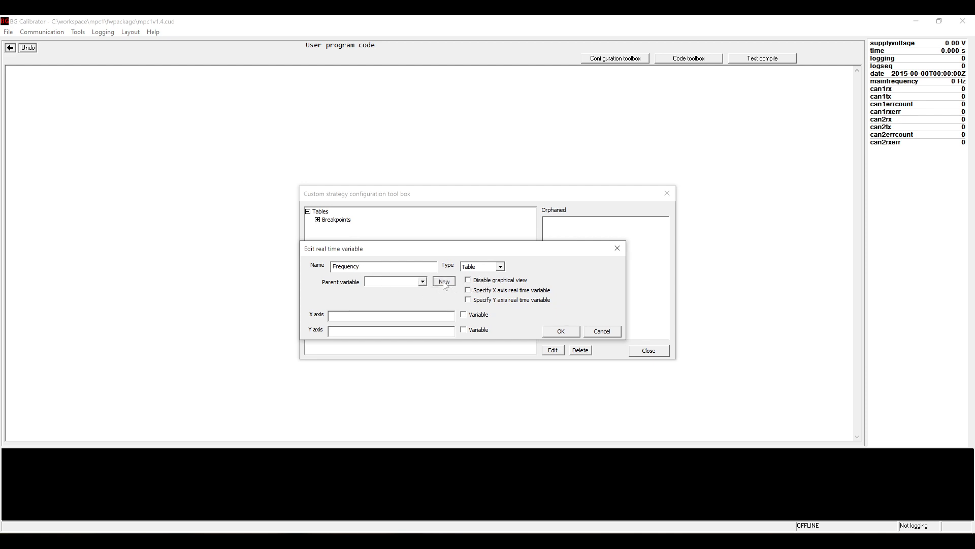
# Define parent variable ourtable: 16-bit integer, input linked to outputfrequency, 64 values in 8×8.
pyautogui.click(444, 281)
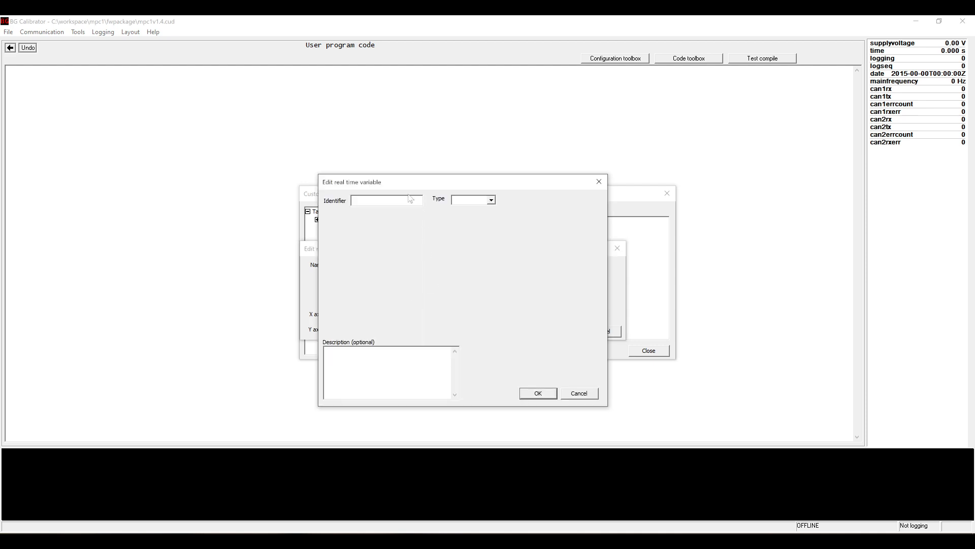
pyautogui.click(383, 200)
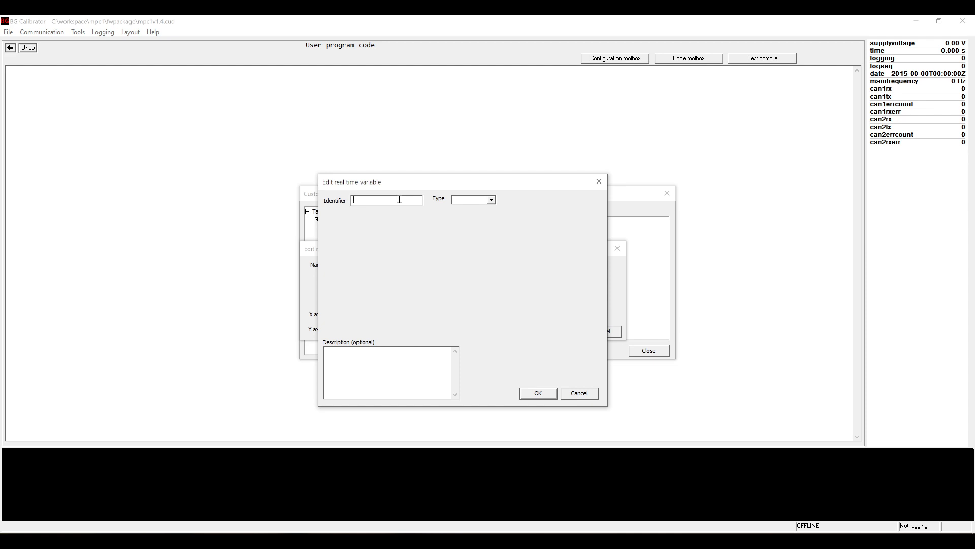
pyautogui.write('ourtable')
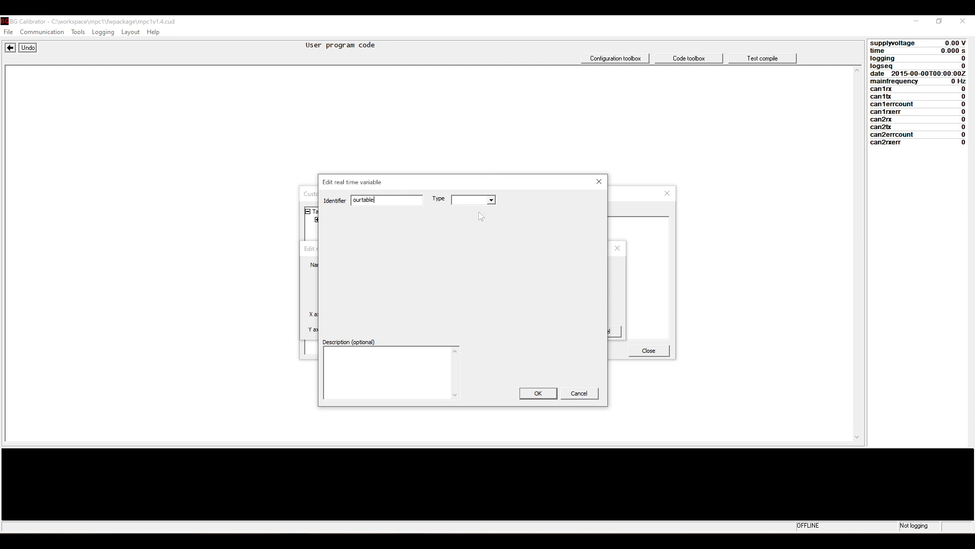
pyautogui.click(490, 199)
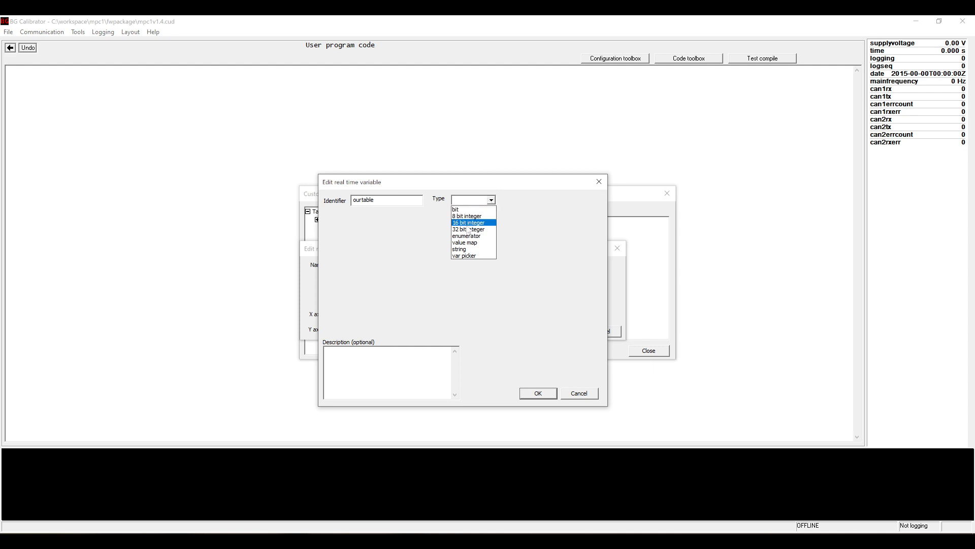
pyautogui.click(469, 221)
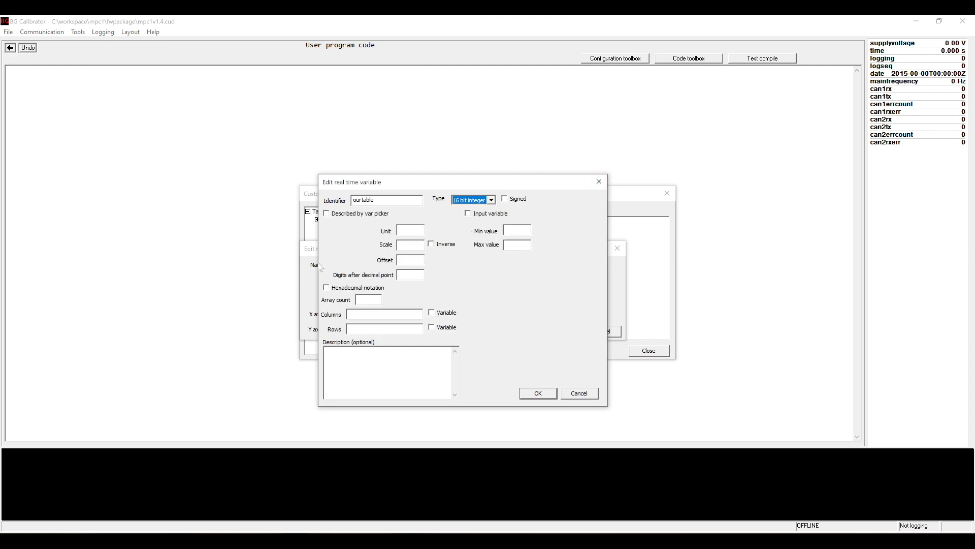
pyautogui.moveTo(455, 226)
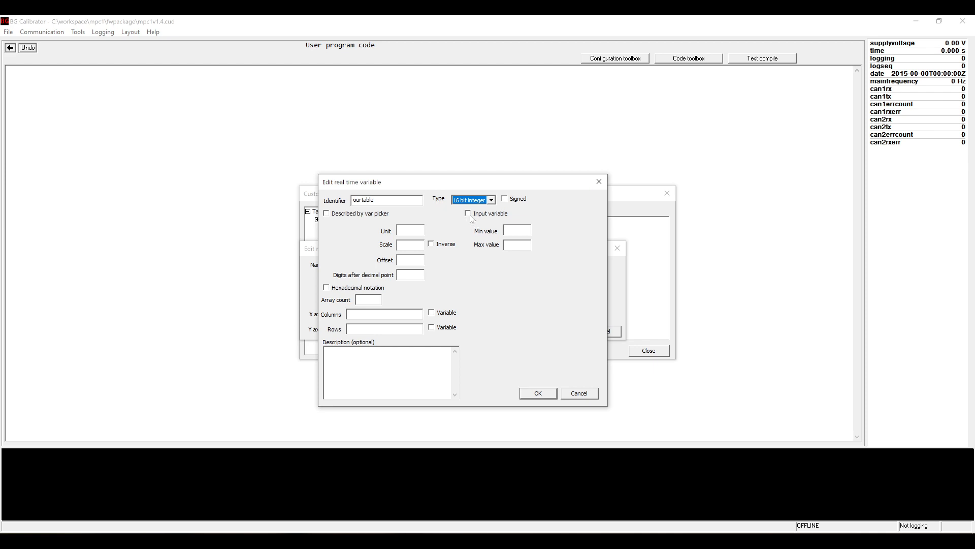
pyautogui.click(467, 214)
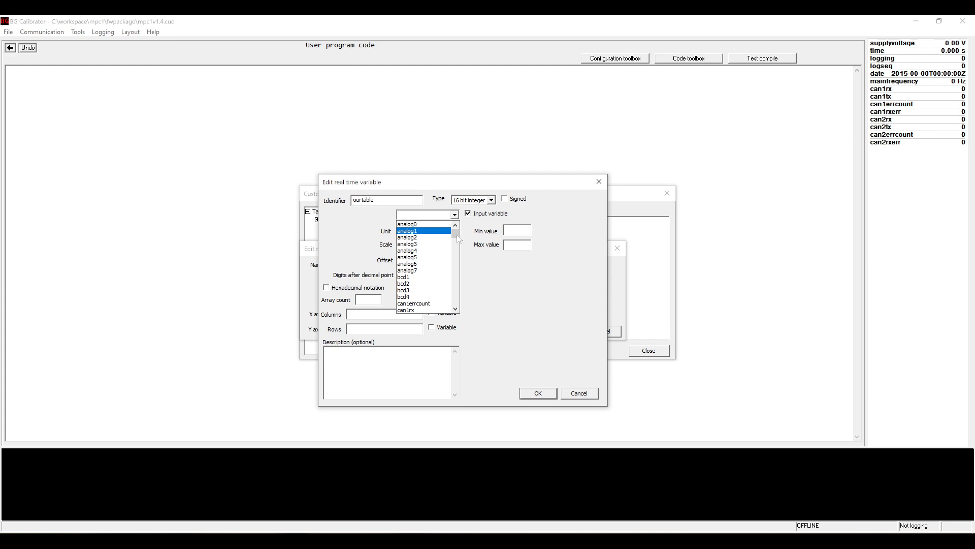
pyautogui.scroll(-3)
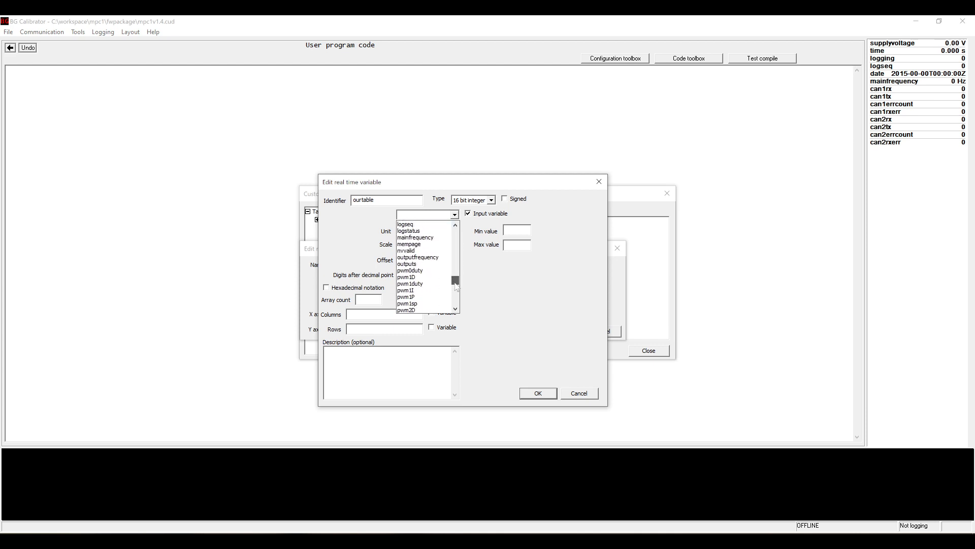
pyautogui.click(418, 256)
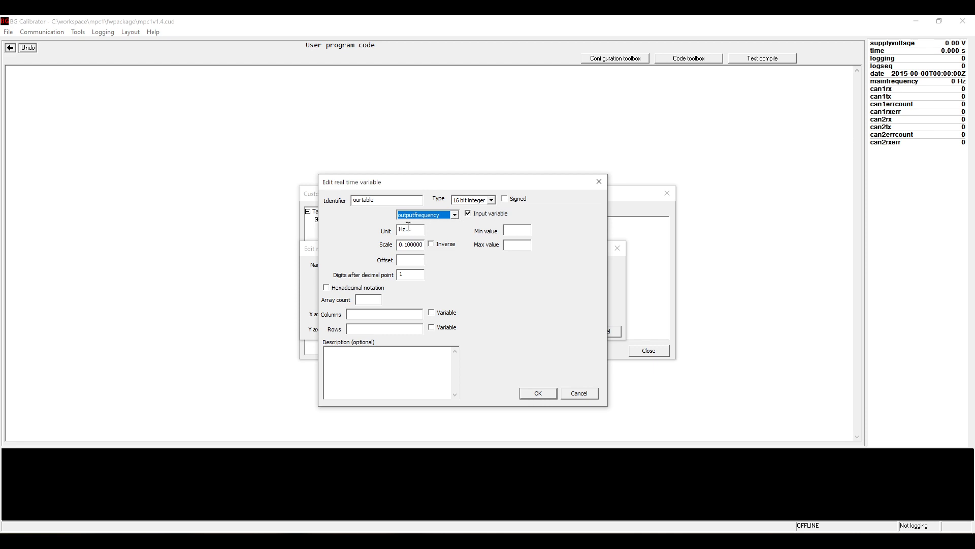
pyautogui.moveTo(407, 274)
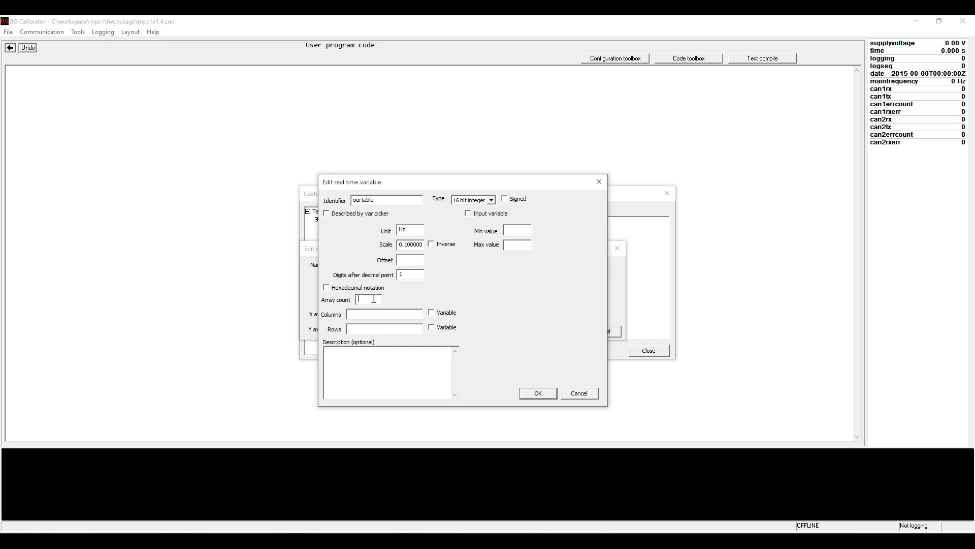
pyautogui.write('64')
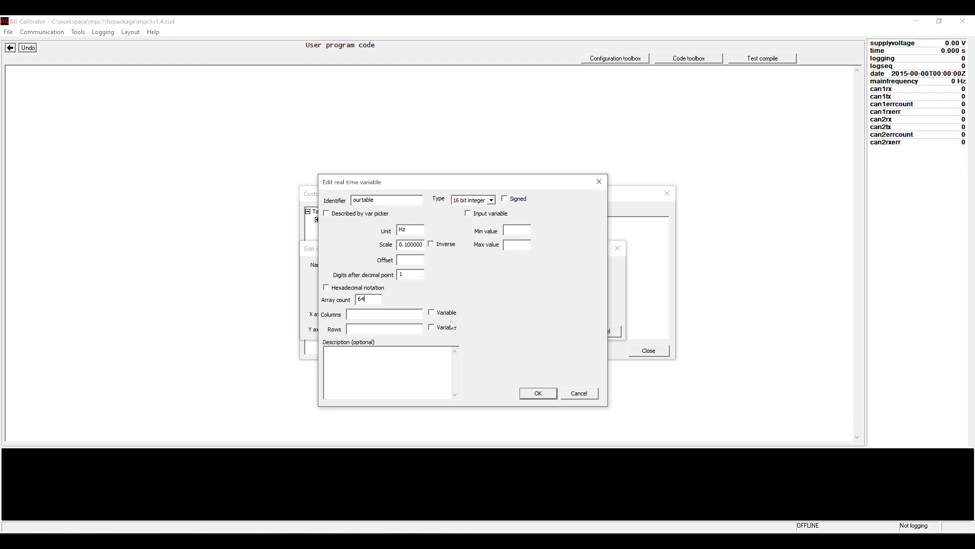
pyautogui.moveTo(382, 323)
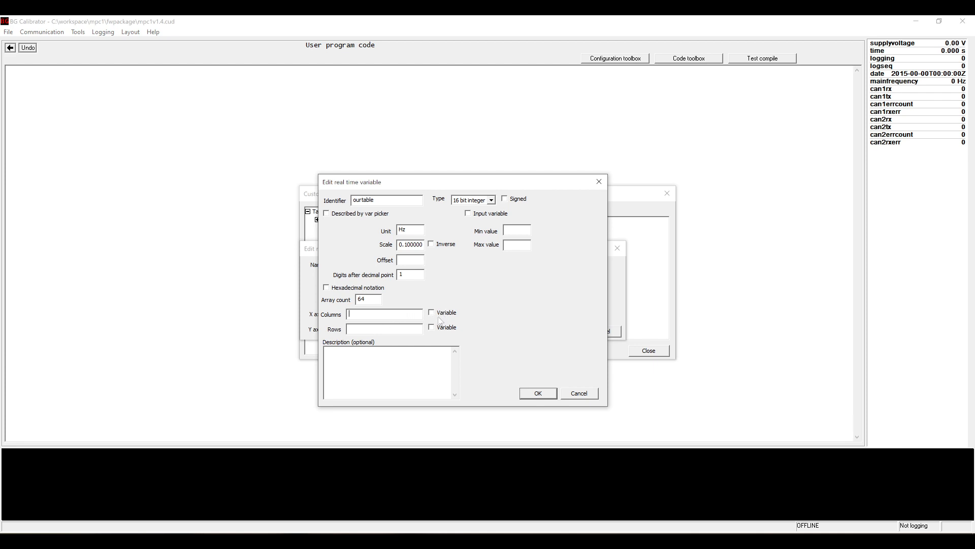
pyautogui.click(431, 313)
pyautogui.write('8')
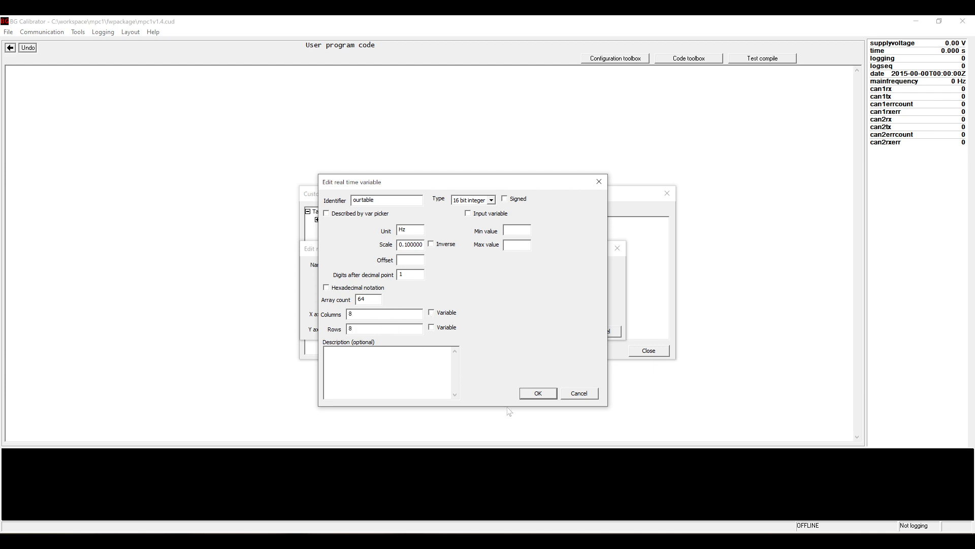
pyautogui.moveTo(536, 400)
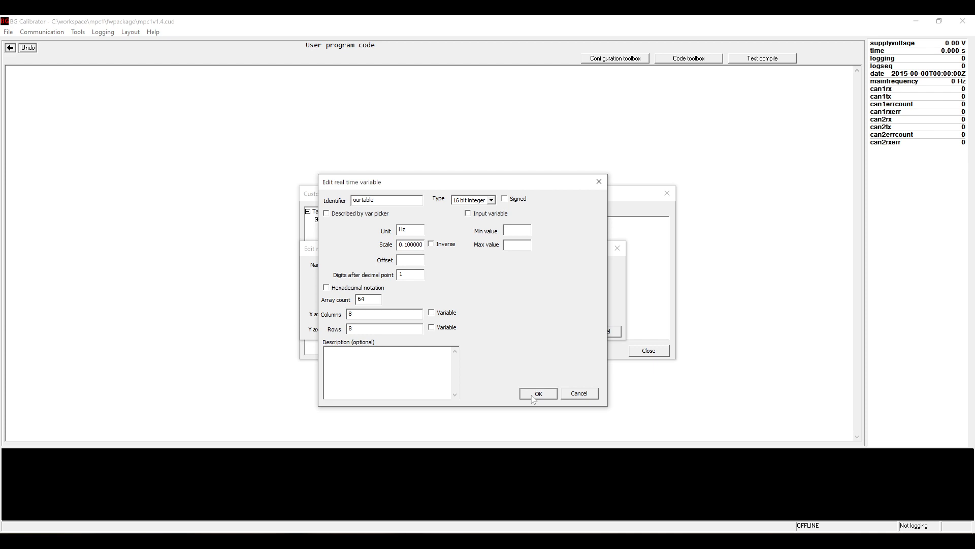
pyautogui.click(539, 393)
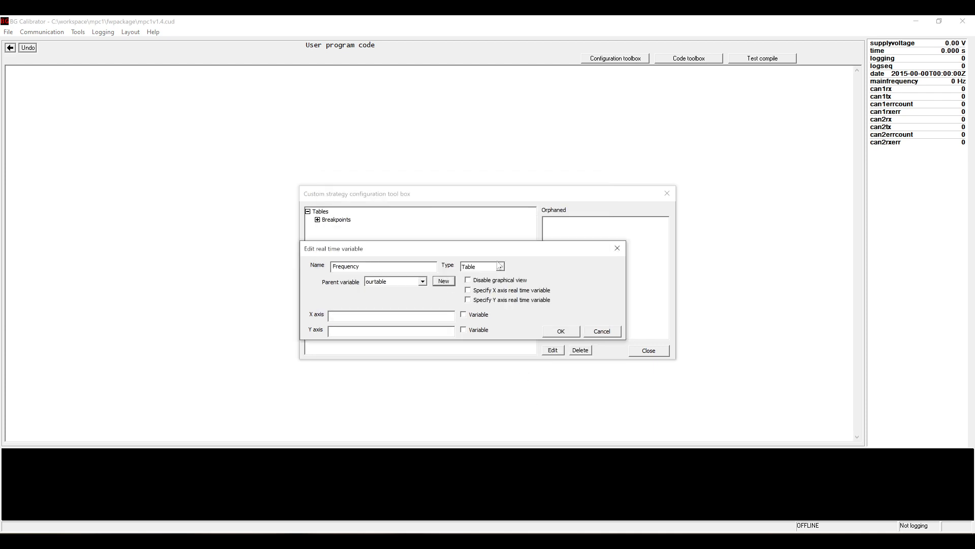
# Give the table a variable-driven X axis: new input variable xaxis fed by roadspeed, array count 8.
pyautogui.click(390, 315)
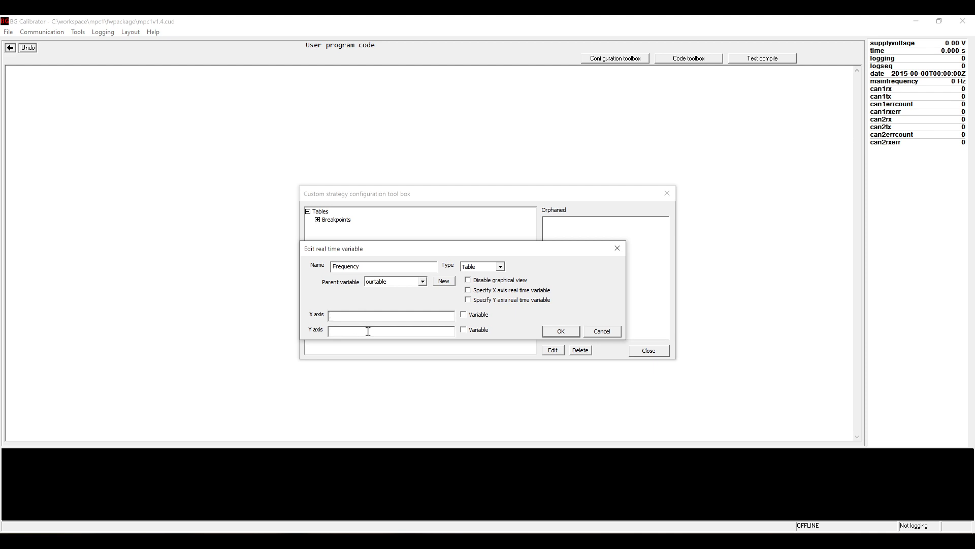
pyautogui.click(463, 315)
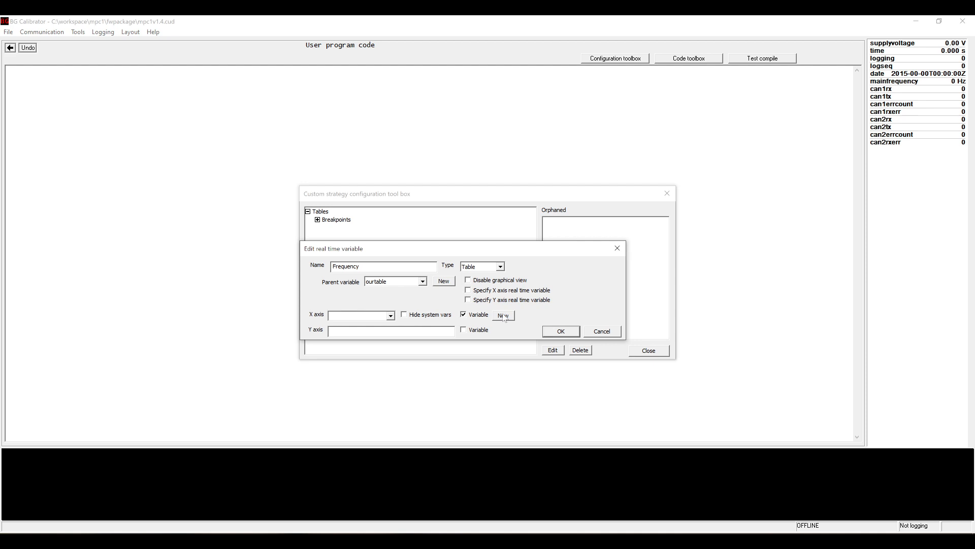
pyautogui.click(504, 315)
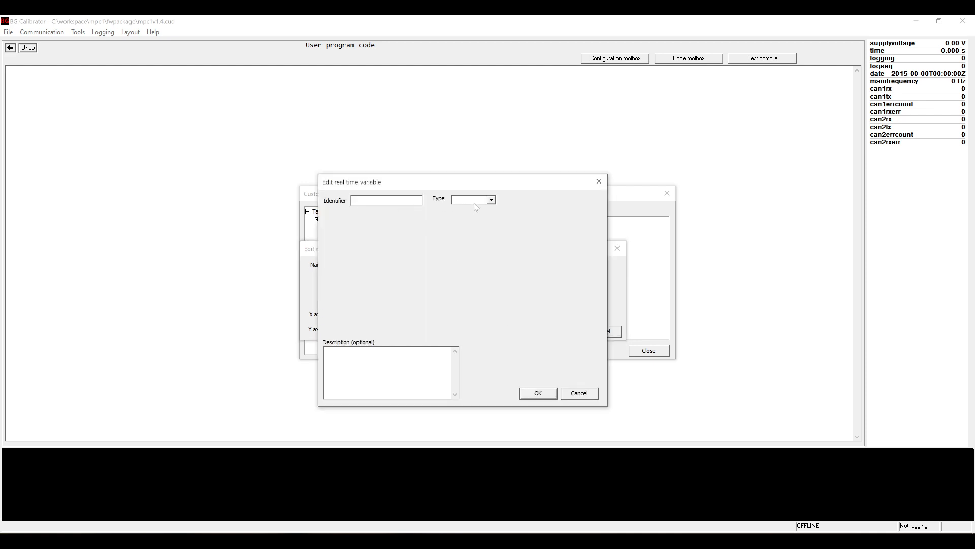
pyautogui.click(490, 199)
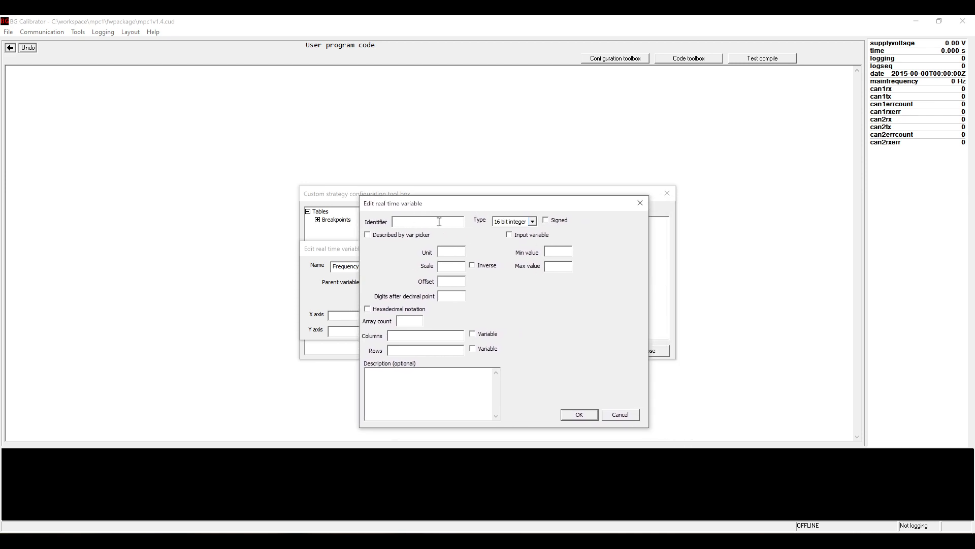
pyautogui.click(508, 234)
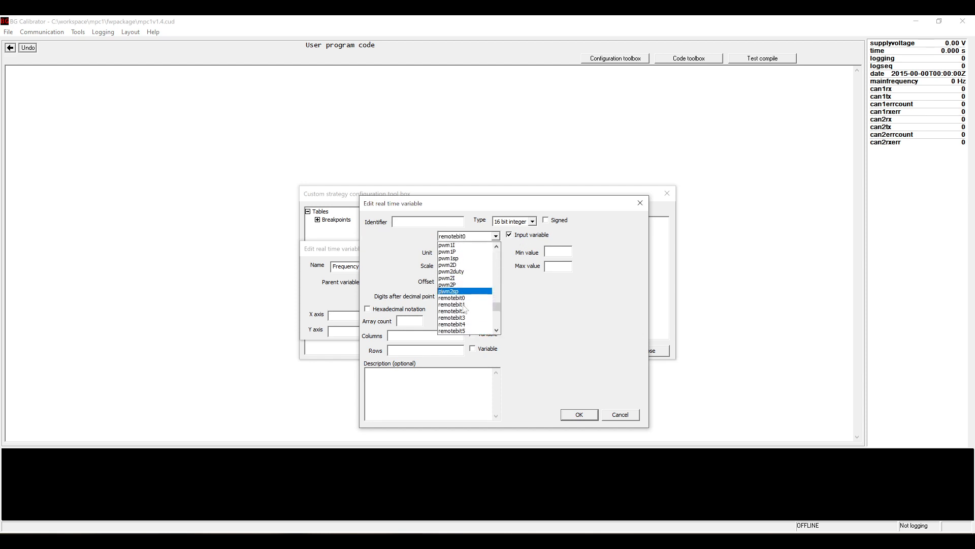
pyautogui.scroll(-3)
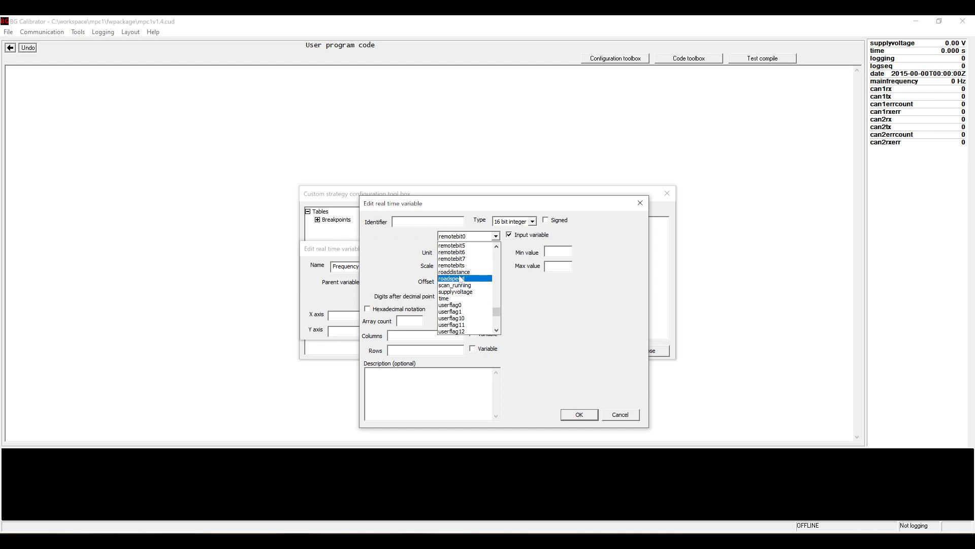
pyautogui.click(454, 277)
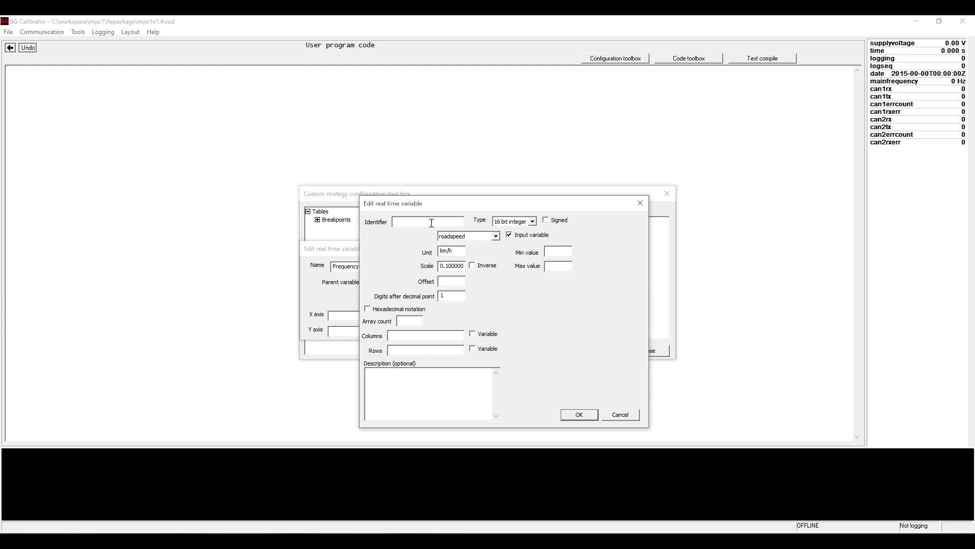
pyautogui.write('xaxis')
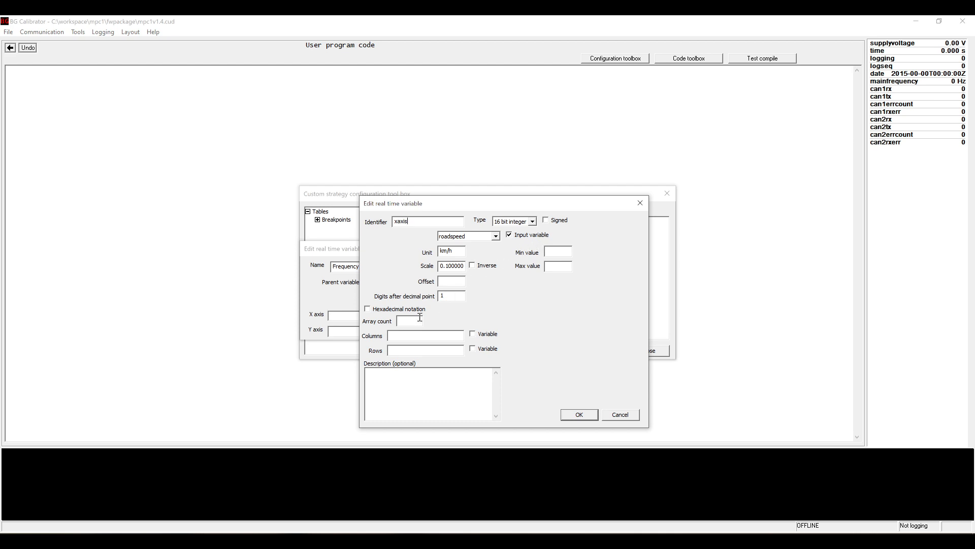
pyautogui.moveTo(444, 320)
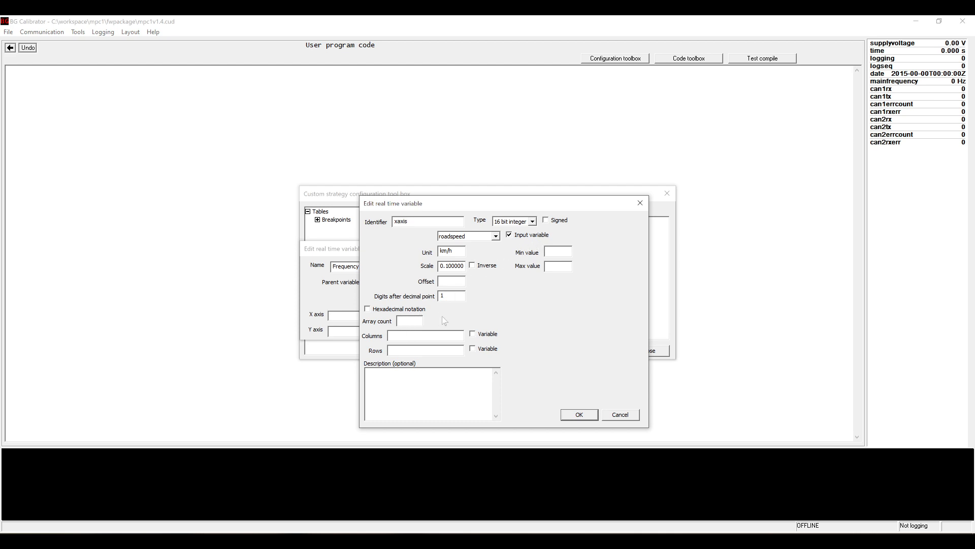
pyautogui.write('8')
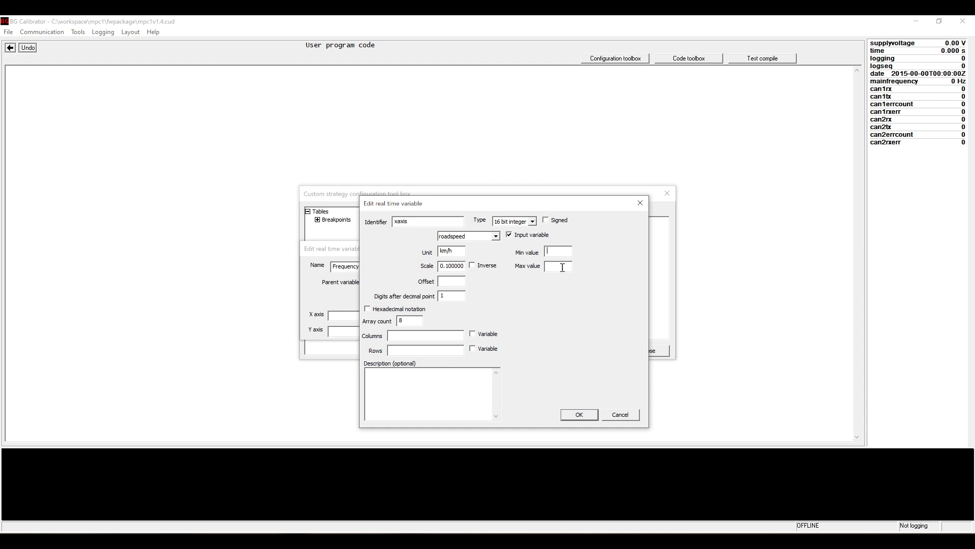
pyautogui.click(579, 415)
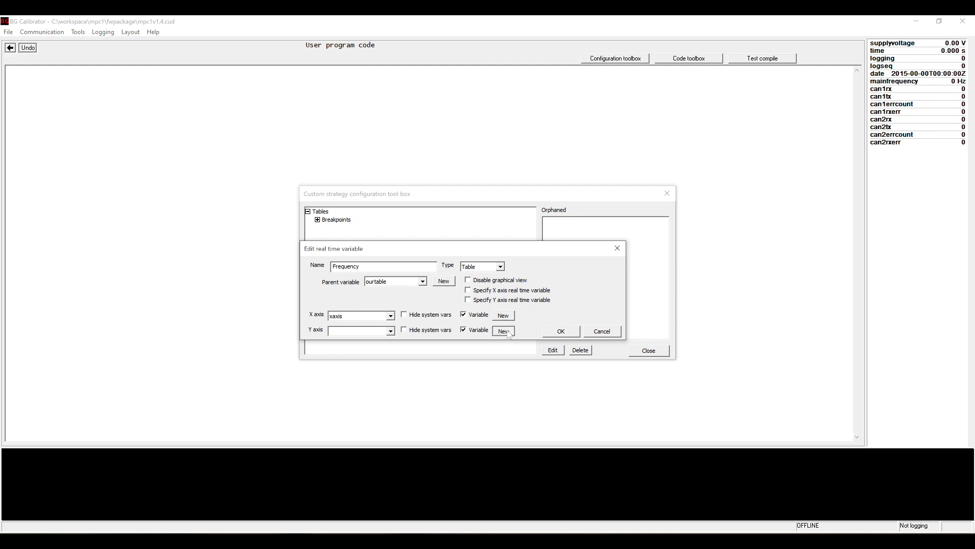
# Add Y axis variable yaxis as 16-bit integer fed by analog0, 8 entries, and confirm the Frequency table.
pyautogui.click(503, 331)
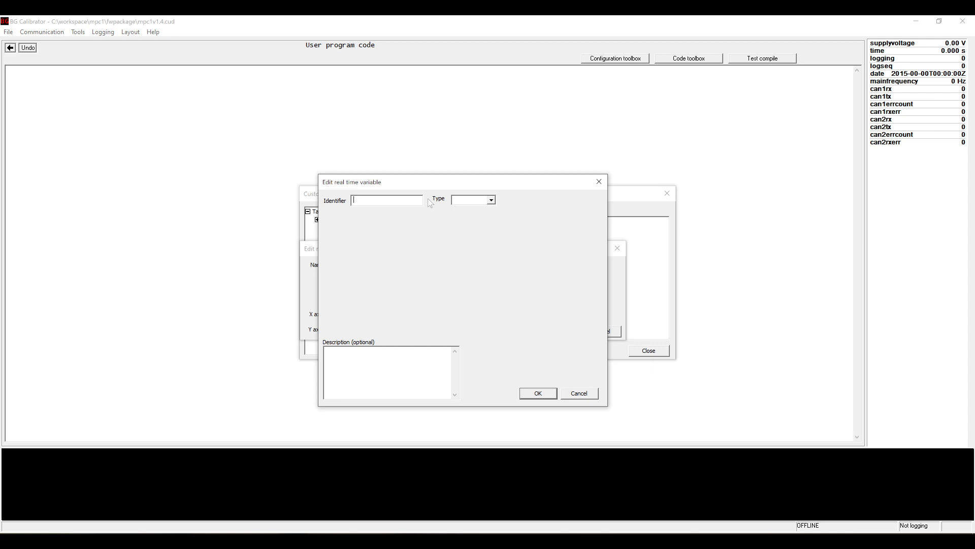
pyautogui.click(489, 199)
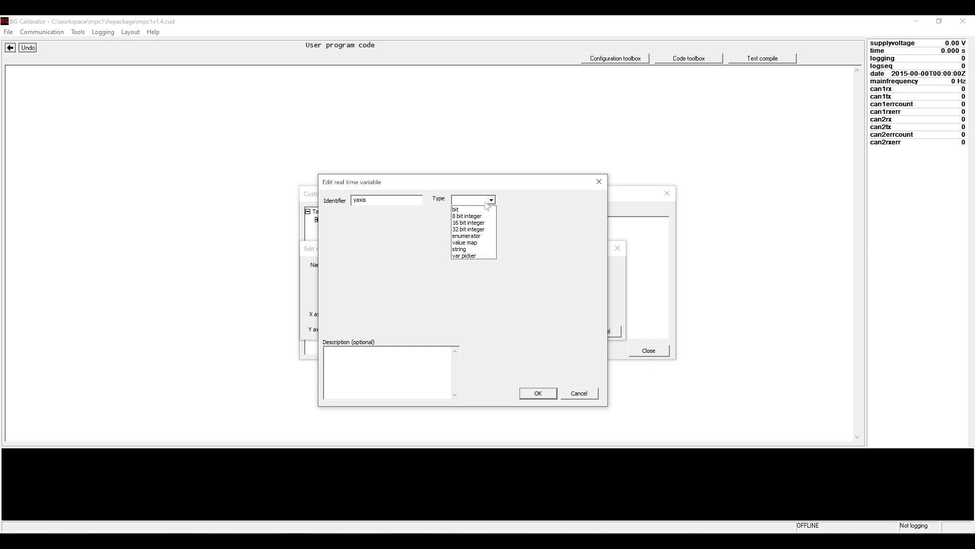
pyautogui.click(467, 222)
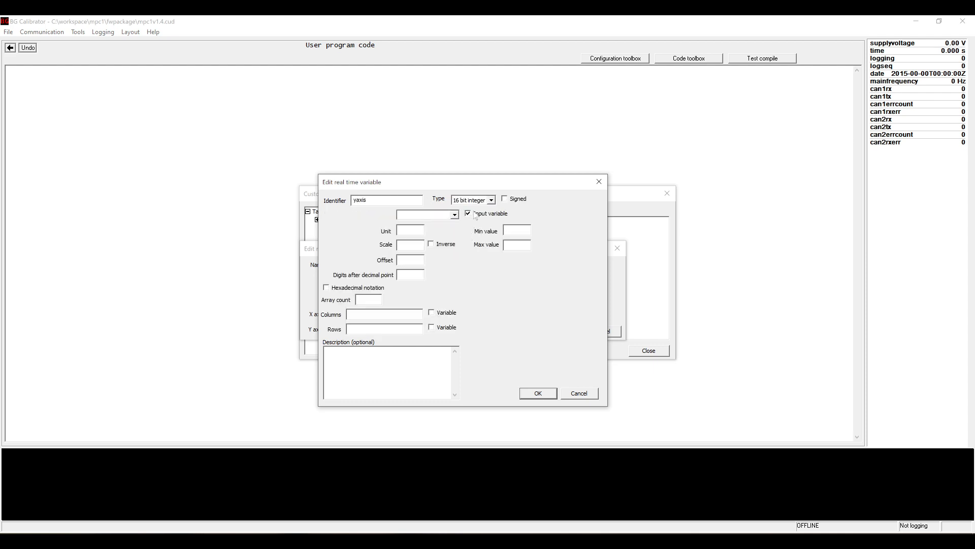
pyautogui.click(453, 214)
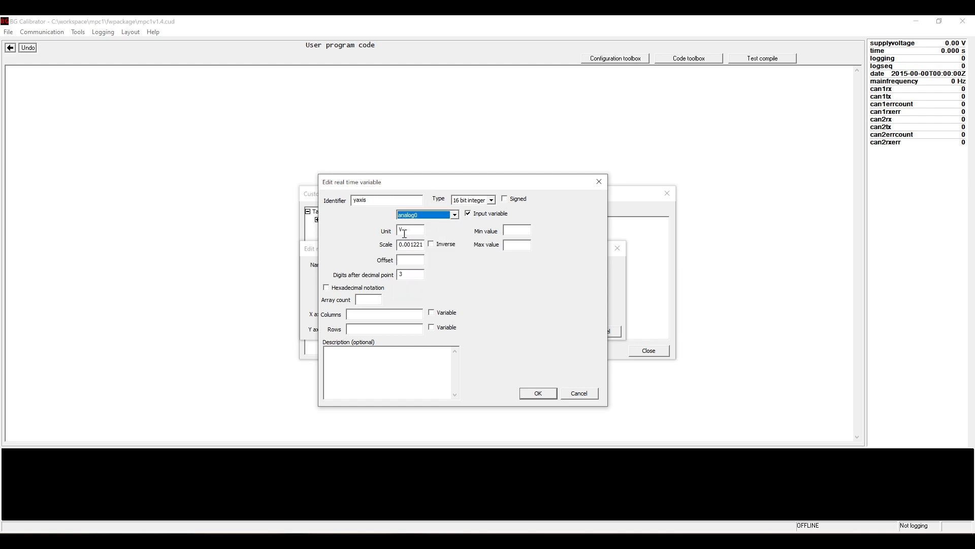
pyautogui.write('8')
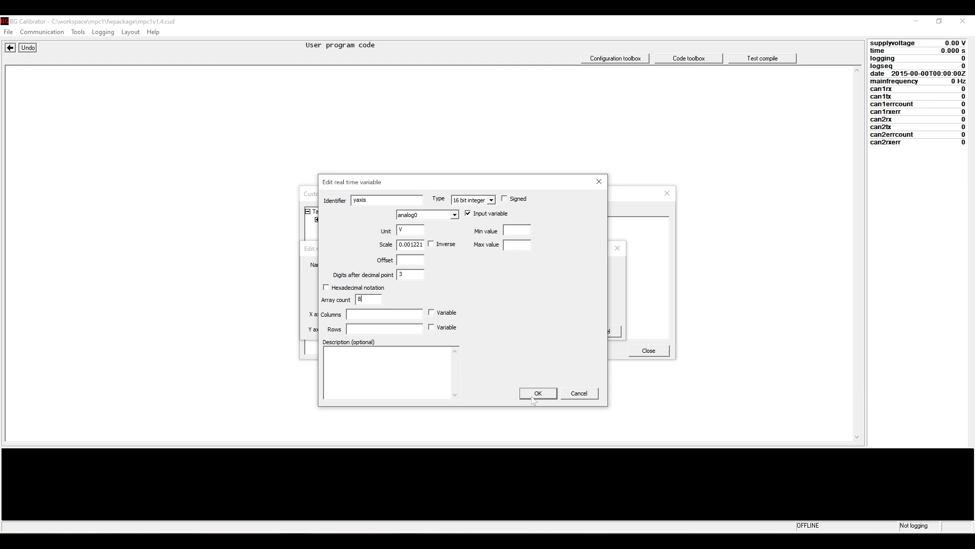
pyautogui.click(539, 392)
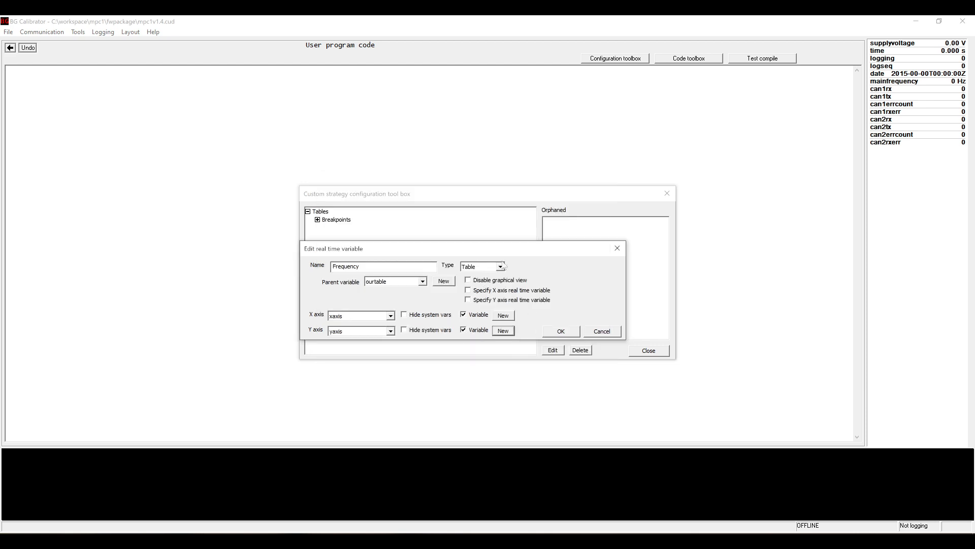
pyautogui.click(560, 331)
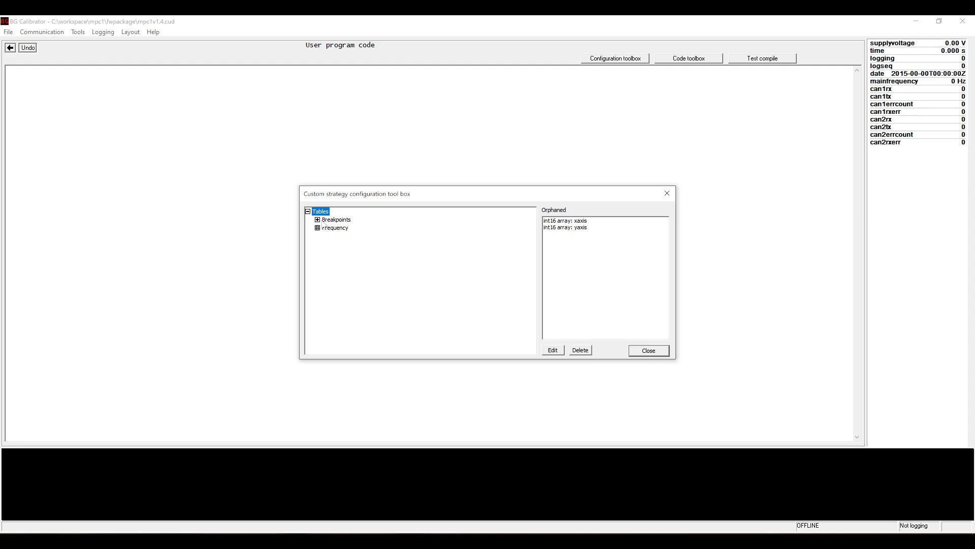
# Cut the Frequency table from Tables and paste it back at the top level.
pyautogui.click(334, 227)
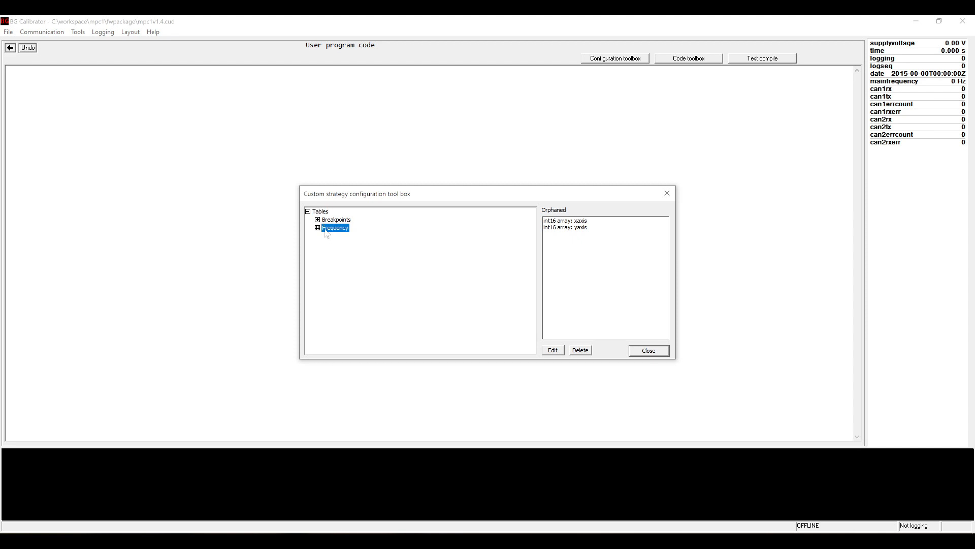
pyautogui.rightClick(334, 227)
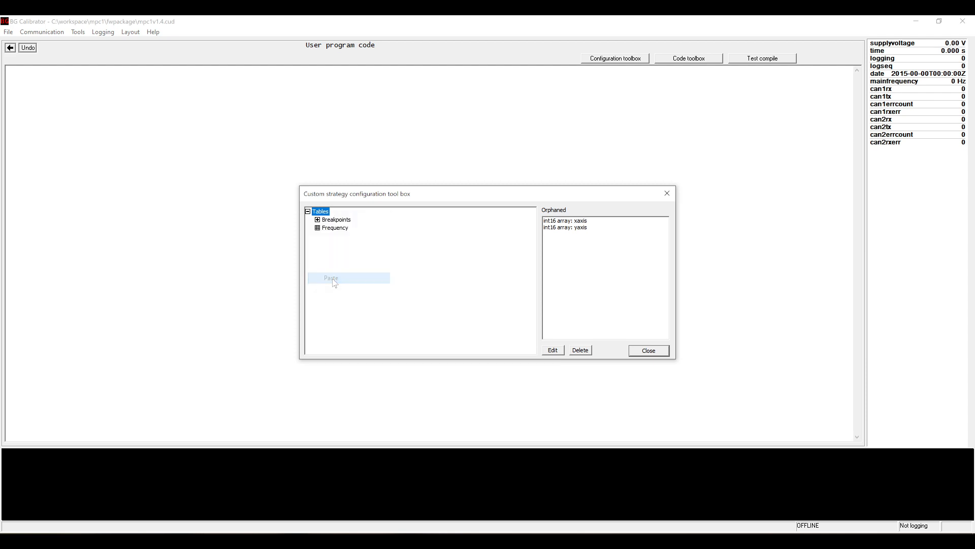
pyautogui.click(335, 228)
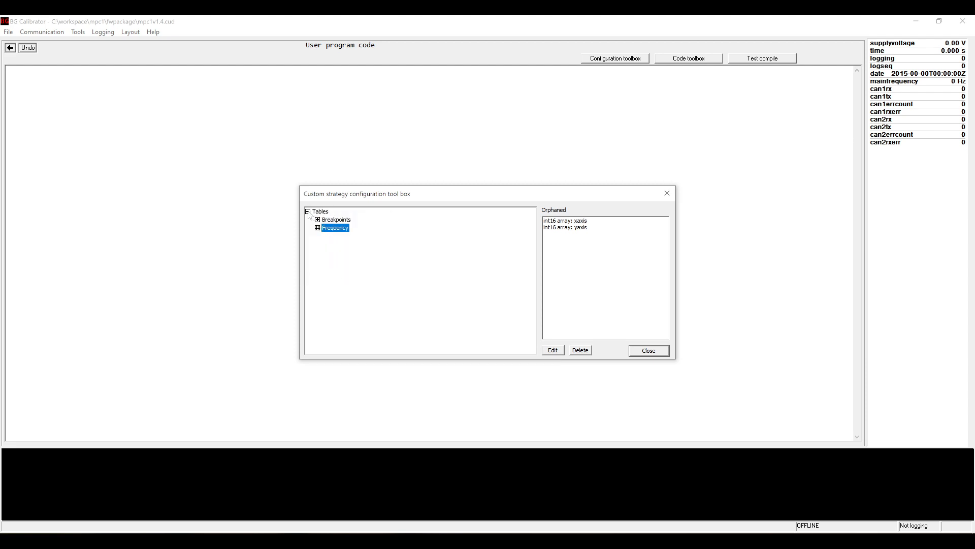
pyautogui.rightClick(335, 227)
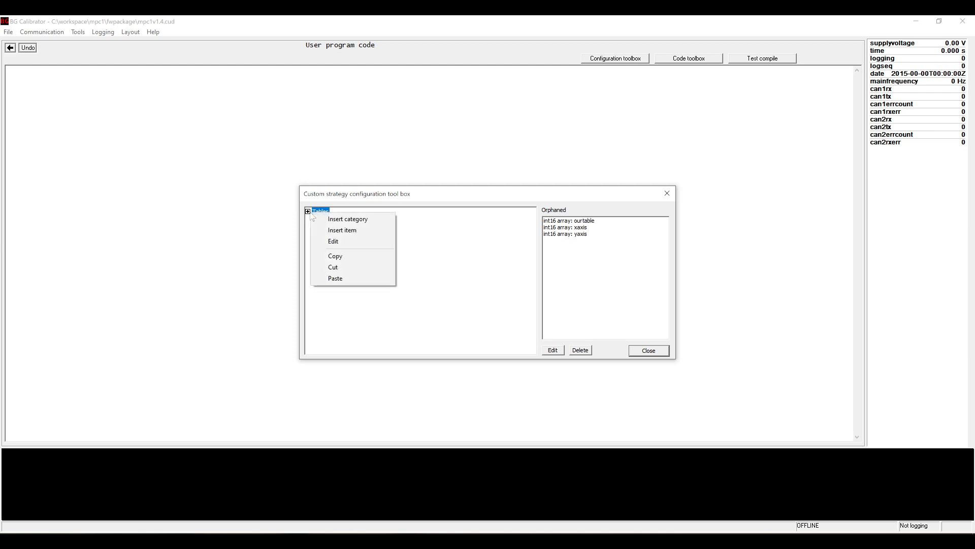
pyautogui.moveTo(340, 278)
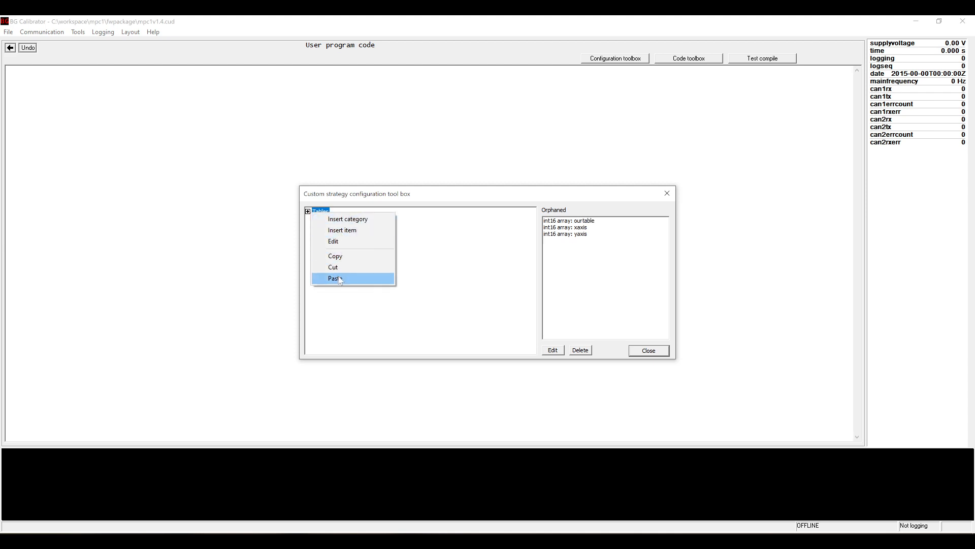
pyautogui.click(335, 277)
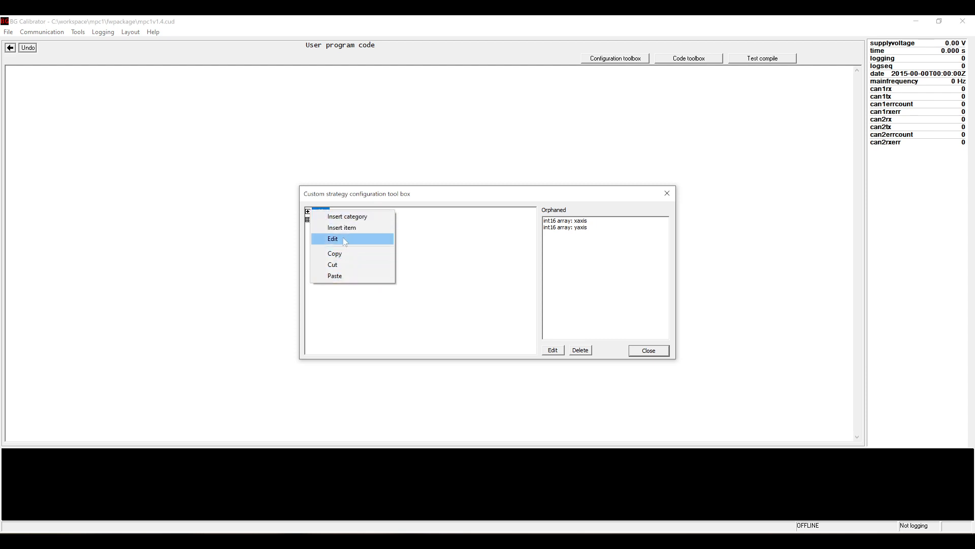
# Rename the Tables category to Breakpoints and remove the nested Breakpoints category.
pyautogui.click(333, 237)
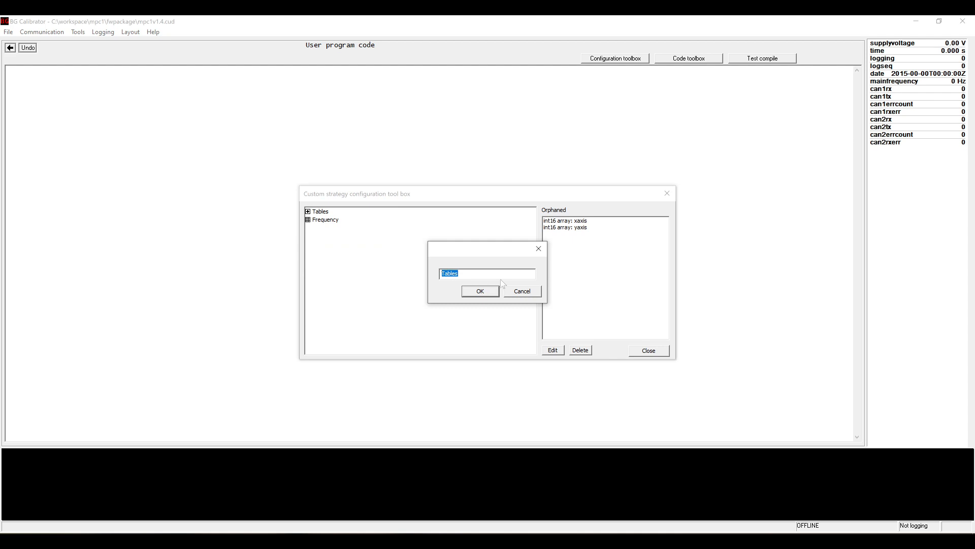
pyautogui.write('Breakp')
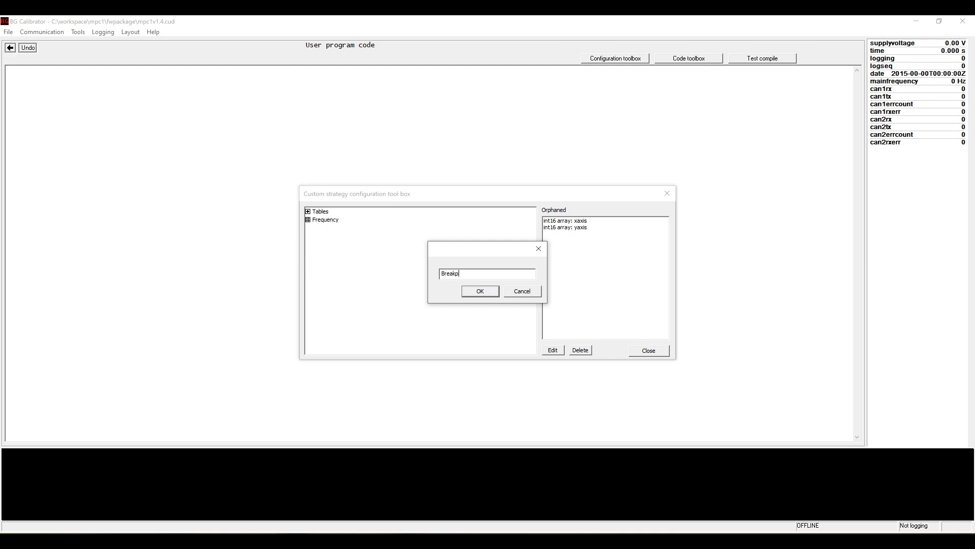
pyautogui.click(479, 291)
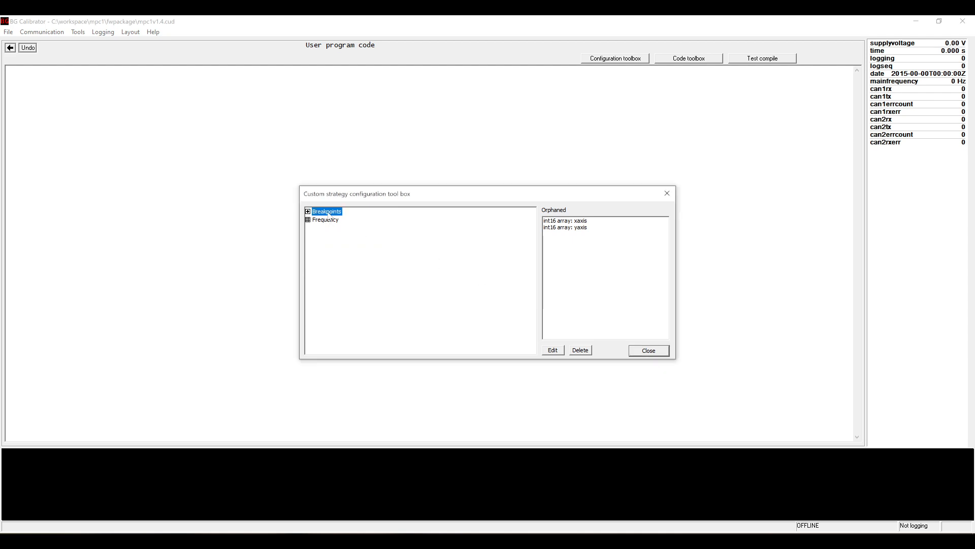
pyautogui.rightClick(335, 220)
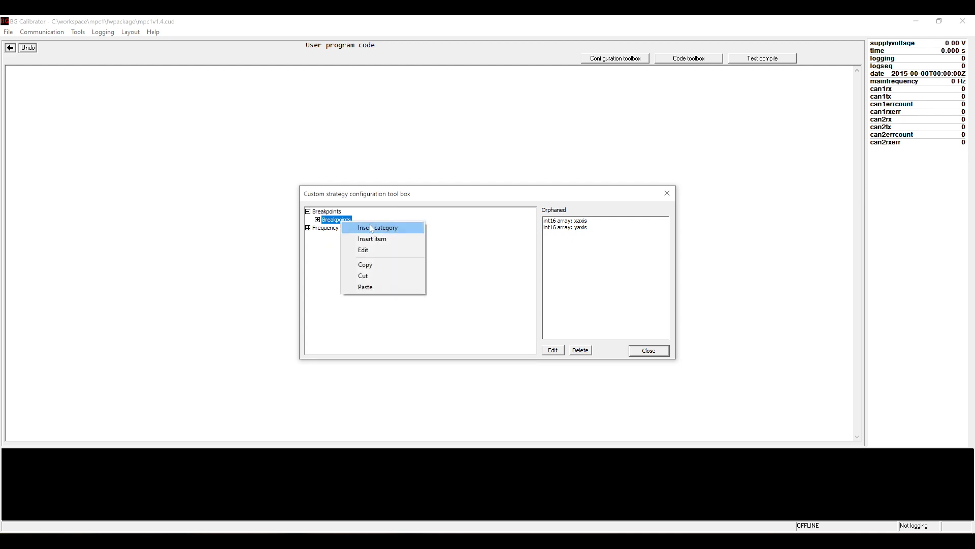
pyautogui.click(363, 275)
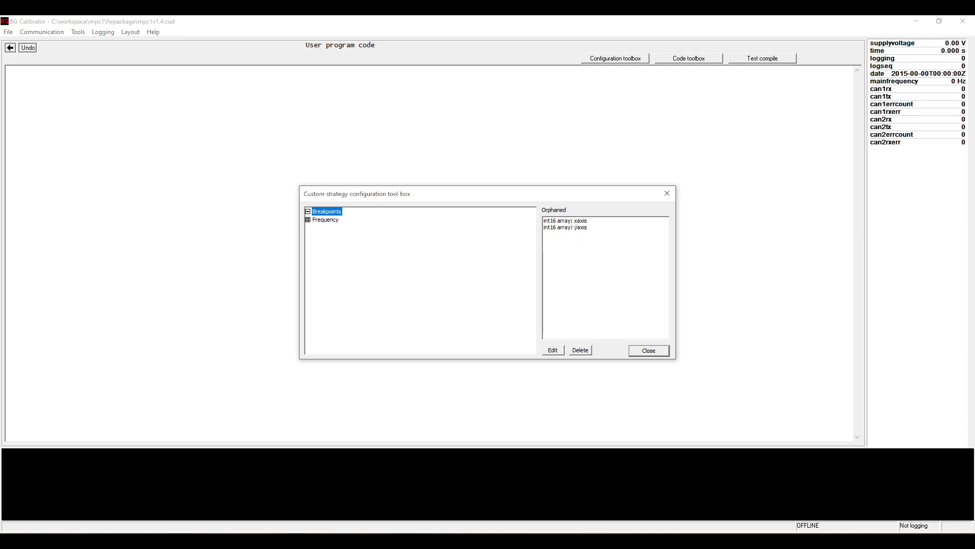
# Create an X axis list item under Breakpoints from the orphaned xaxis array.
pyautogui.click(567, 221)
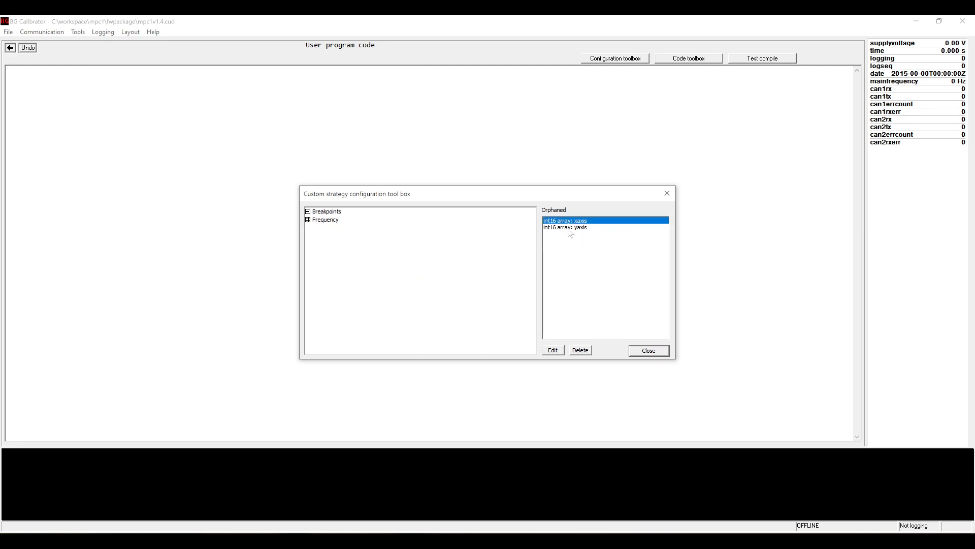
pyautogui.moveTo(590, 229)
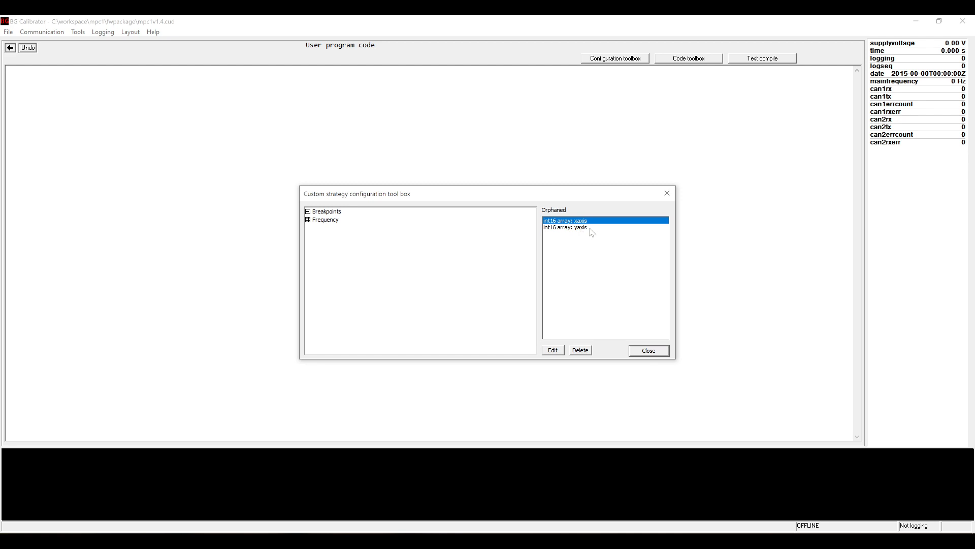
pyautogui.moveTo(565, 238)
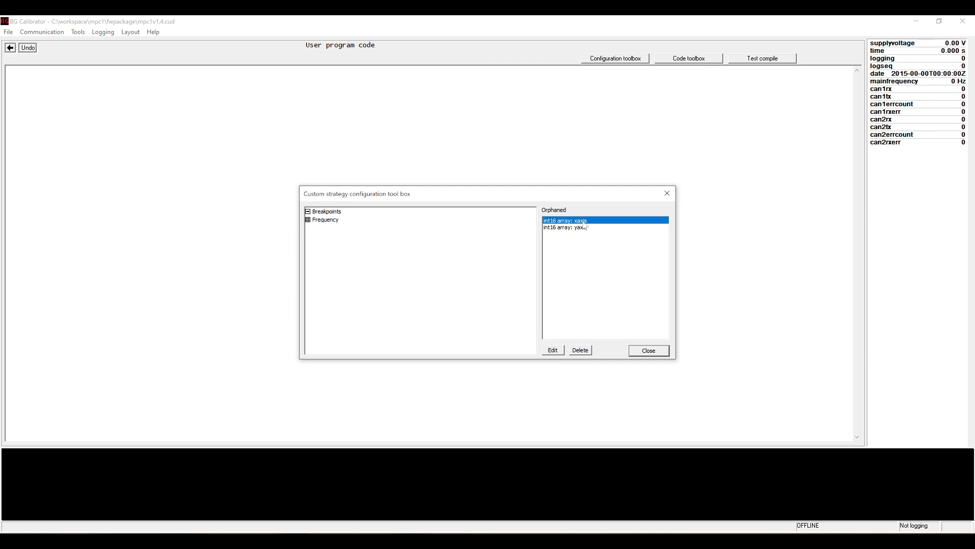
pyautogui.moveTo(337, 240)
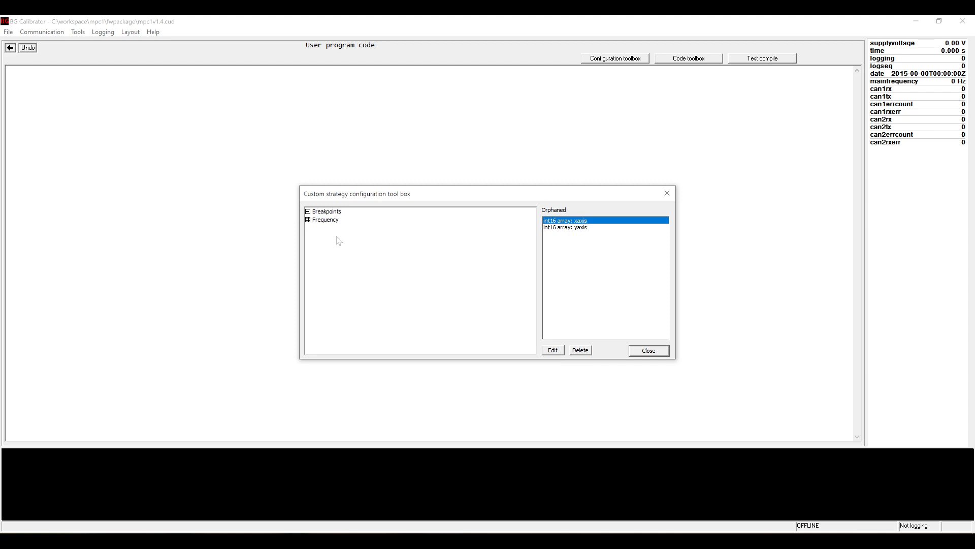
pyautogui.click(325, 211)
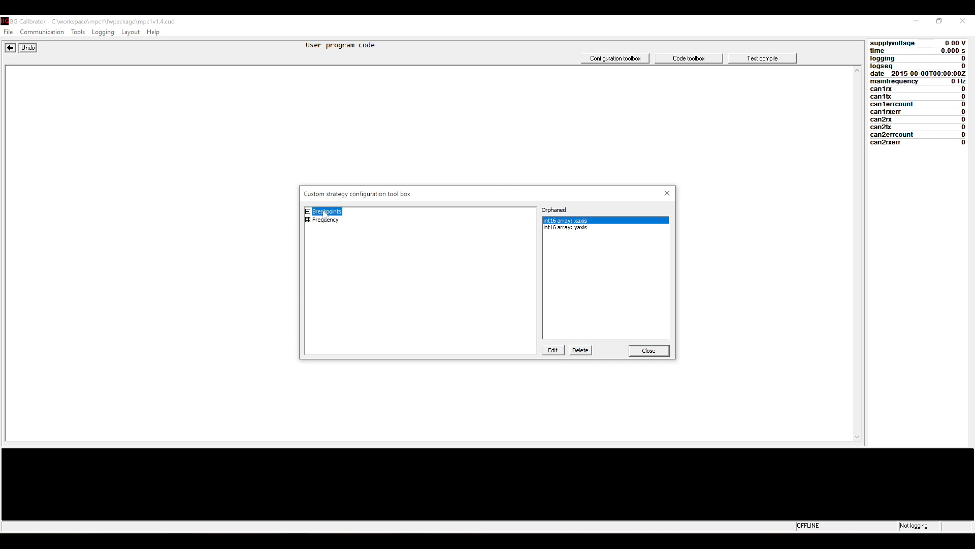
pyautogui.click(552, 349)
pyautogui.write('X a')
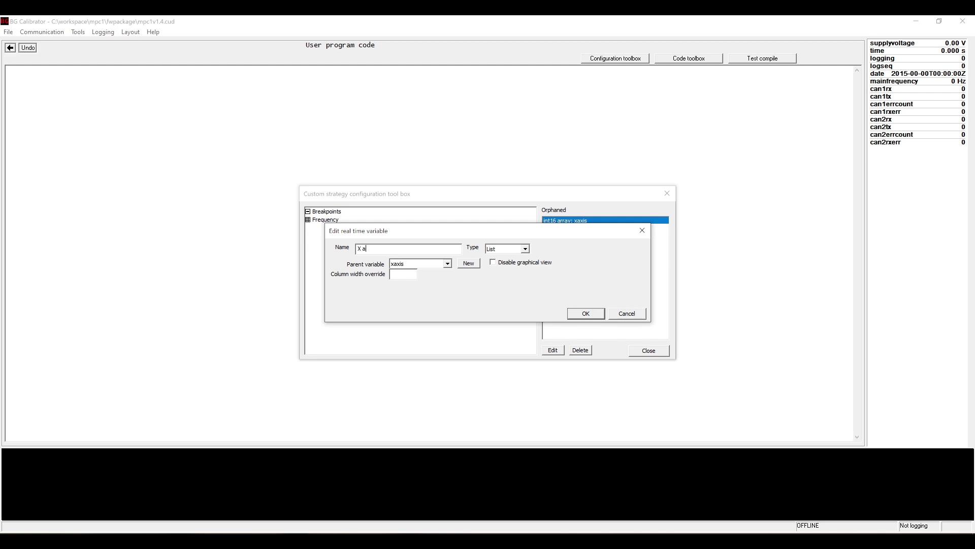
pyautogui.write('xis')
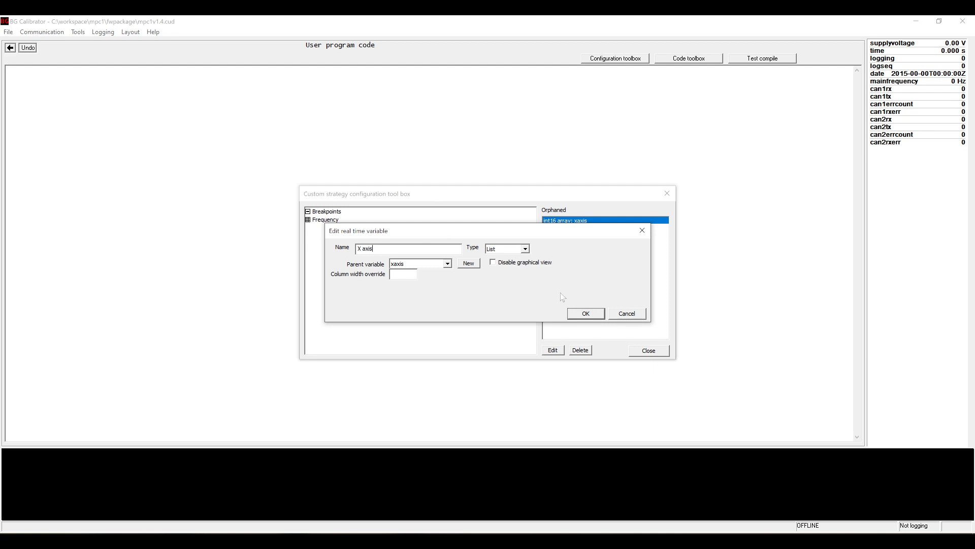
pyautogui.click(585, 313)
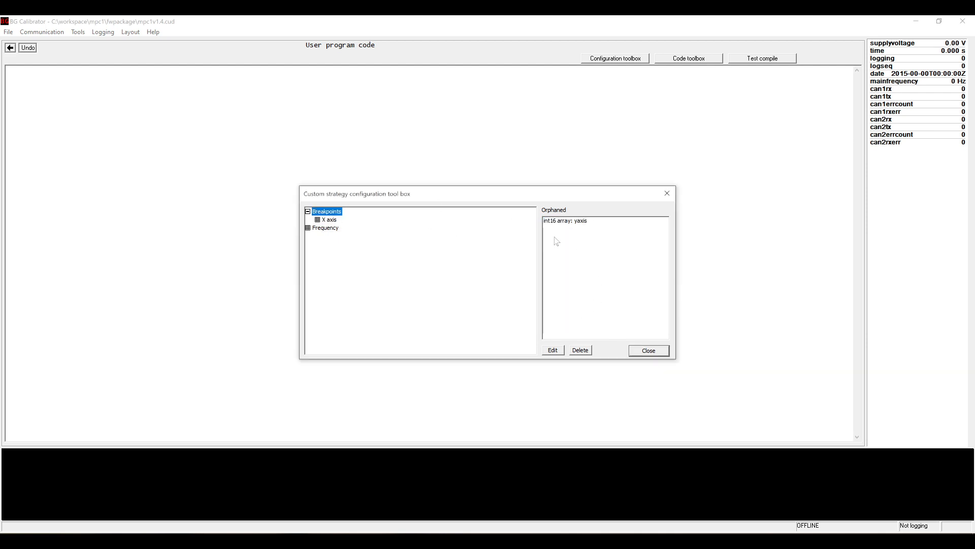
# Insert a yaxis item under Breakpoints, close the toolbox and commit the configuration changes.
pyautogui.click(565, 220)
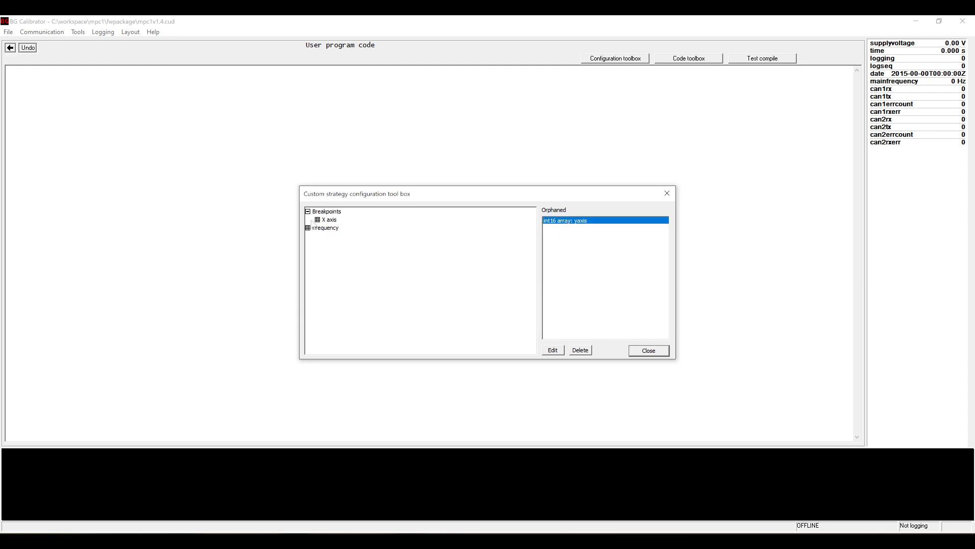
pyautogui.rightClick(327, 219)
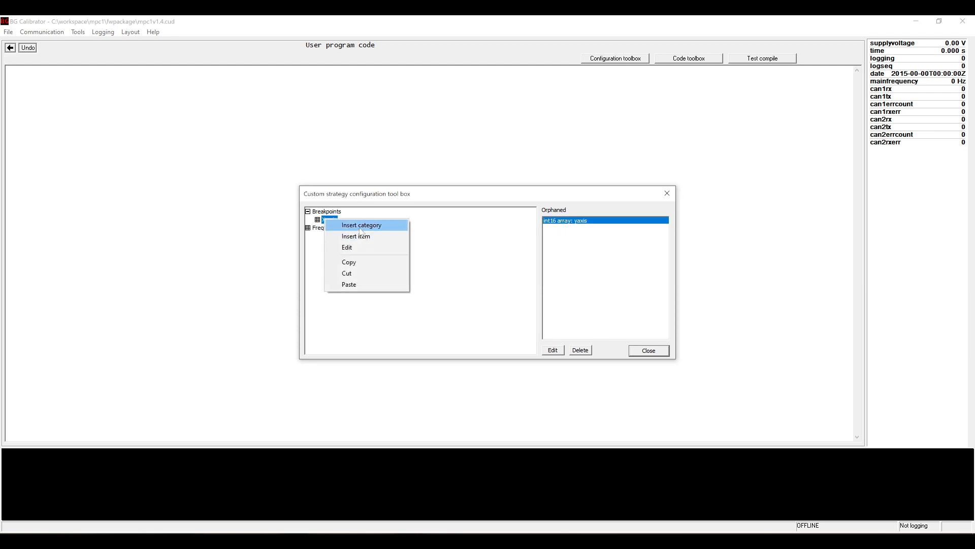
pyautogui.click(361, 224)
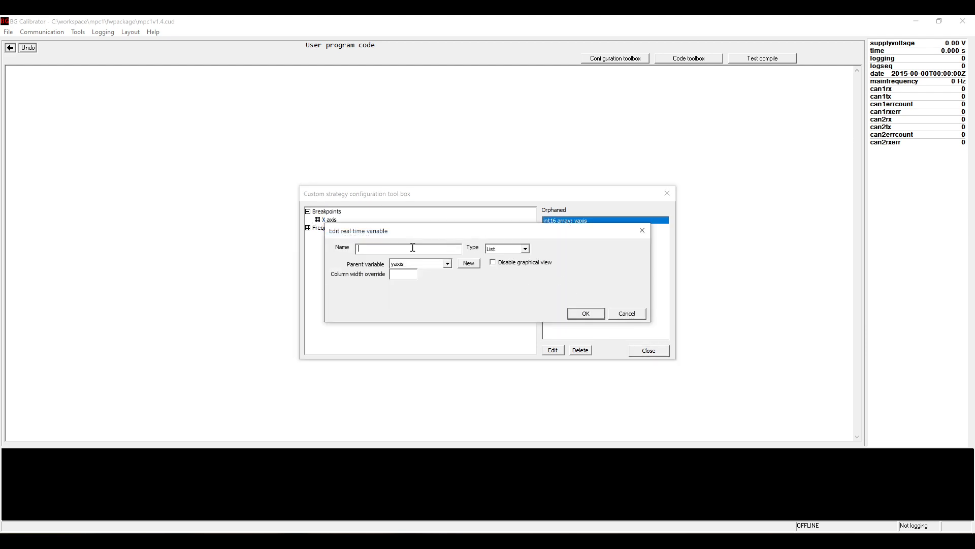
pyautogui.write('yaxis')
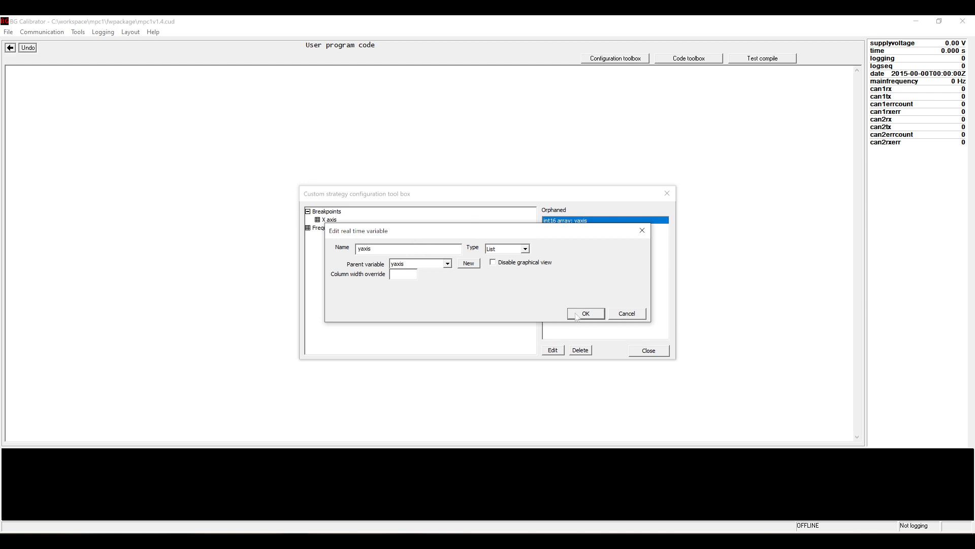
pyautogui.click(586, 313)
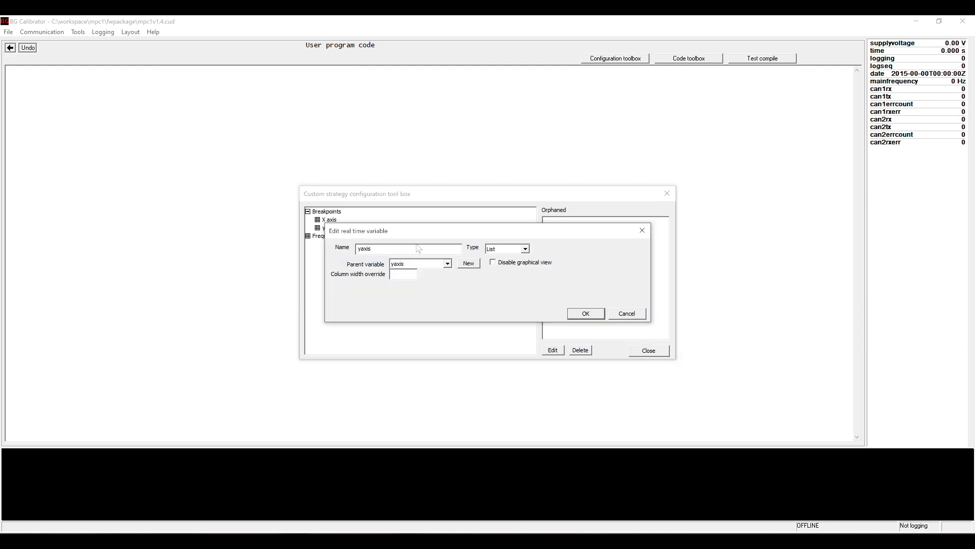
pyautogui.click(585, 313)
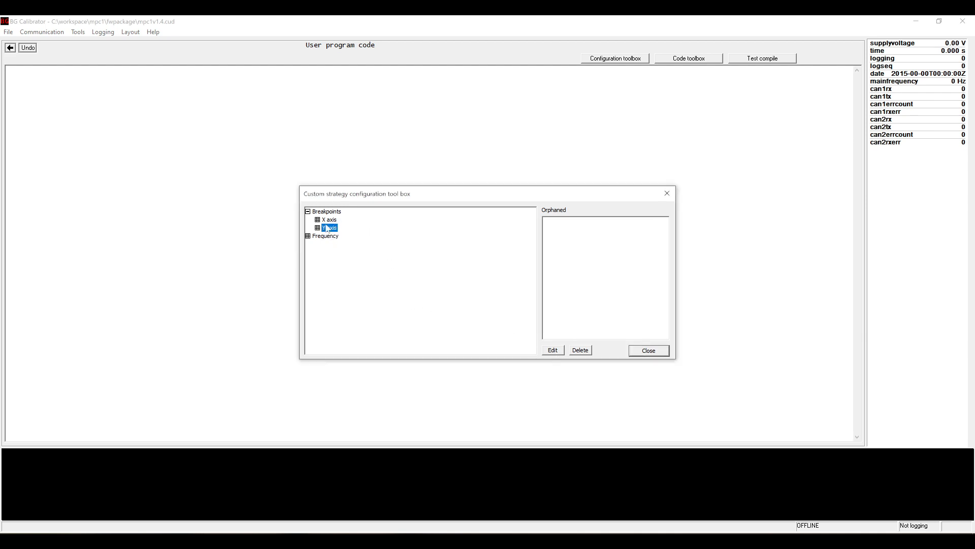
pyautogui.click(648, 351)
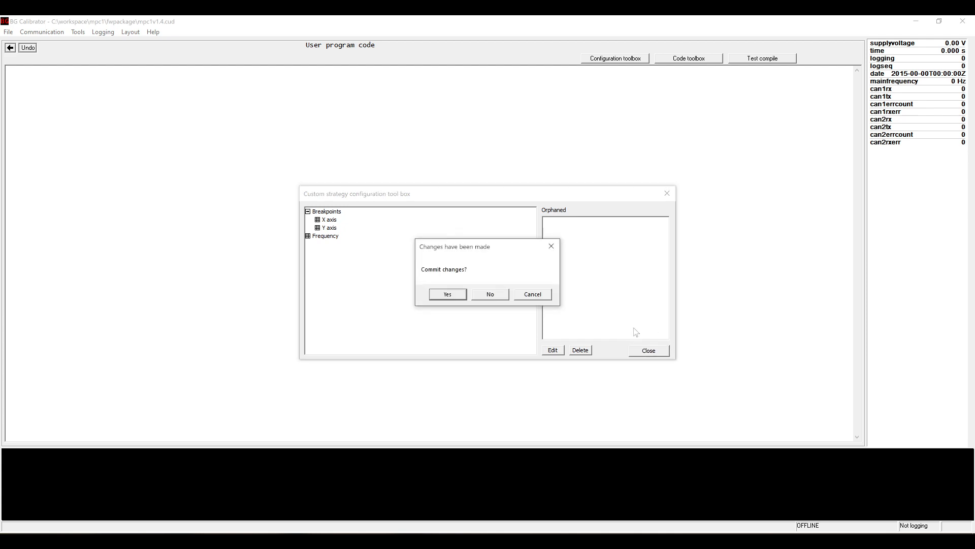
pyautogui.click(447, 295)
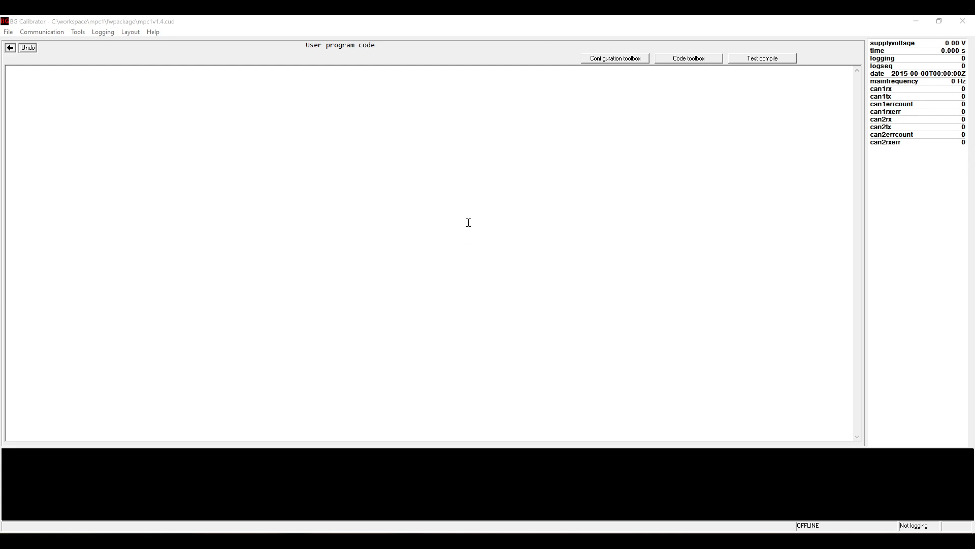
pyautogui.moveTo(519, 126)
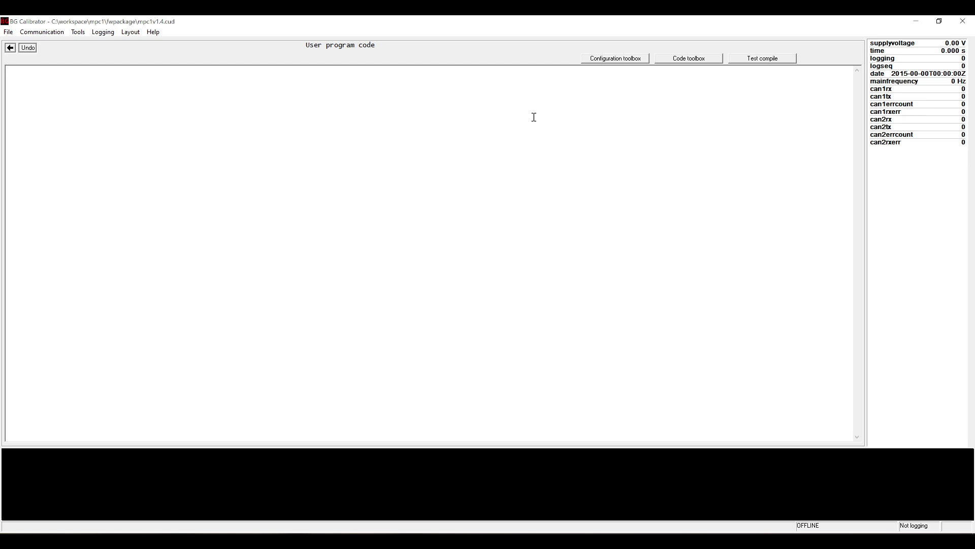
# Write empty function skeletons cb100() { } and init() { } and place the cursor inside init.
pyautogui.write('function')
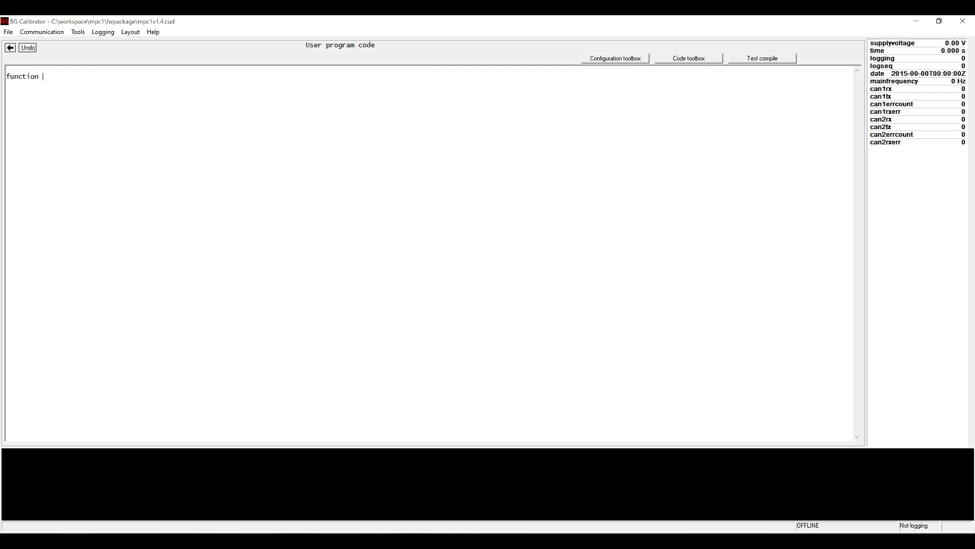
pyautogui.write('c')
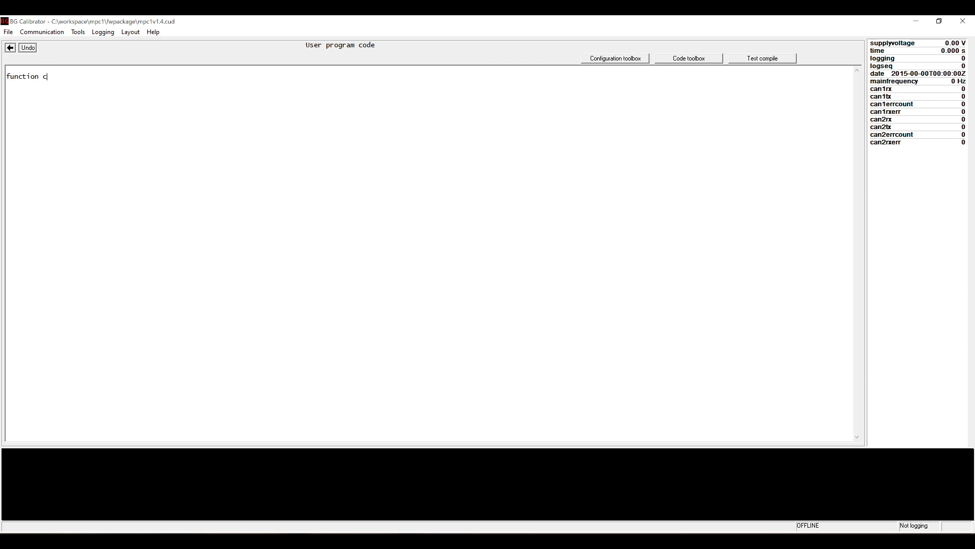
pyautogui.write('b100')
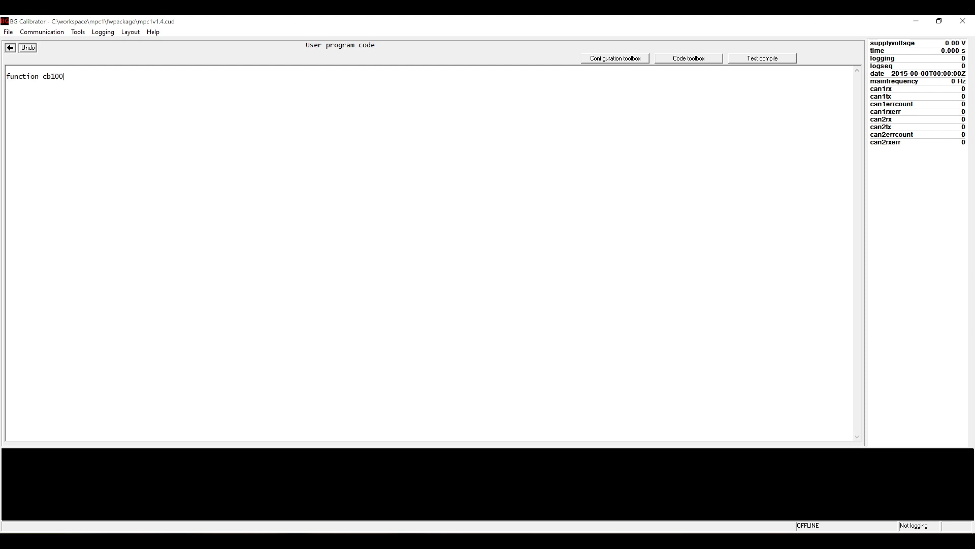
pyautogui.write('()')
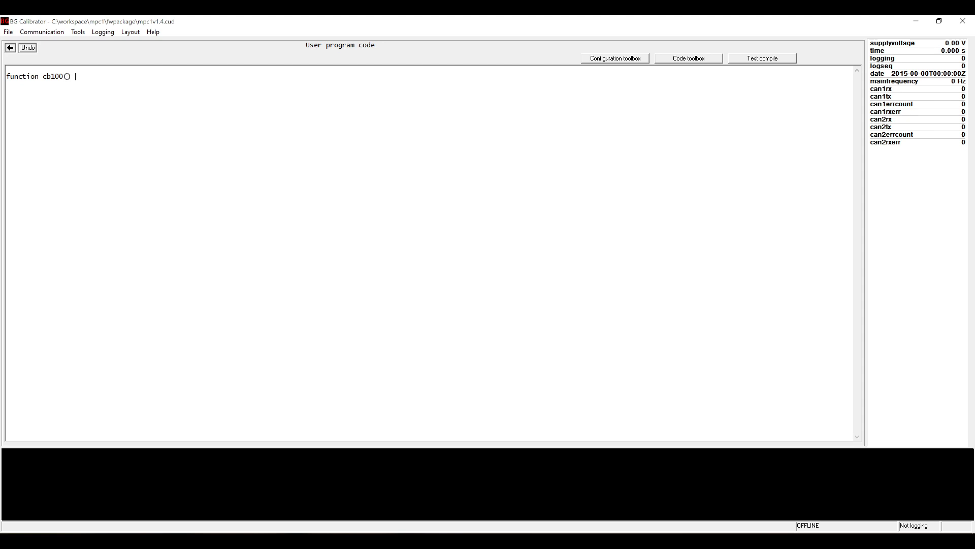
pyautogui.write('{')
pyautogui.write('}')
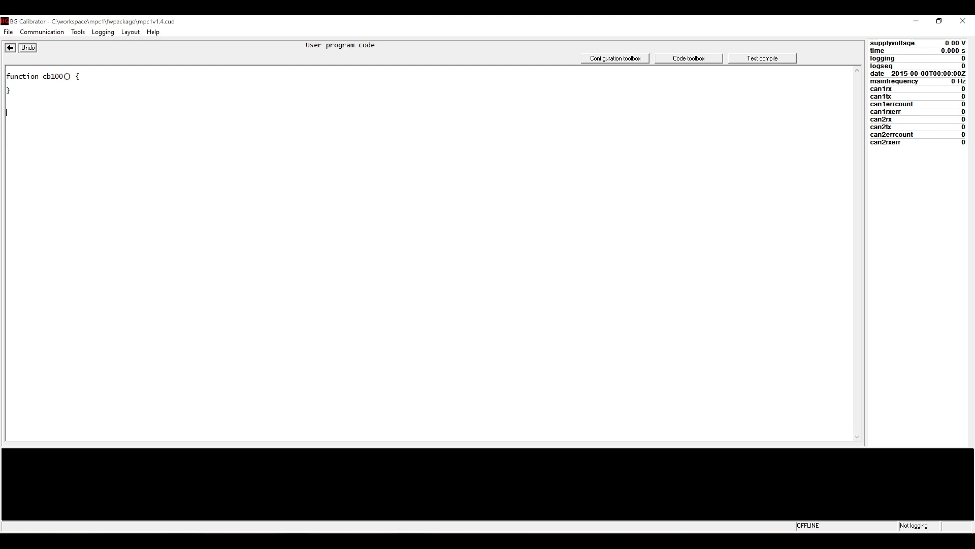
pyautogui.write('func')
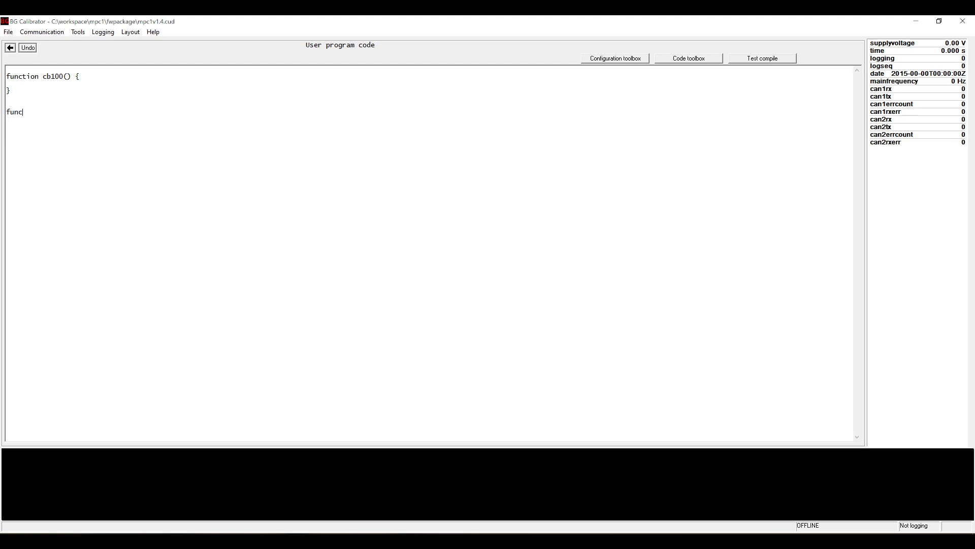
pyautogui.write('tion')
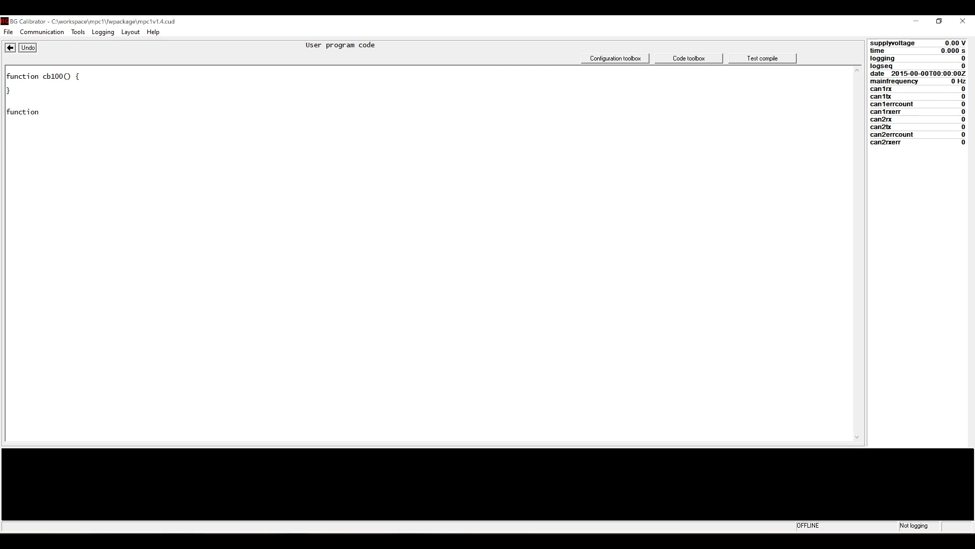
pyautogui.write('init')
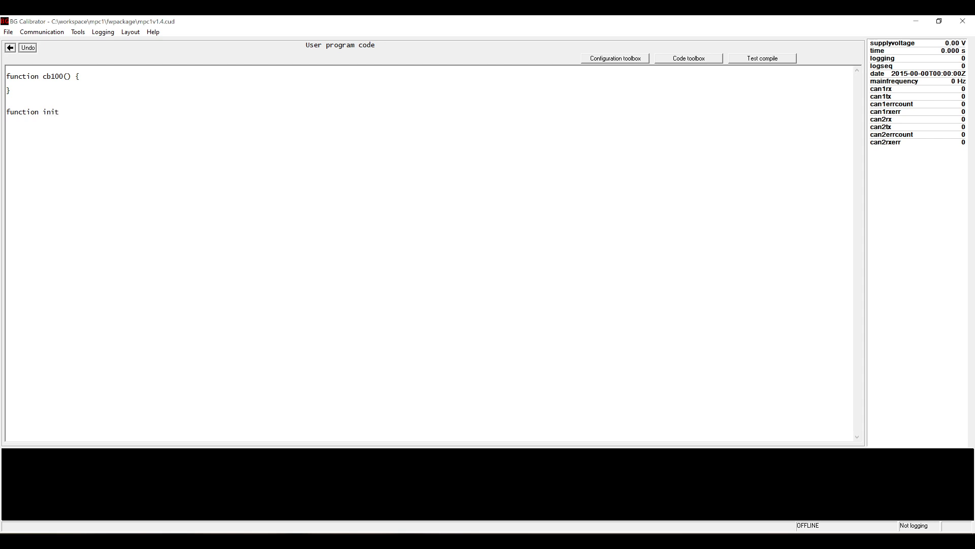
pyautogui.write('() {')
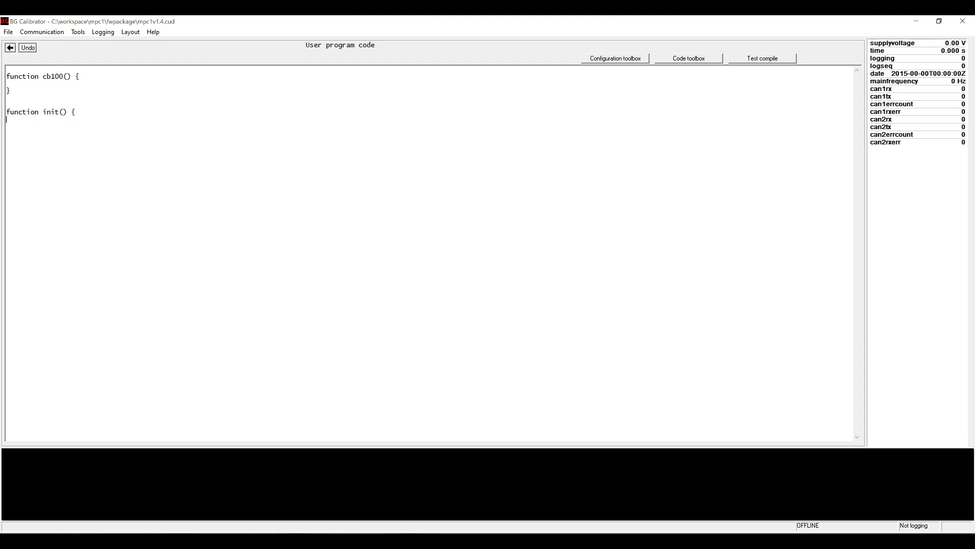
pyautogui.write('}')
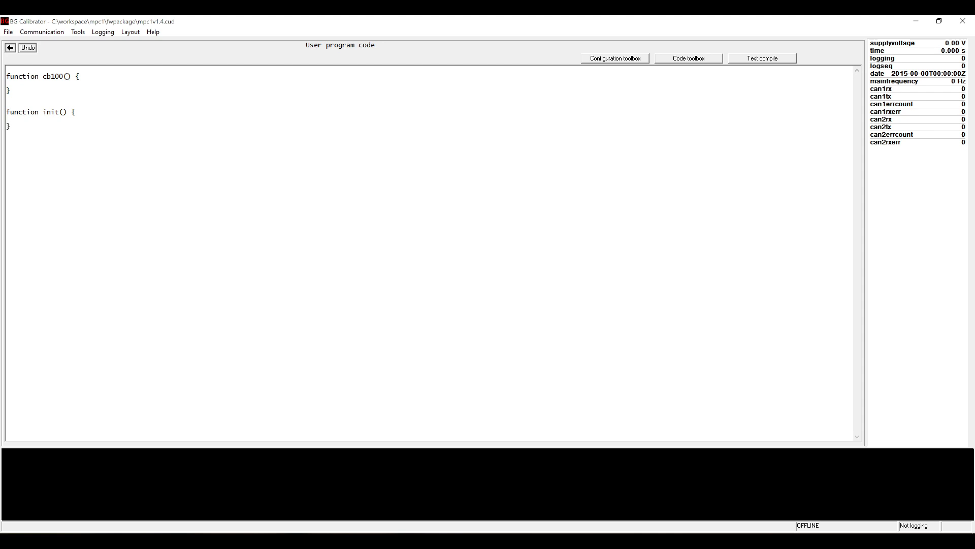
pyautogui.moveTo(536, 117)
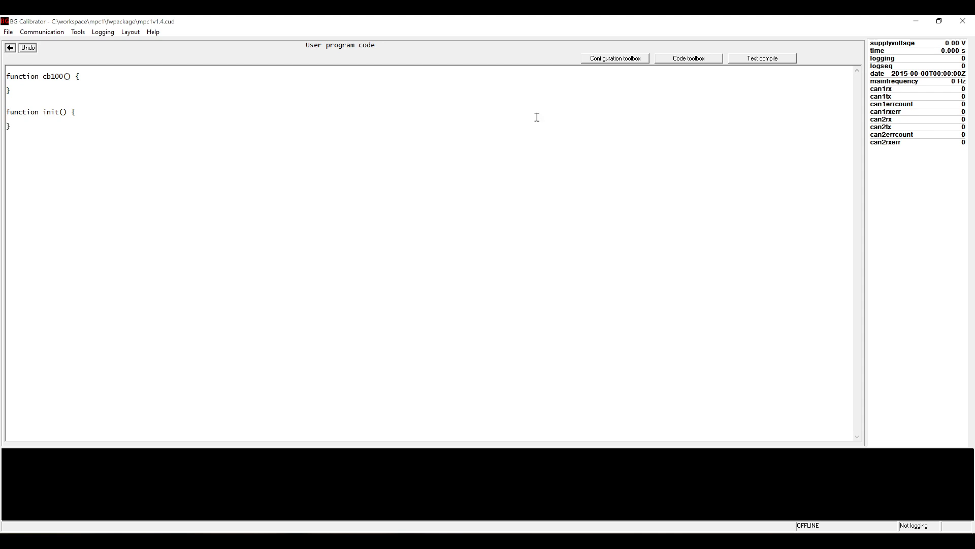
pyautogui.click(46, 122)
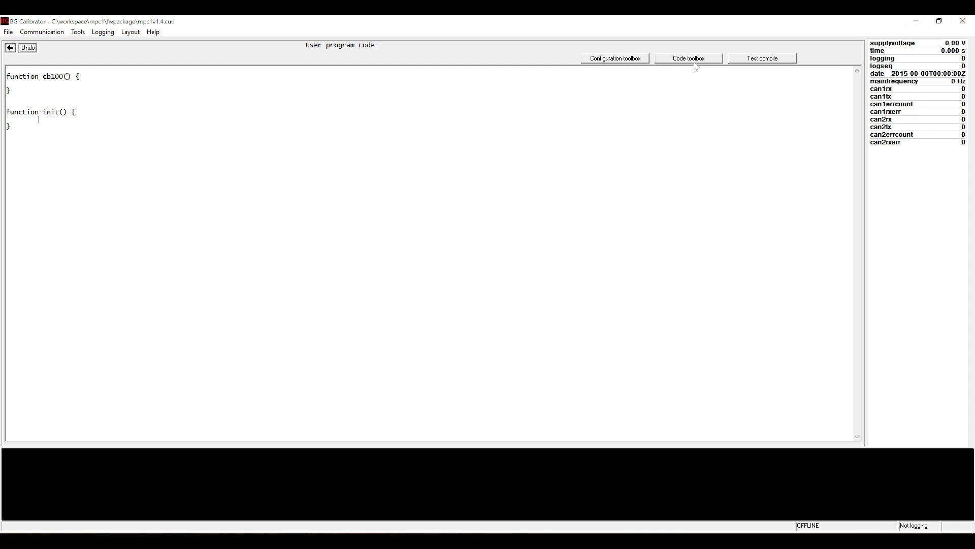
# Insert the system variable callback_100hz into init and complete the line as callback_100hz = cb100;.
pyautogui.click(689, 58)
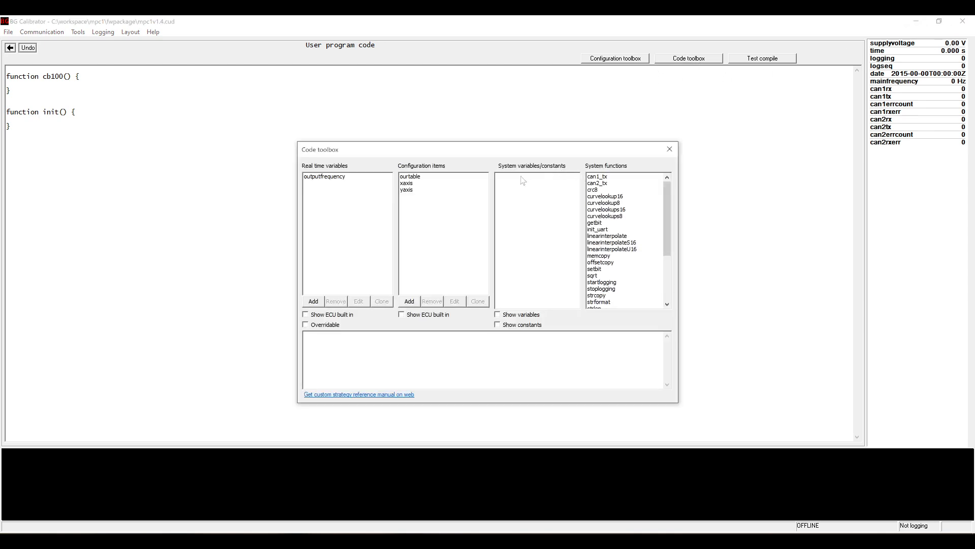
pyautogui.moveTo(675, 216)
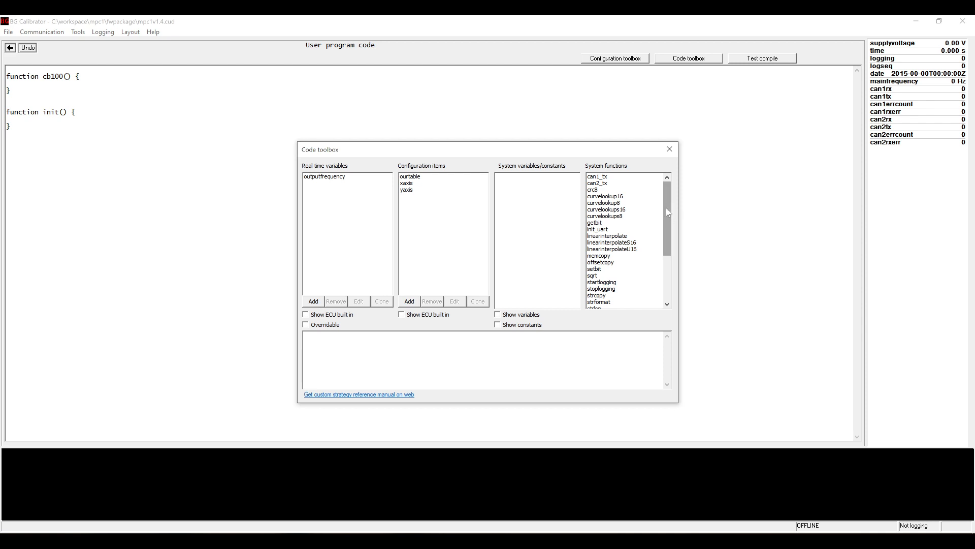
pyautogui.moveTo(677, 205)
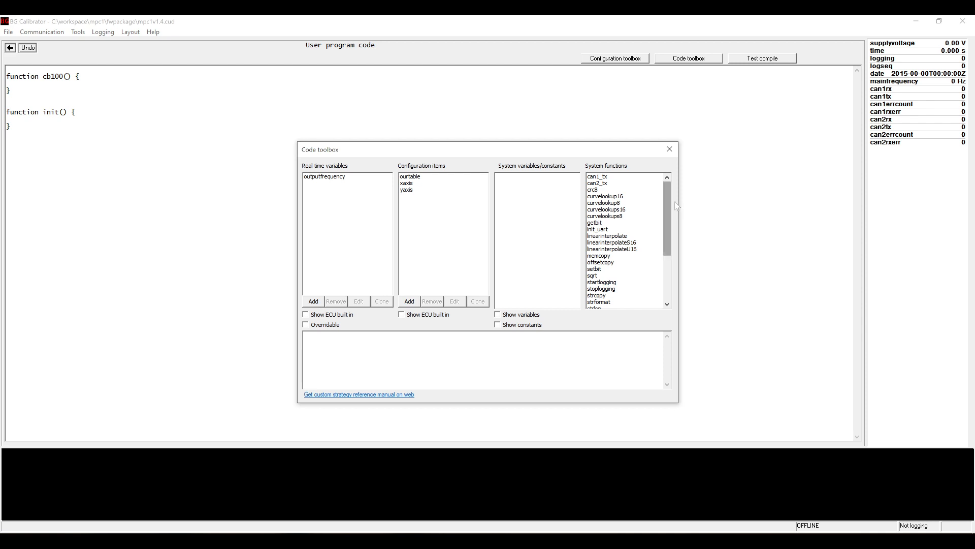
pyautogui.moveTo(668, 197)
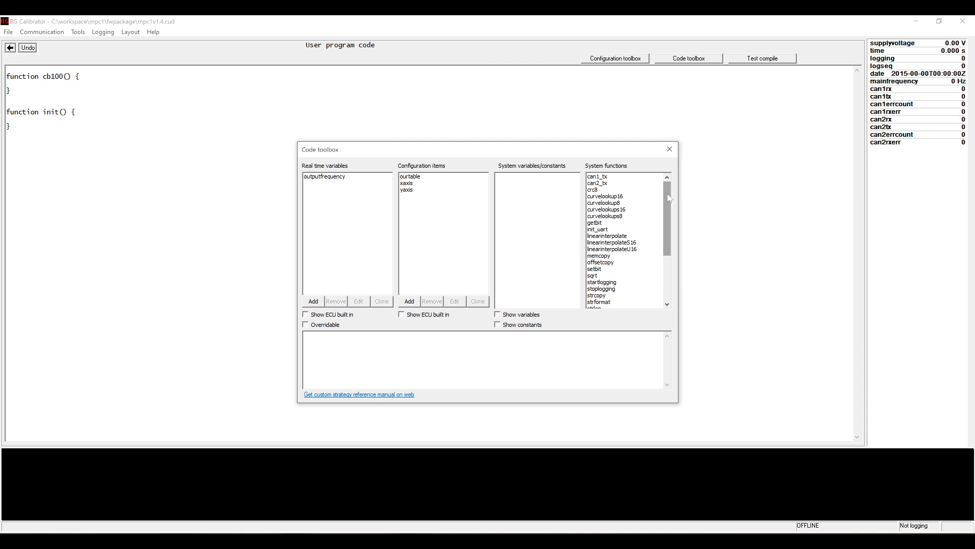
pyautogui.moveTo(666, 200)
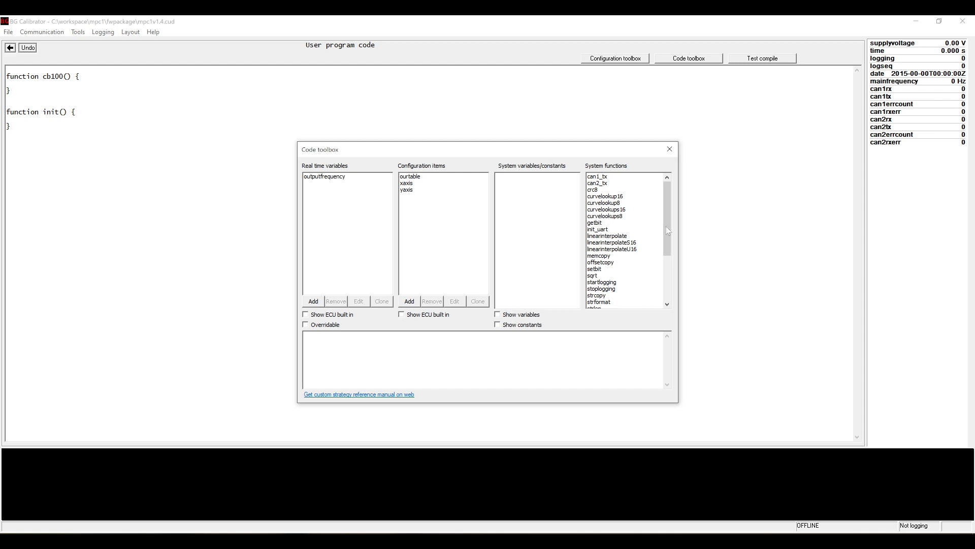
pyautogui.moveTo(512, 316)
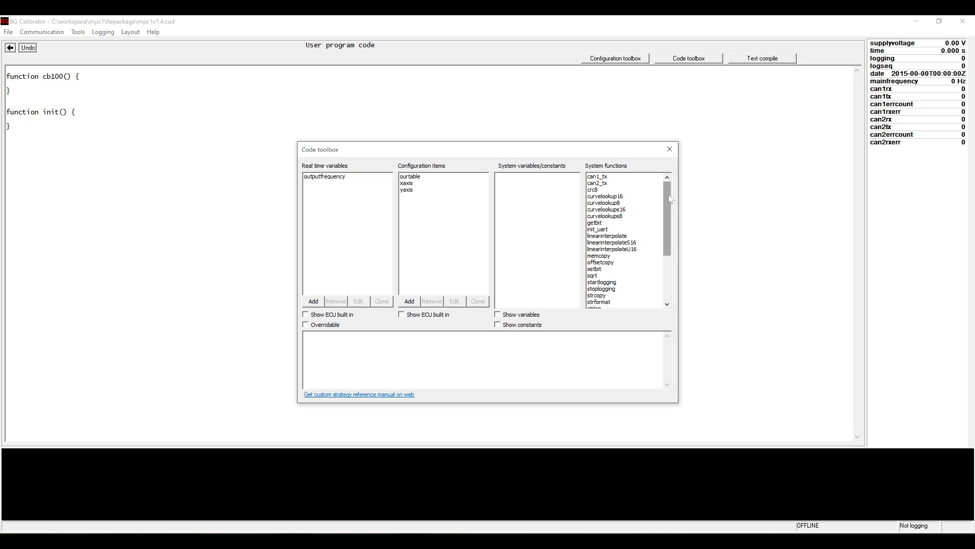
pyautogui.moveTo(560, 264)
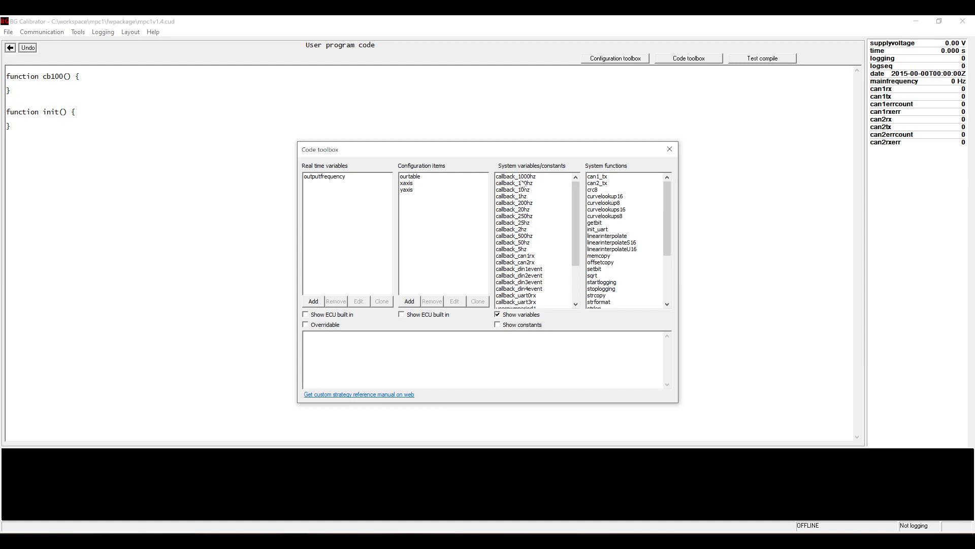
pyautogui.click(513, 183)
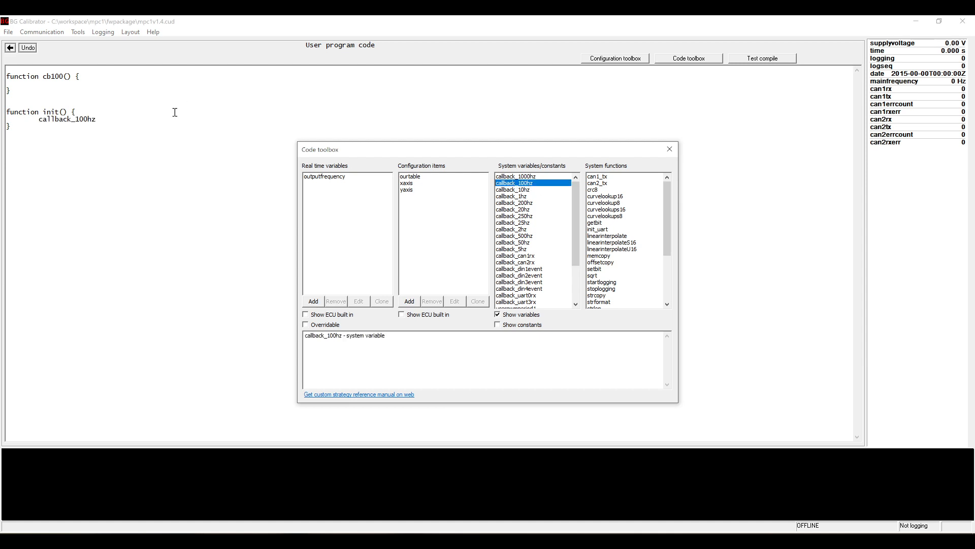
pyautogui.click(668, 148)
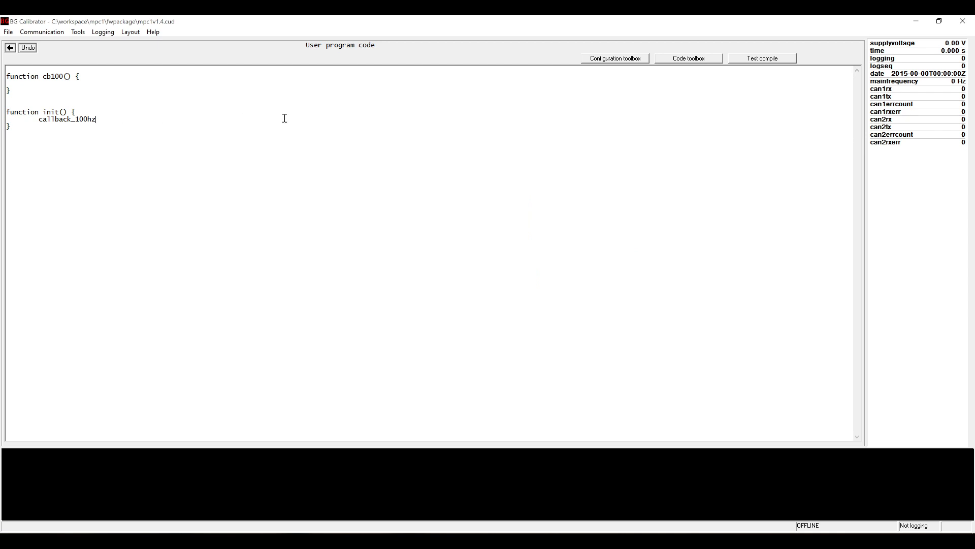
pyautogui.write('=')
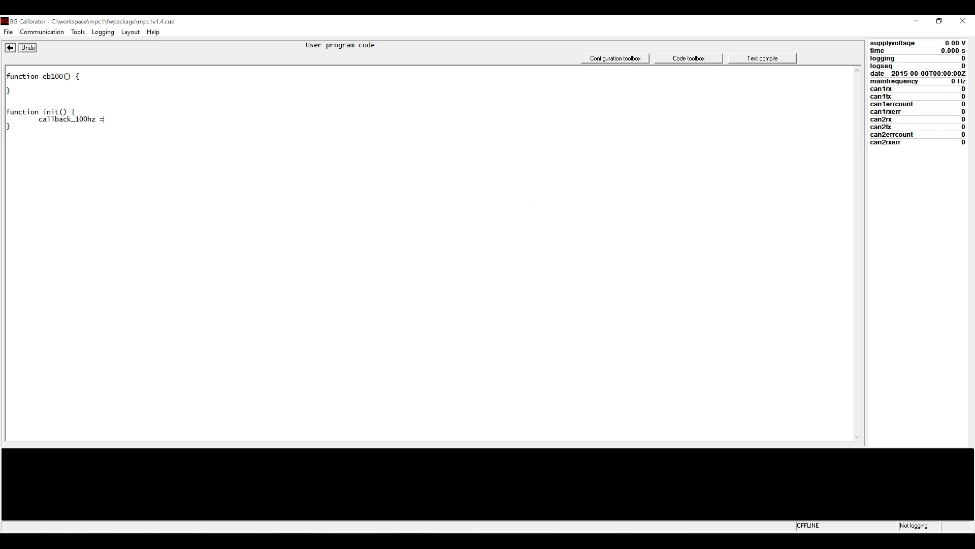
pyautogui.write('cb')
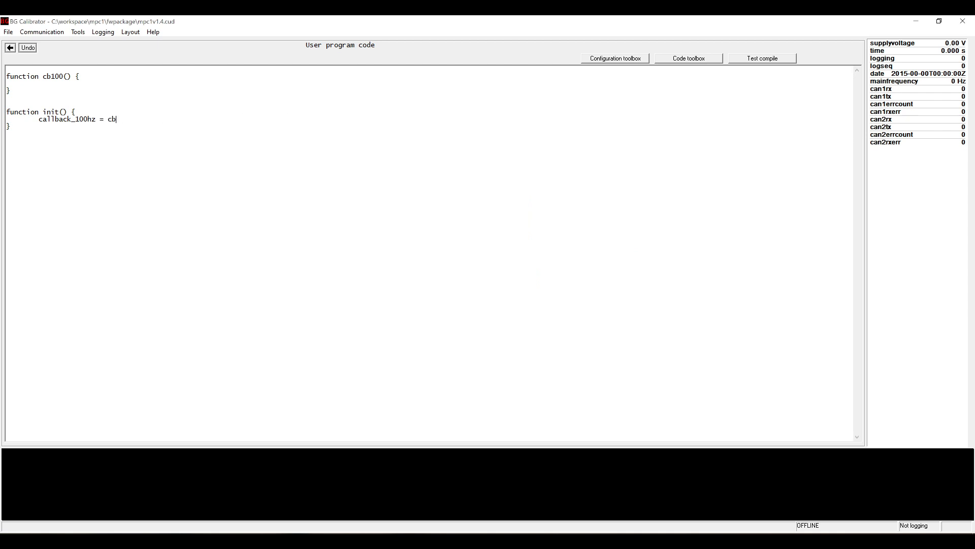
pyautogui.write('100;')
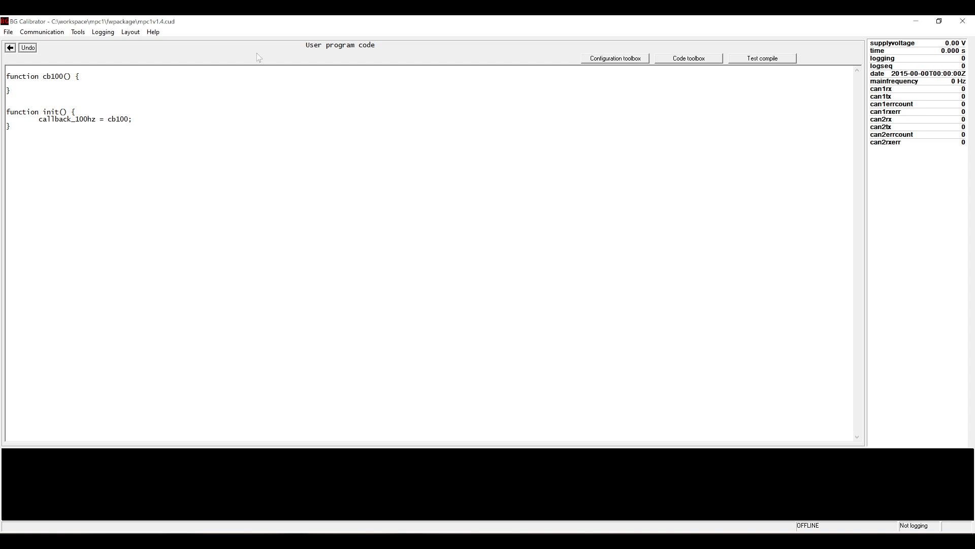
# Start the cb100 body with rt.outputfrequency = using the Code toolbox variable list.
pyautogui.click(689, 58)
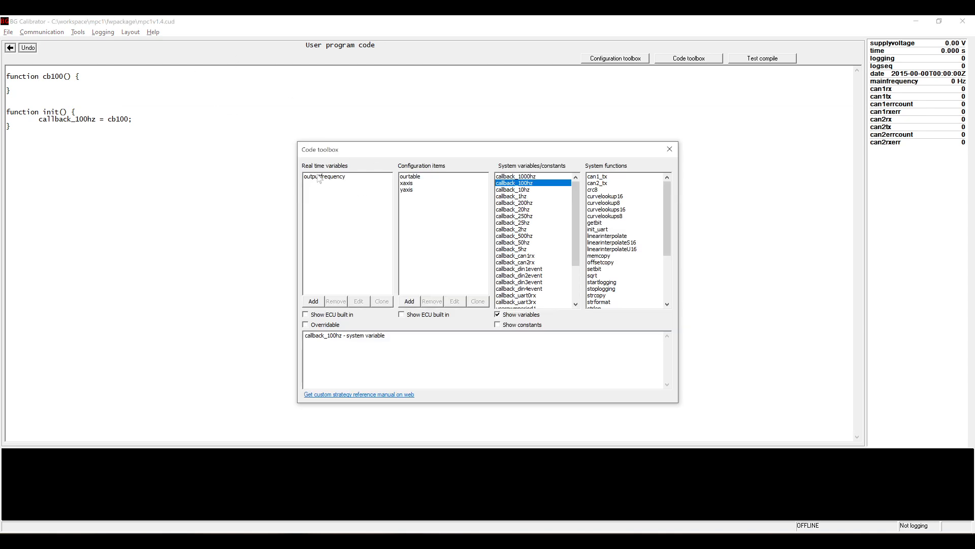
pyautogui.doubleClick(324, 177)
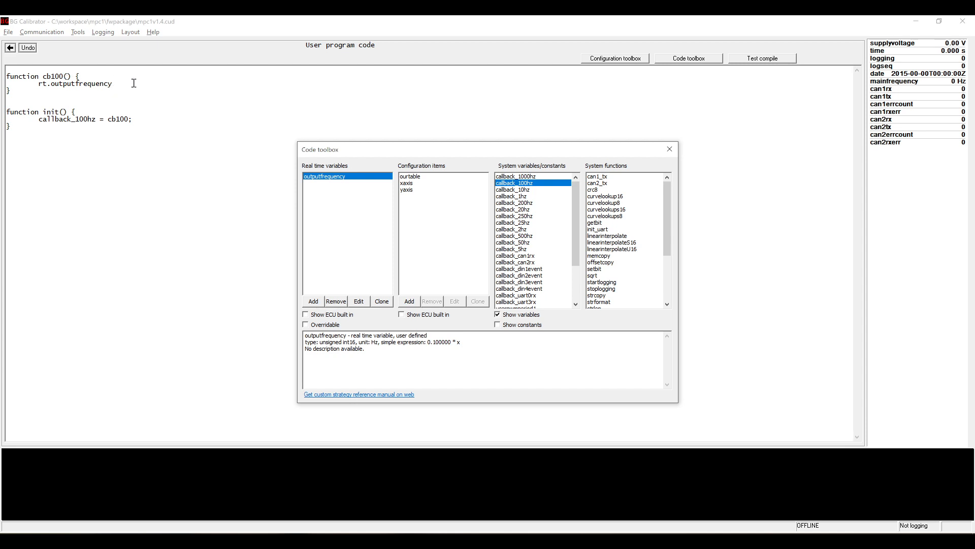
pyautogui.click(669, 148)
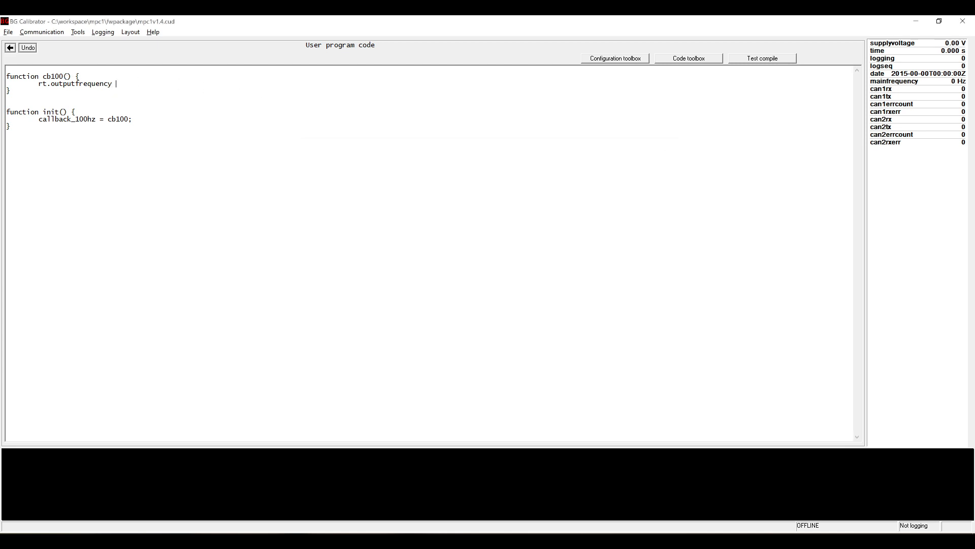
pyautogui.write('=')
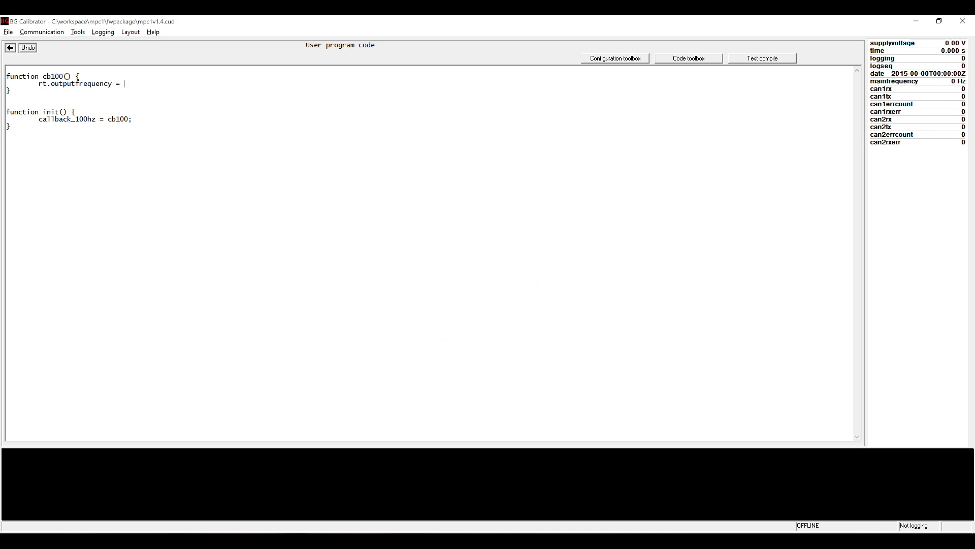
# Append tablelookup16(conf.ourtable) to the assignment, checking the function's arguments first.
pyautogui.click(689, 58)
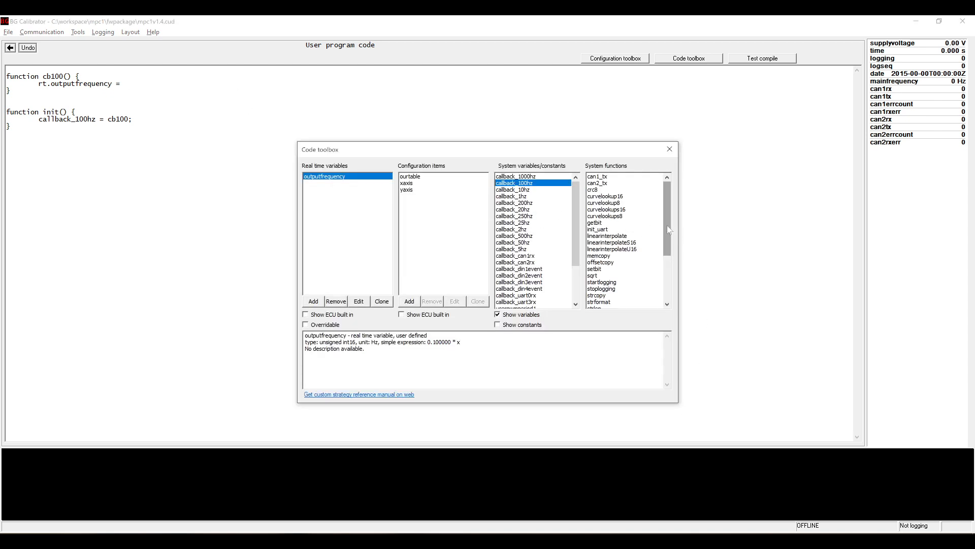
pyautogui.scroll(-3)
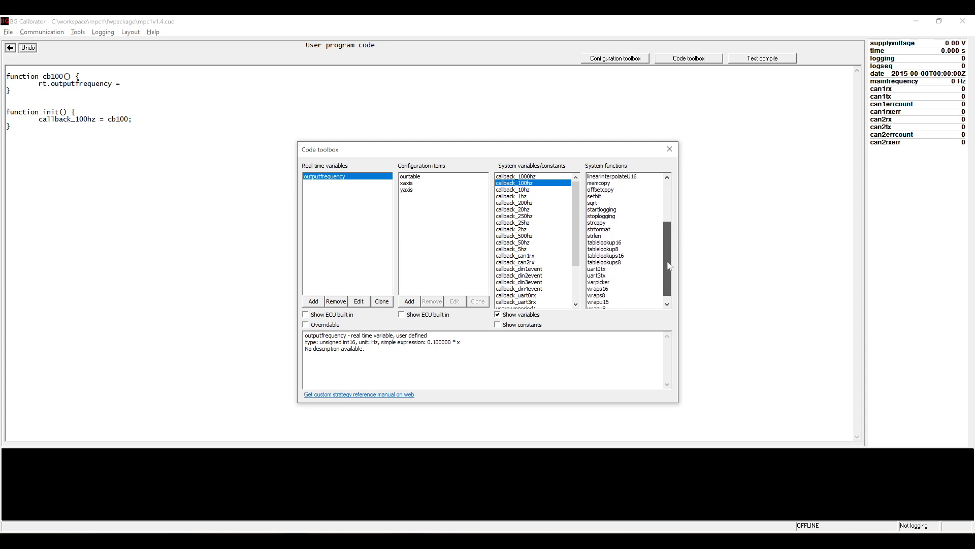
pyautogui.scroll(-3)
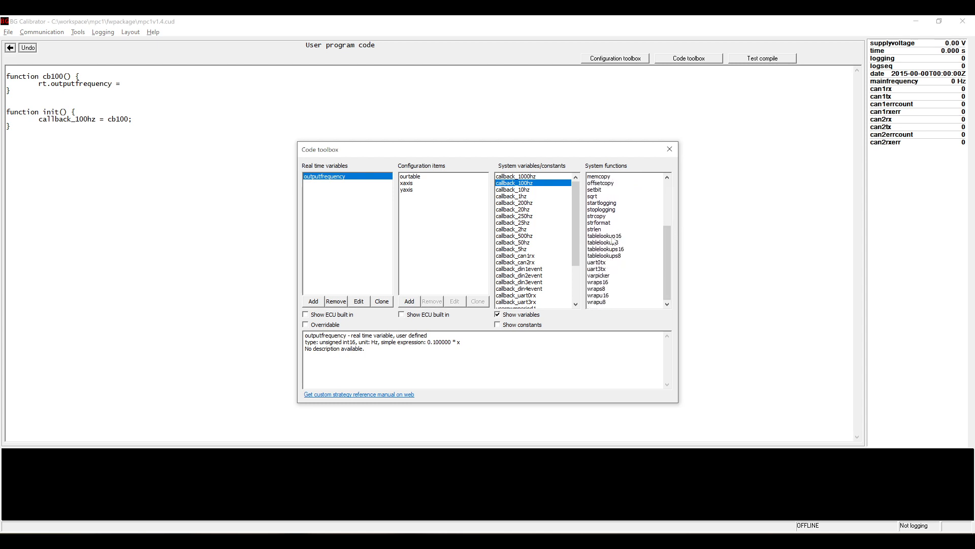
pyautogui.click(606, 236)
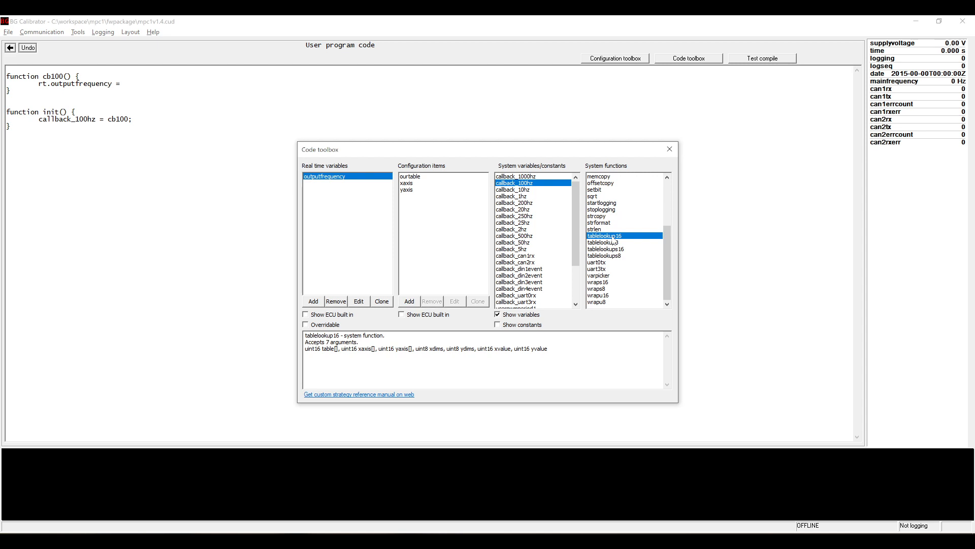
pyautogui.moveTo(357, 360)
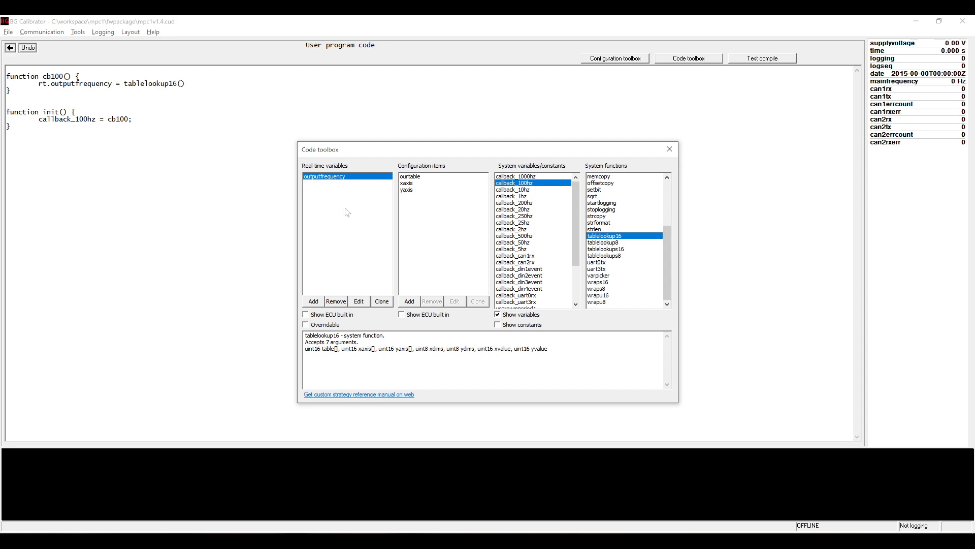
pyautogui.click(668, 148)
pyautogui.write(';')
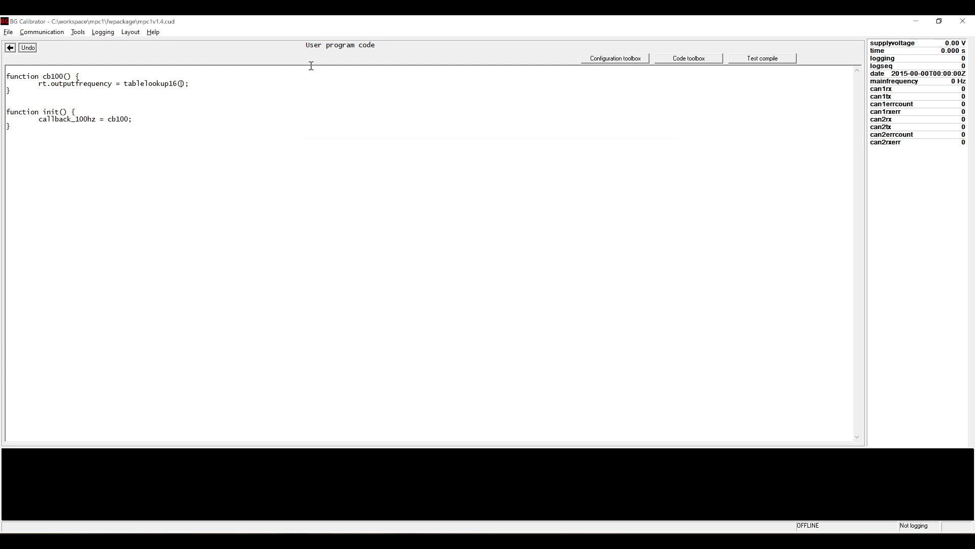
pyautogui.click(689, 57)
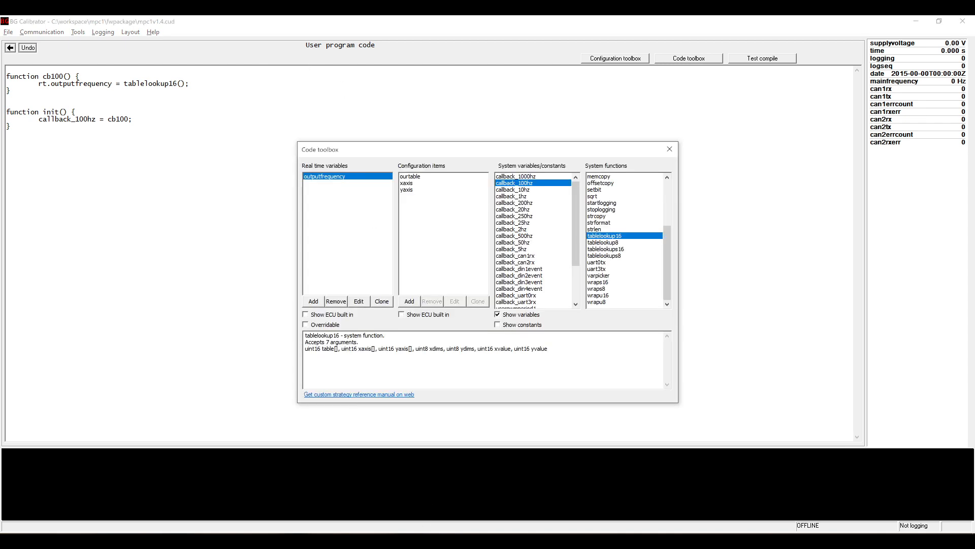
pyautogui.moveTo(417, 183)
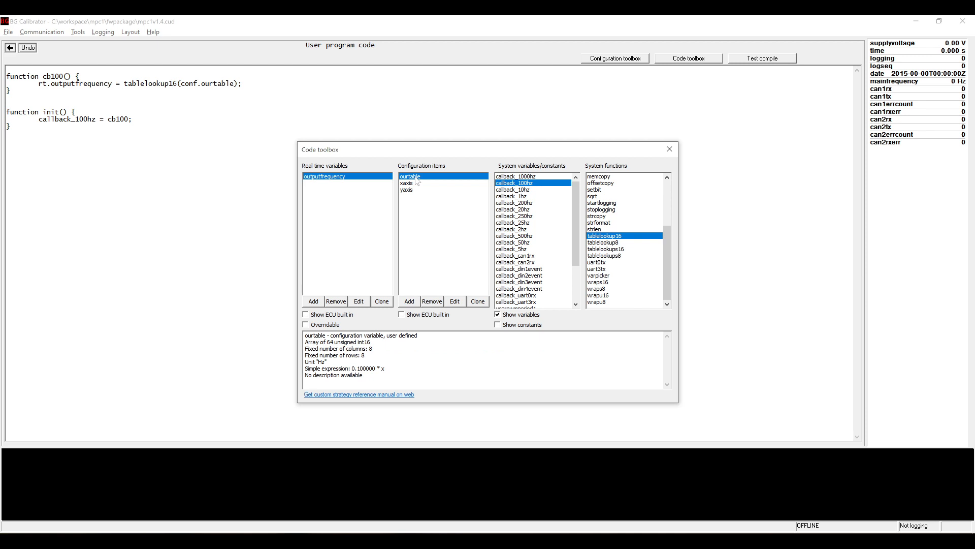
pyautogui.click(668, 149)
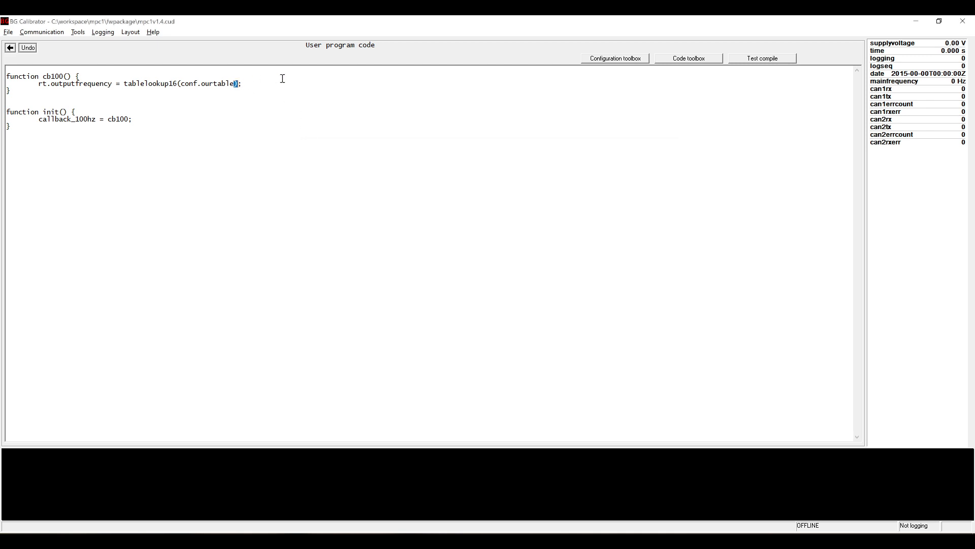
# Extend the tablelookup16 arguments with conf.xaxis, conf.yaxis and the 8, 8 table dimensions.
pyautogui.write(', conf.xaxis,')
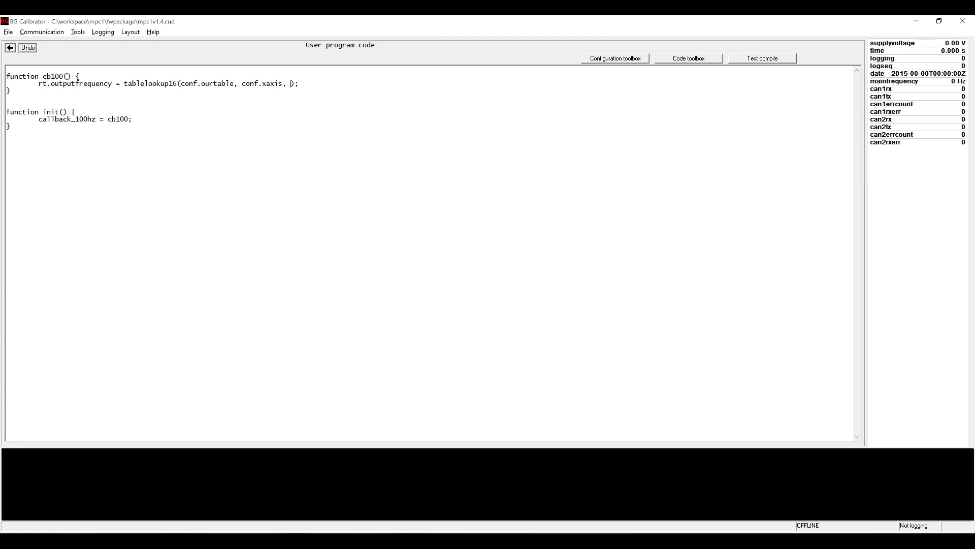
pyautogui.write('confi')
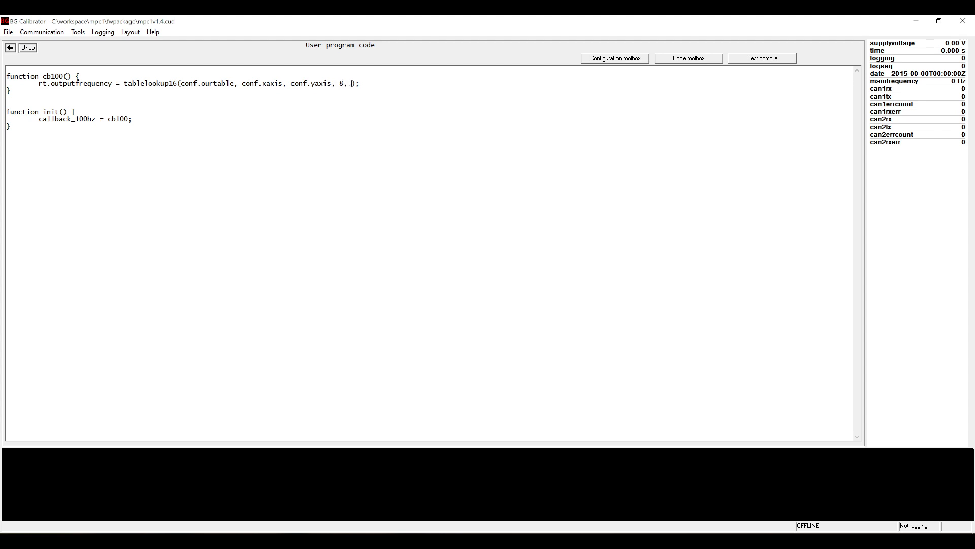
pyautogui.write('8,')
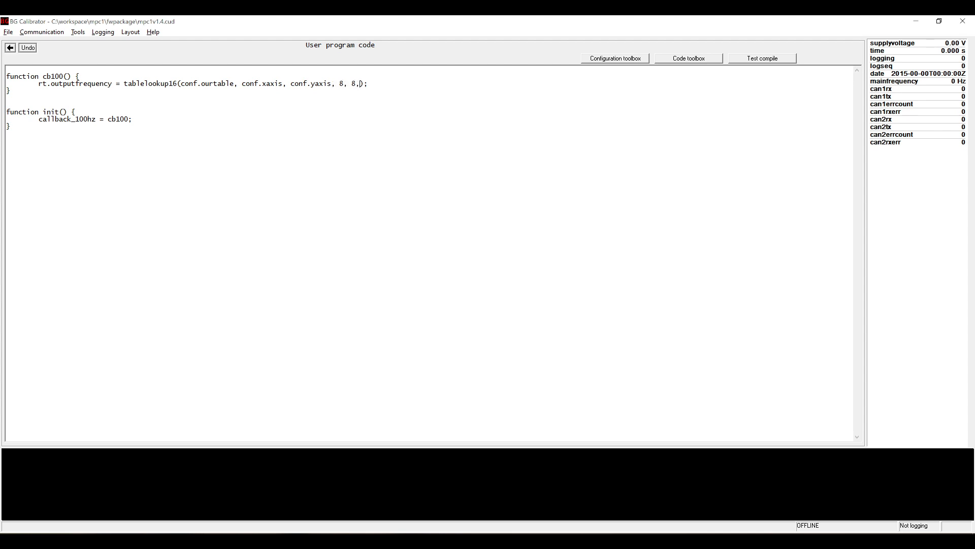
pyautogui.write('" "')
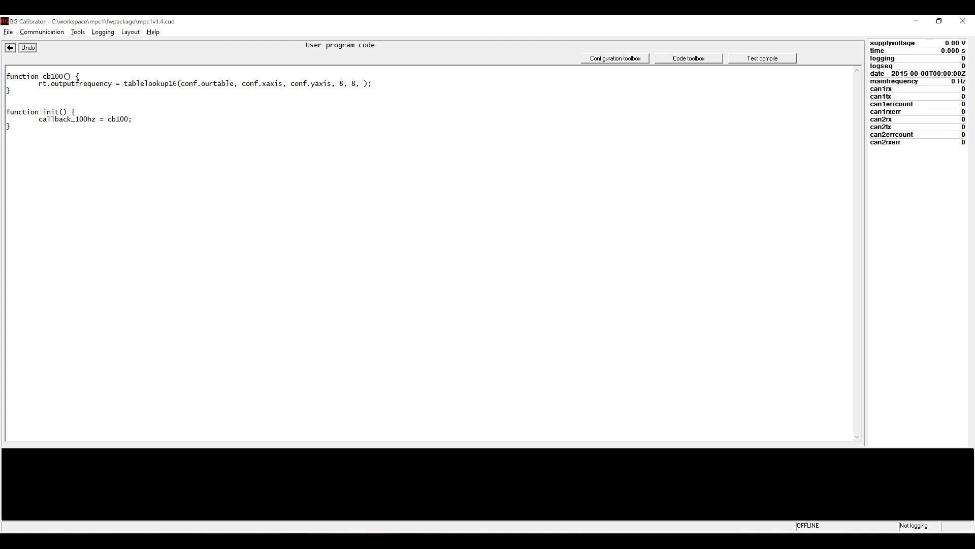
# Complete the lookup with rt.roadspeed and rt.analog0 inputs and run a successful test compile.
pyautogui.click(688, 58)
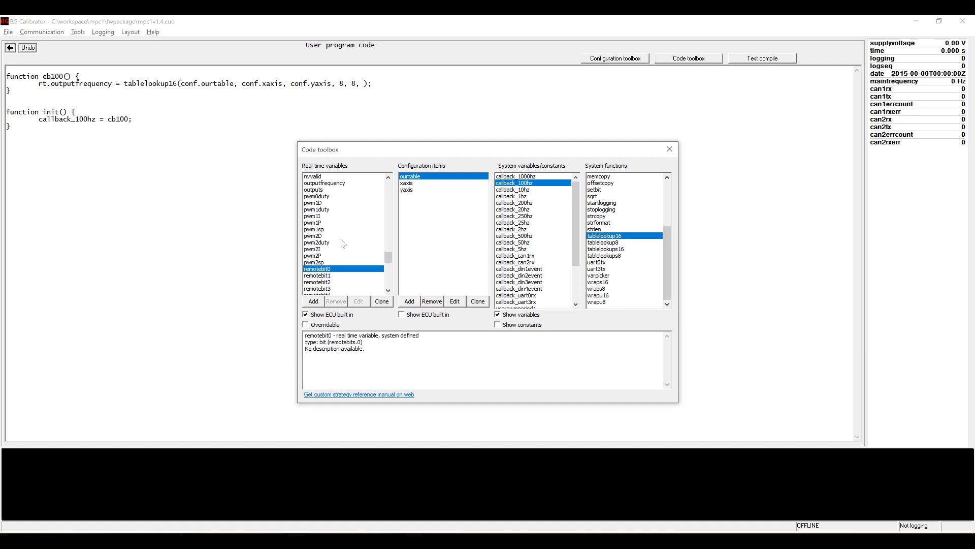
pyautogui.scroll(-3)
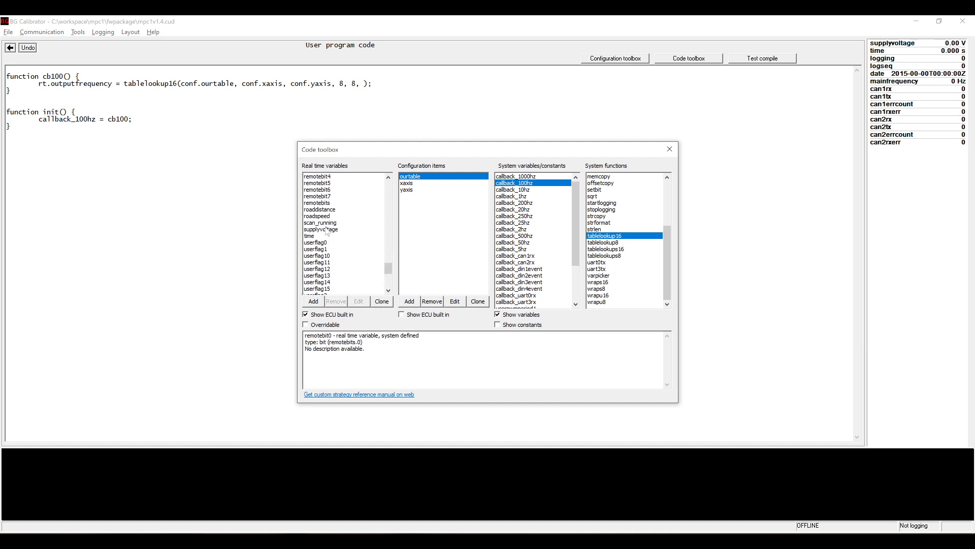
pyautogui.doubleClick(317, 215)
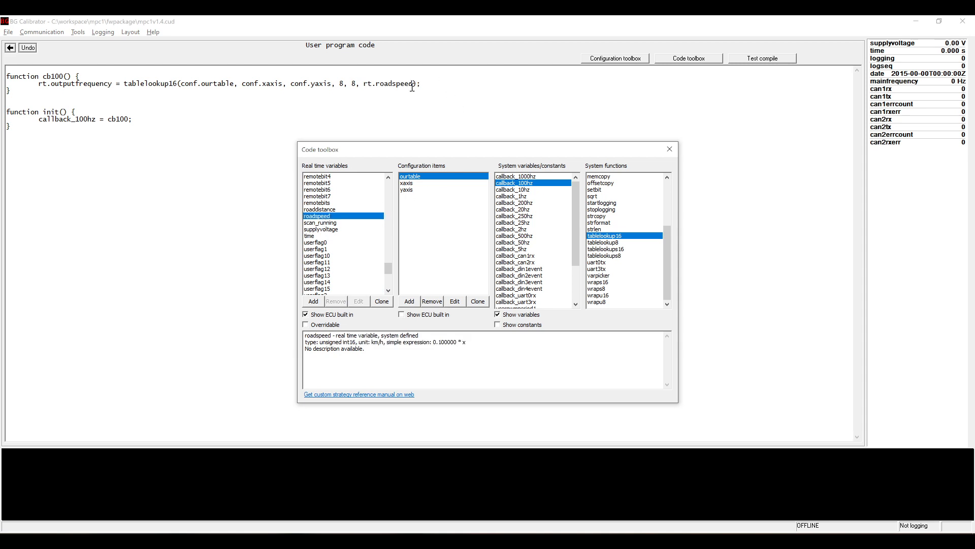
pyautogui.click(669, 148)
pyautogui.write(', ')
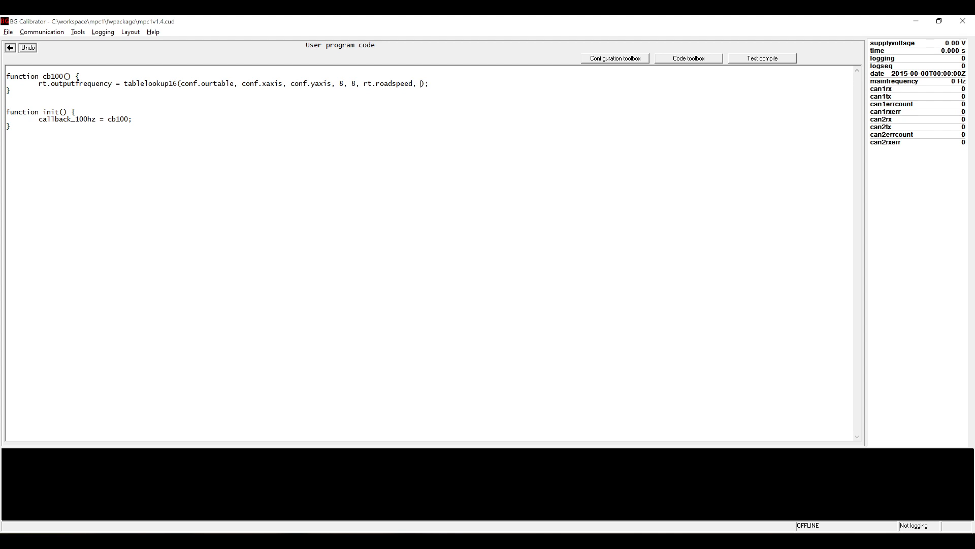
pyautogui.write('rt.analog')
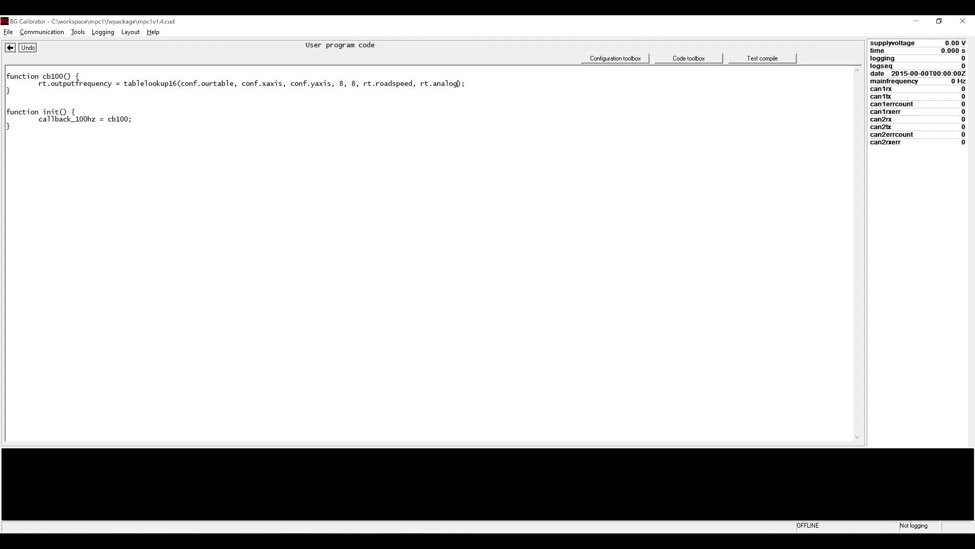
pyautogui.write('0')
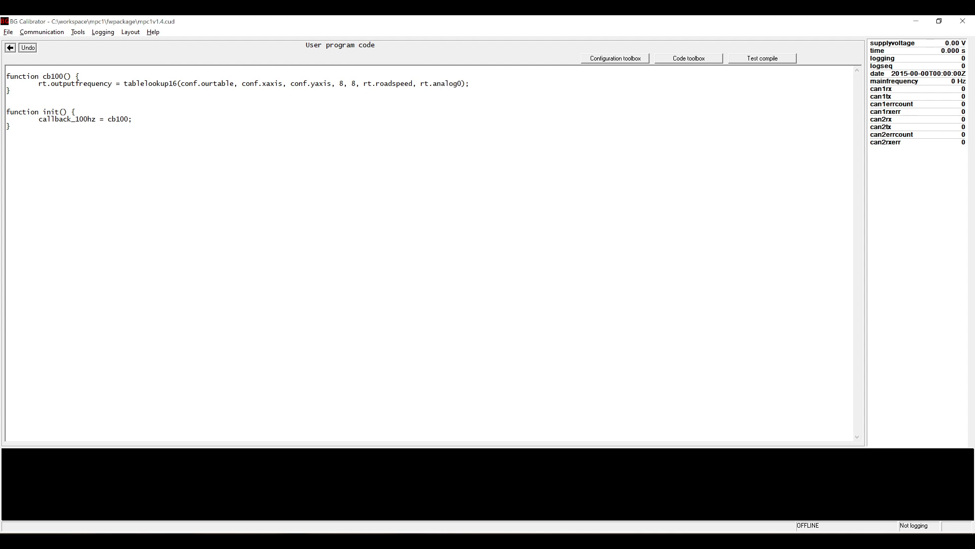
pyautogui.click(762, 58)
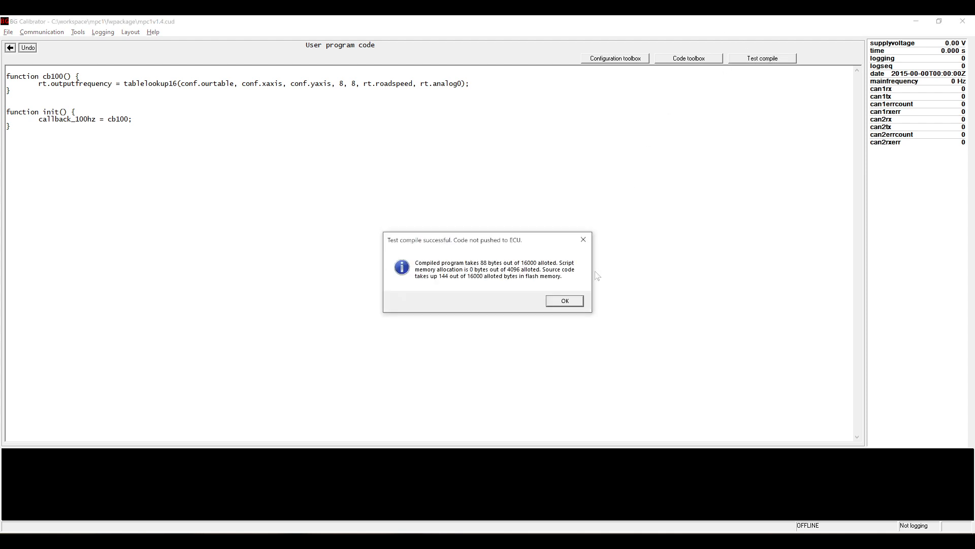
# Acknowledge the successful compile result dialog.
pyautogui.click(564, 301)
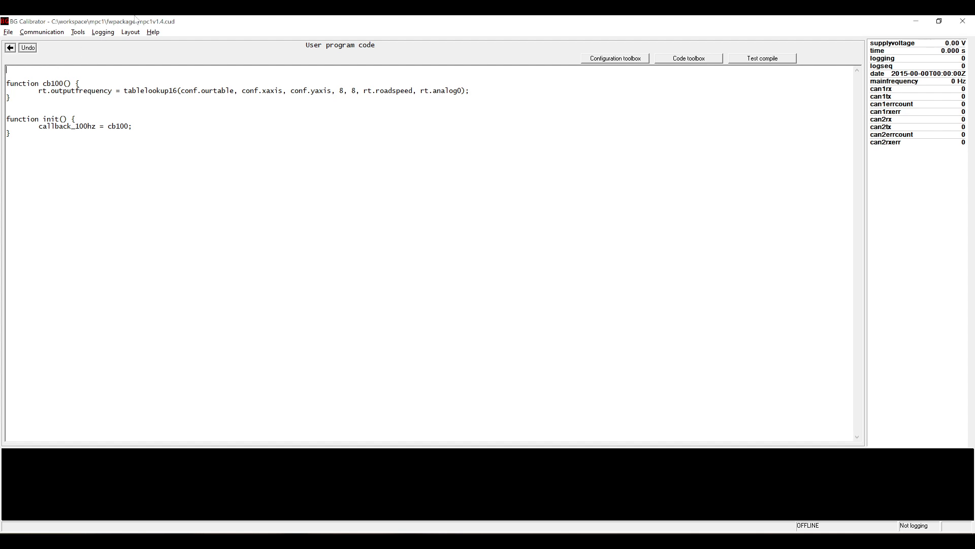
# Declare uint32 tmp and compute tmp = 10000000 / rt.outputfrequency in cb100.
pyautogui.write('uint')
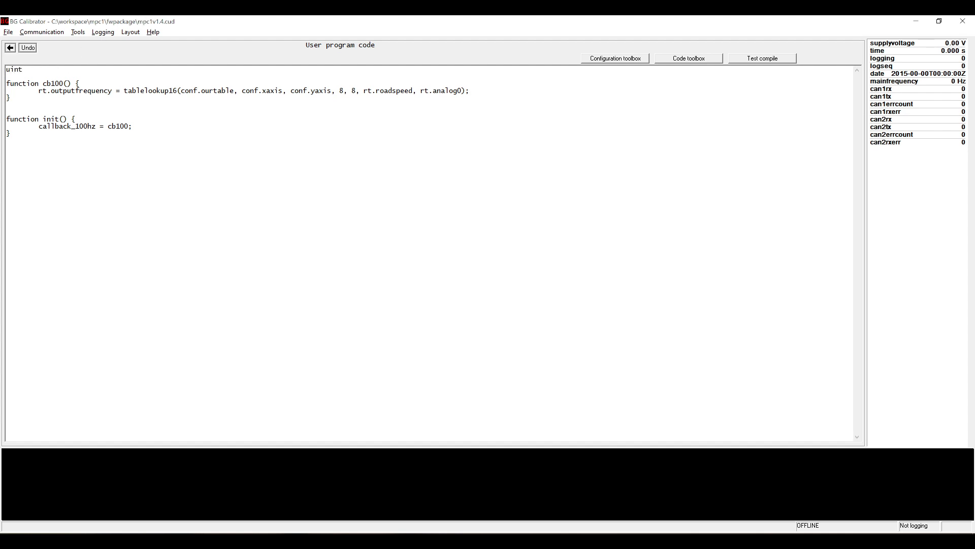
pyautogui.write('32')
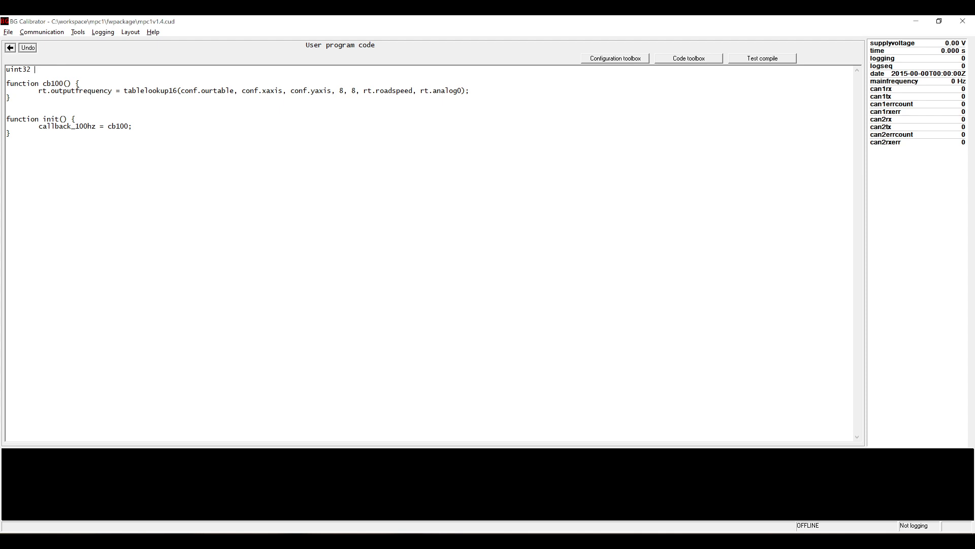
pyautogui.write('tmp;')
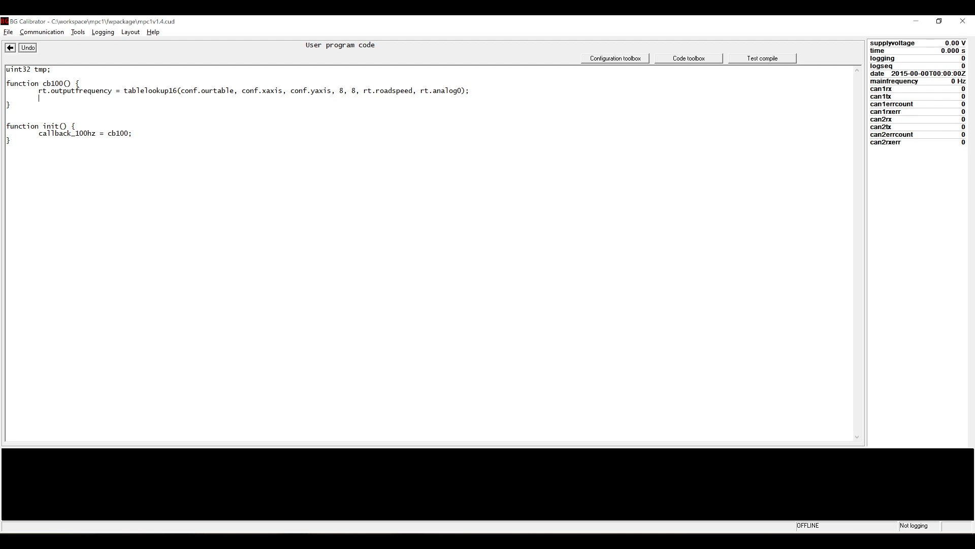
pyautogui.moveTo(598, 24)
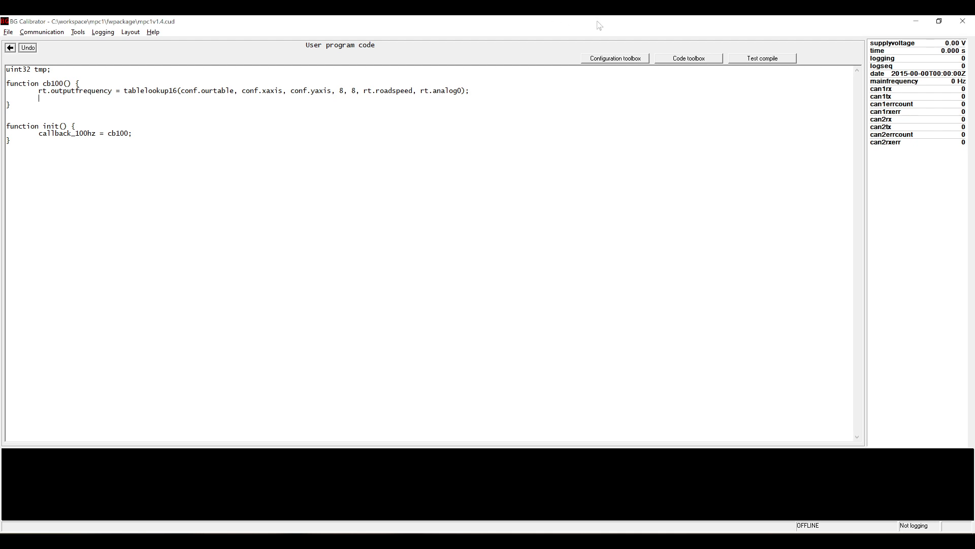
pyautogui.write('tmp =')
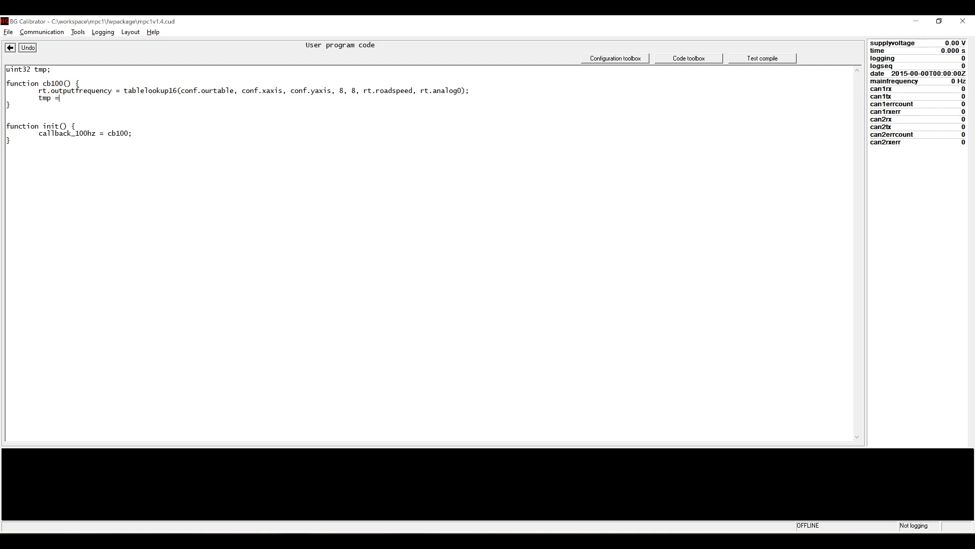
pyautogui.write('rt.outputfrequency')
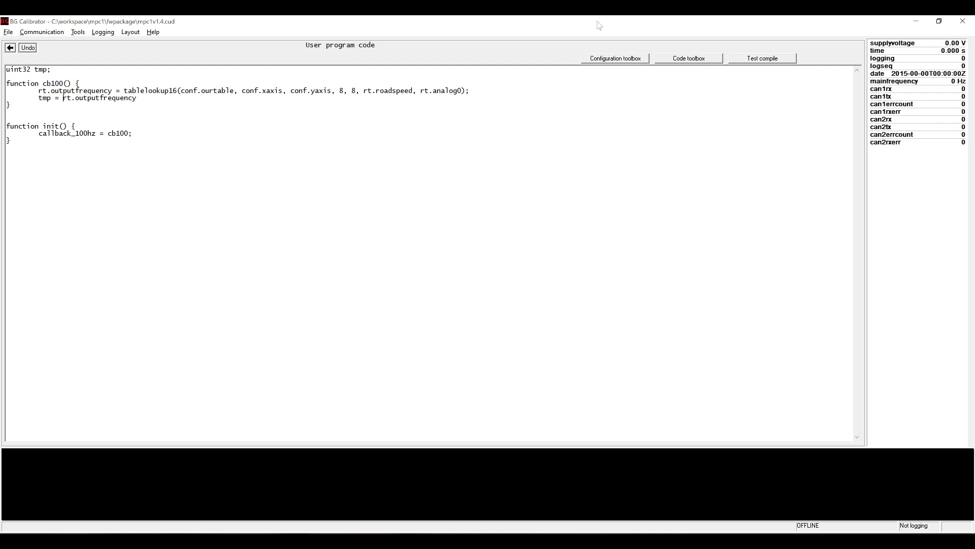
pyautogui.write('10000000 /')
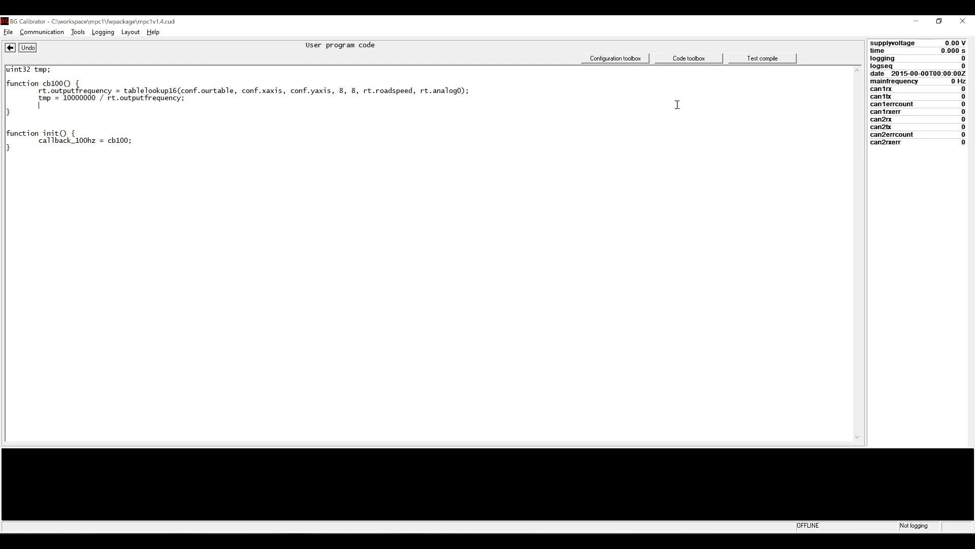
pyautogui.moveTo(487, 341)
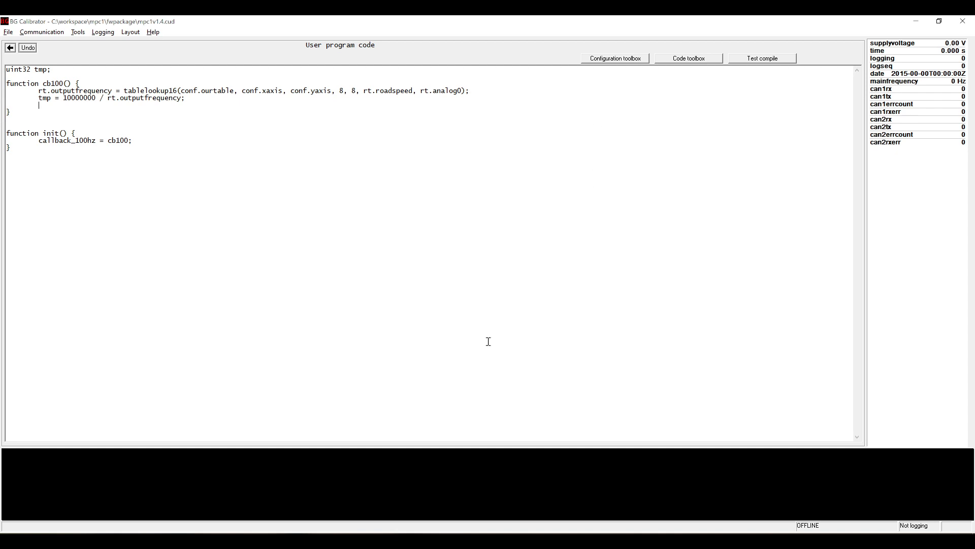
# Add the line userpwmperiod1 = tmp; using the variable from the Code toolbox.
pyautogui.click(688, 58)
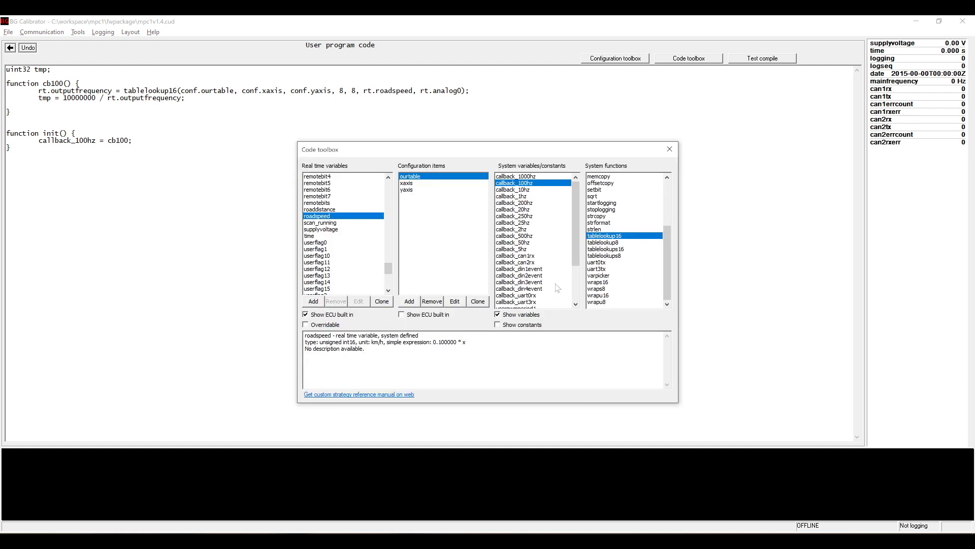
pyautogui.scroll(-3)
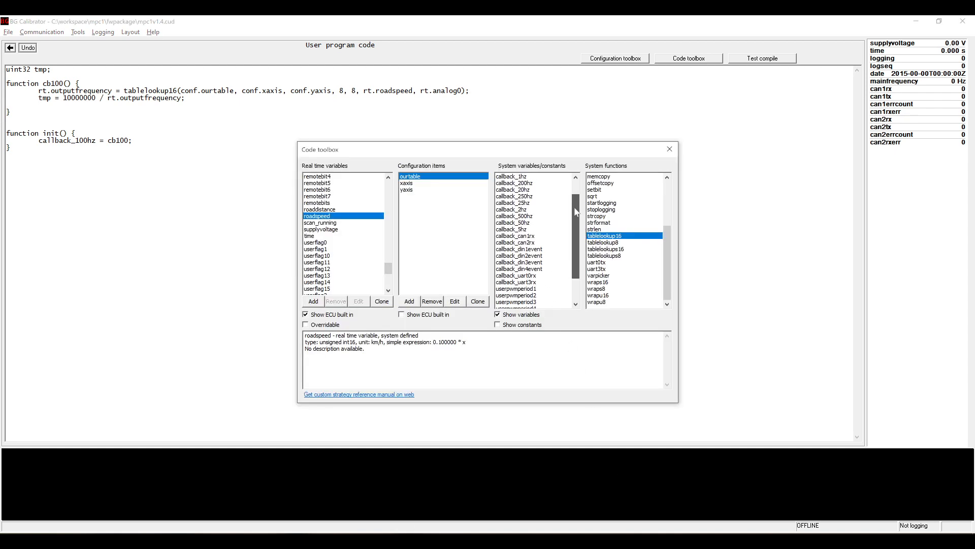
pyautogui.scroll(-3)
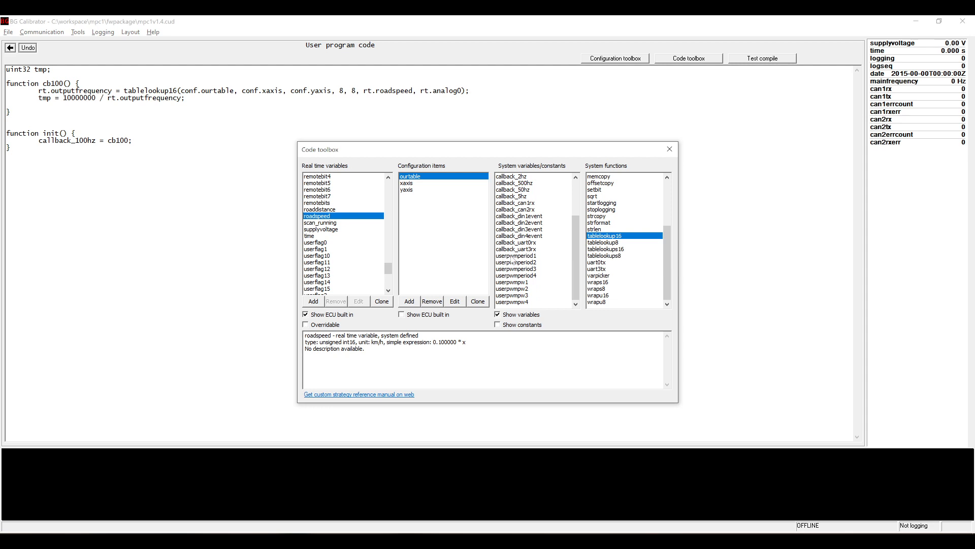
pyautogui.doubleClick(518, 255)
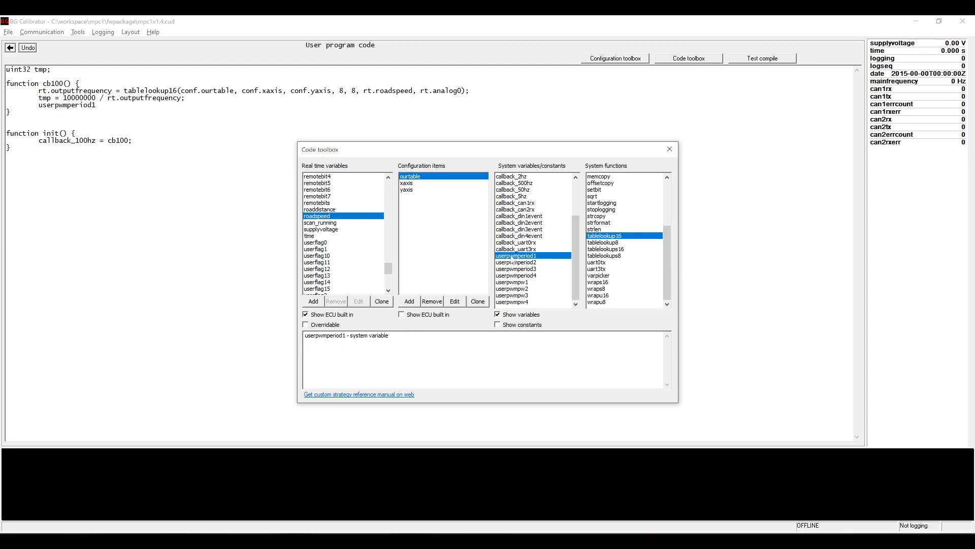
pyautogui.click(668, 148)
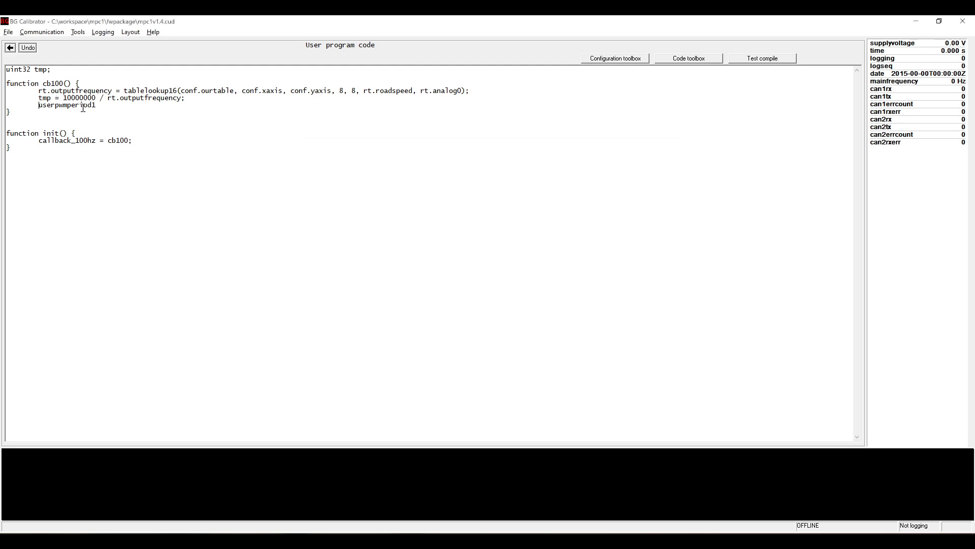
pyautogui.write('=')
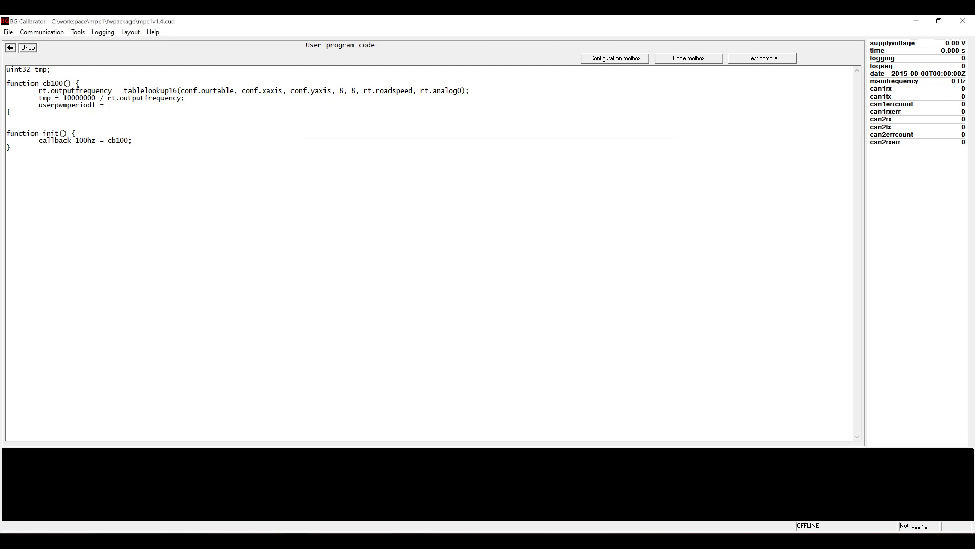
pyautogui.write('tmp;')
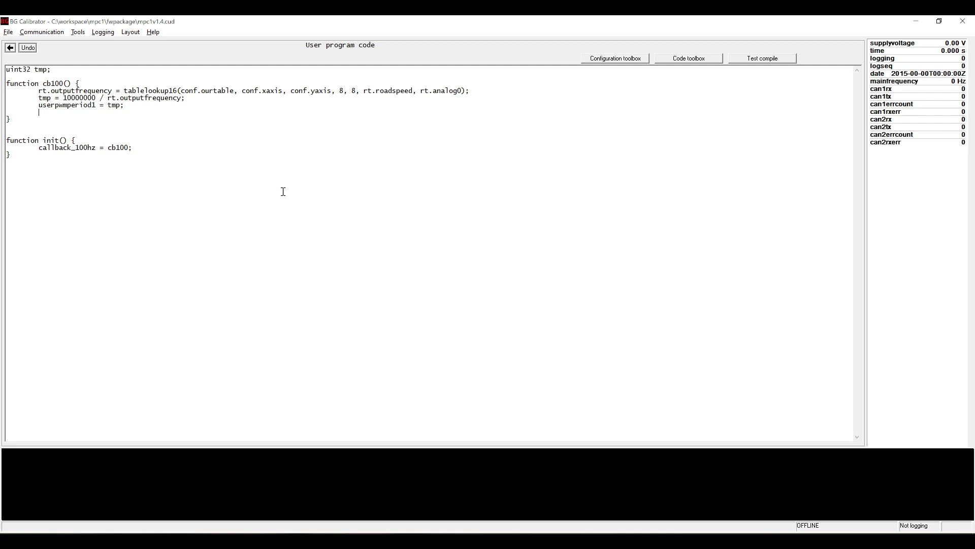
pyautogui.moveTo(233, 124)
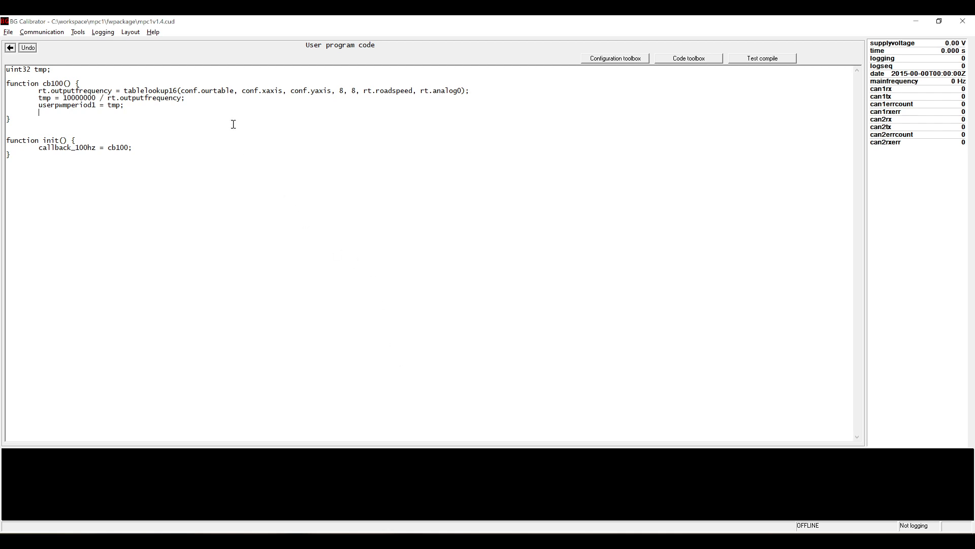
pyautogui.moveTo(366, 512)
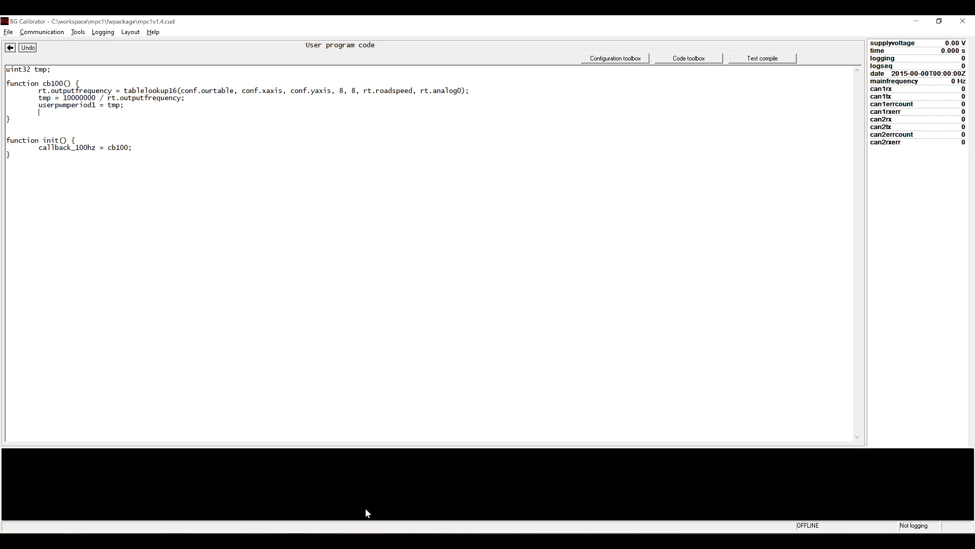
# Add the line userpwmpw1 = tmp >> 1; for a half-period pulse width.
pyautogui.click(688, 58)
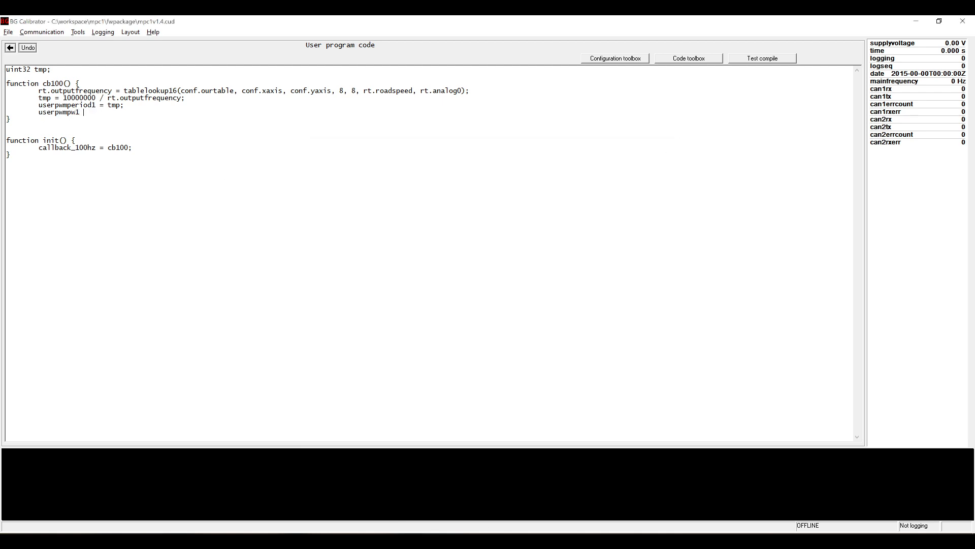
pyautogui.write('tmp')
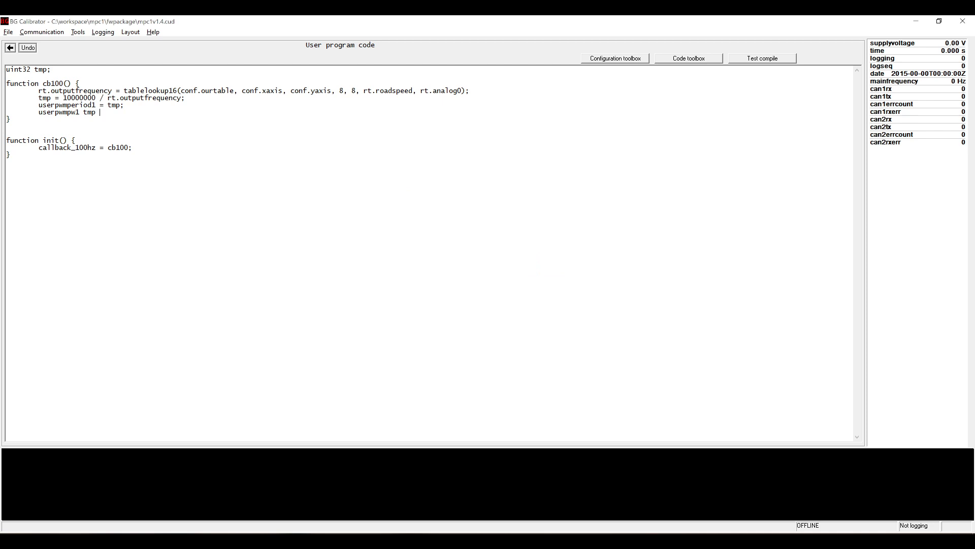
pyautogui.write('=')
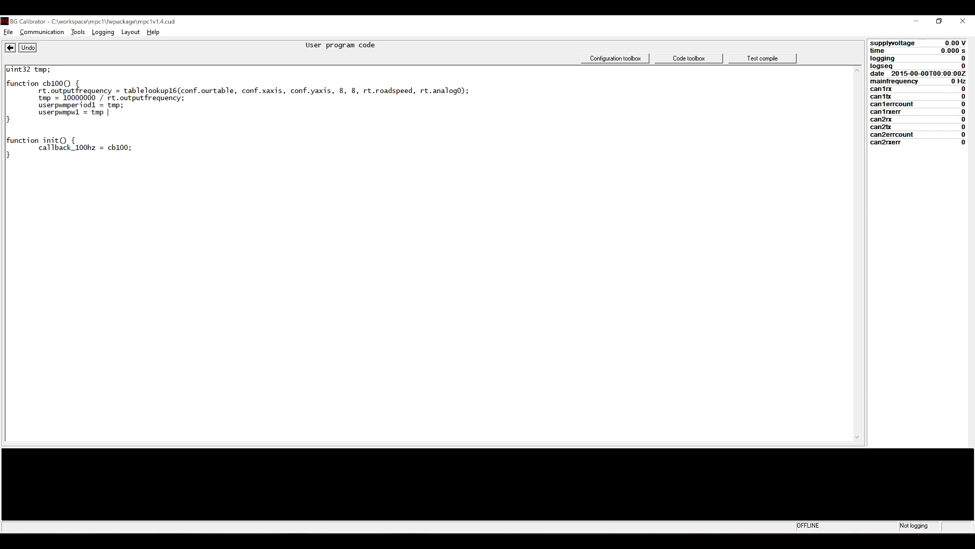
pyautogui.write('>> 1;')
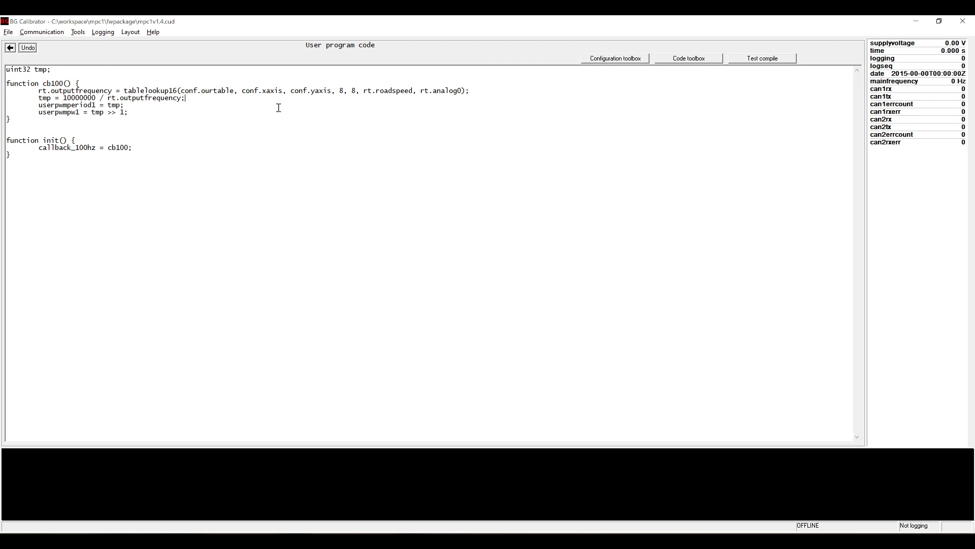
# Open an if(rt.outputfrequency > 50) { condition before the tmp calculation.
pyautogui.press('Enter')
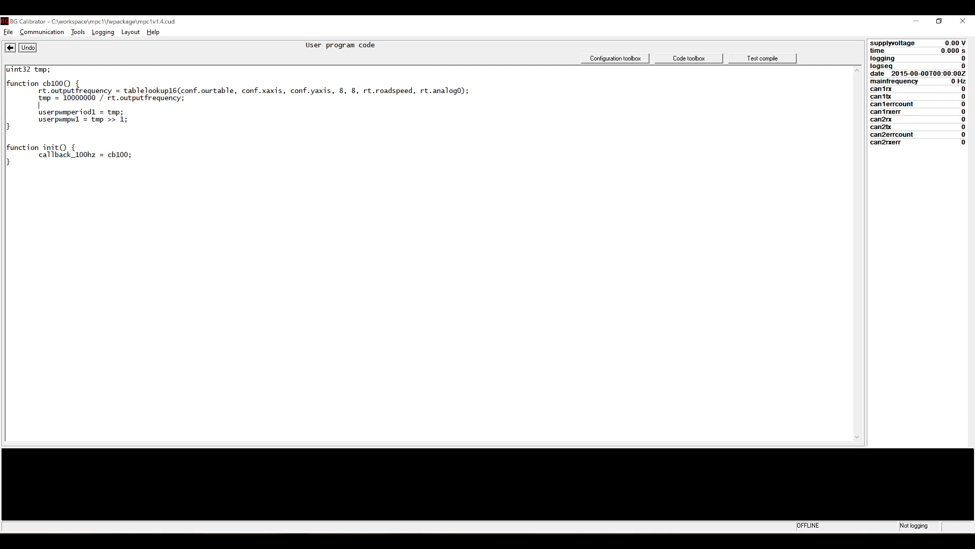
pyautogui.write('if(')
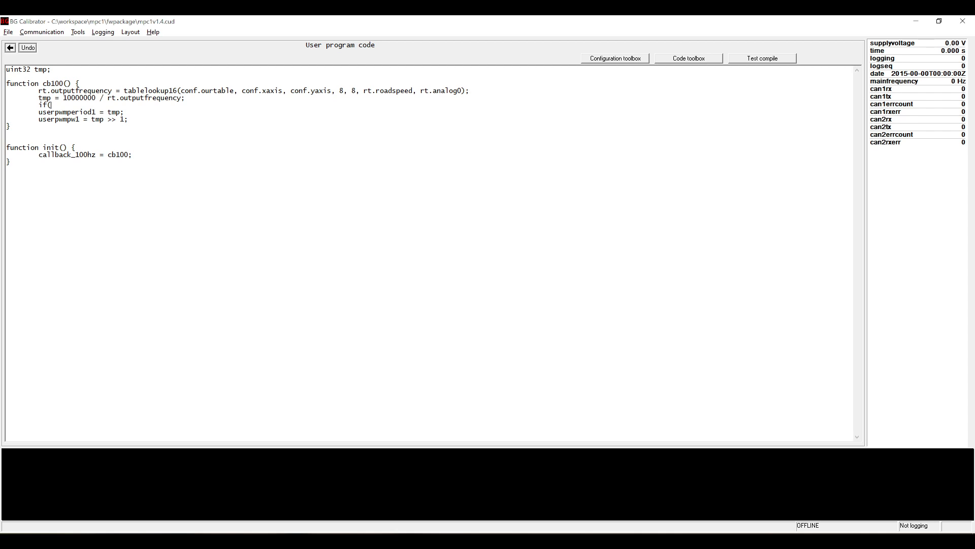
pyautogui.write('tmp')
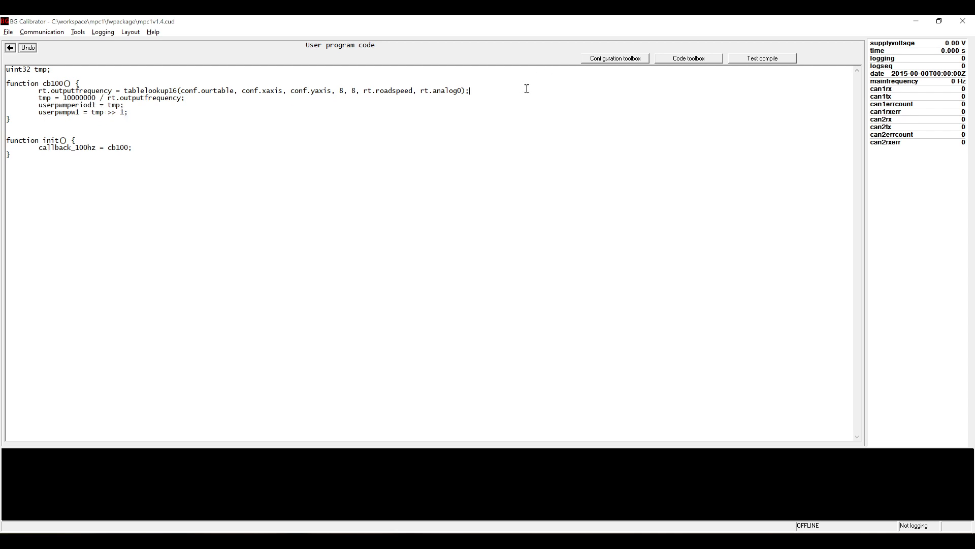
pyautogui.write('if(rt')
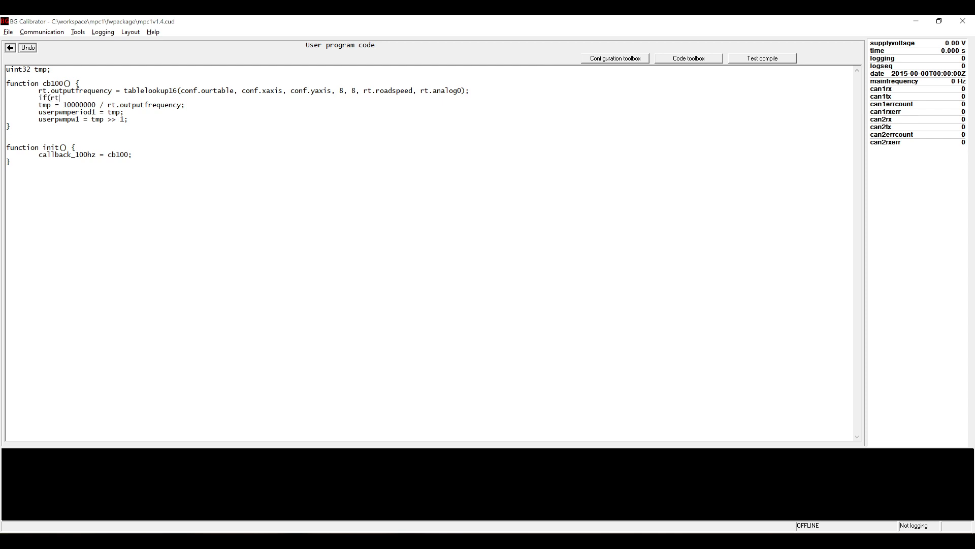
pyautogui.write('outputfrequency')
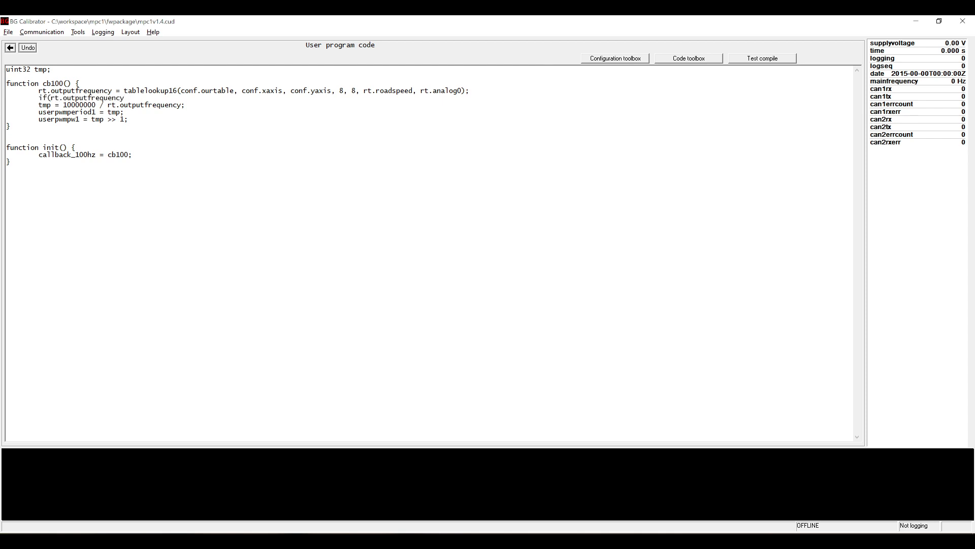
pyautogui.write('> 50')
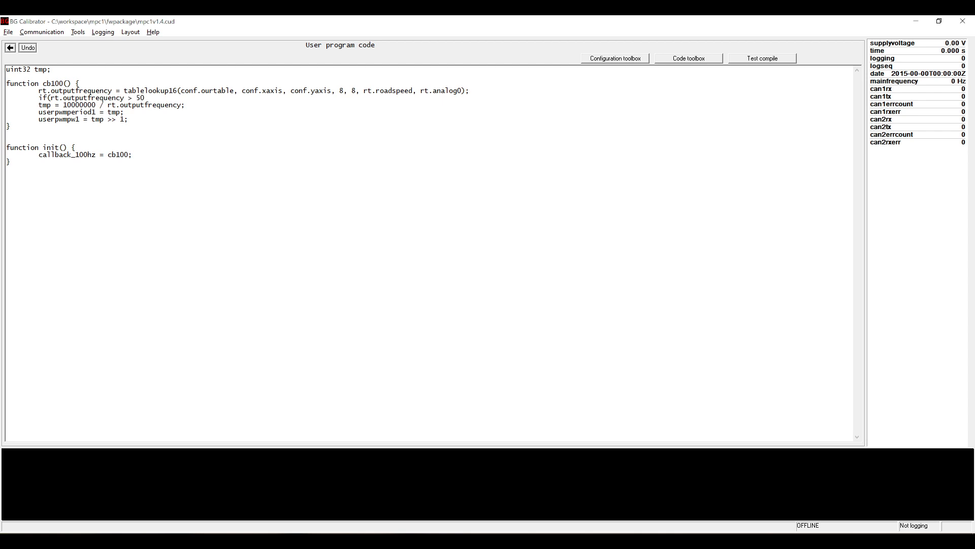
pyautogui.write('{')
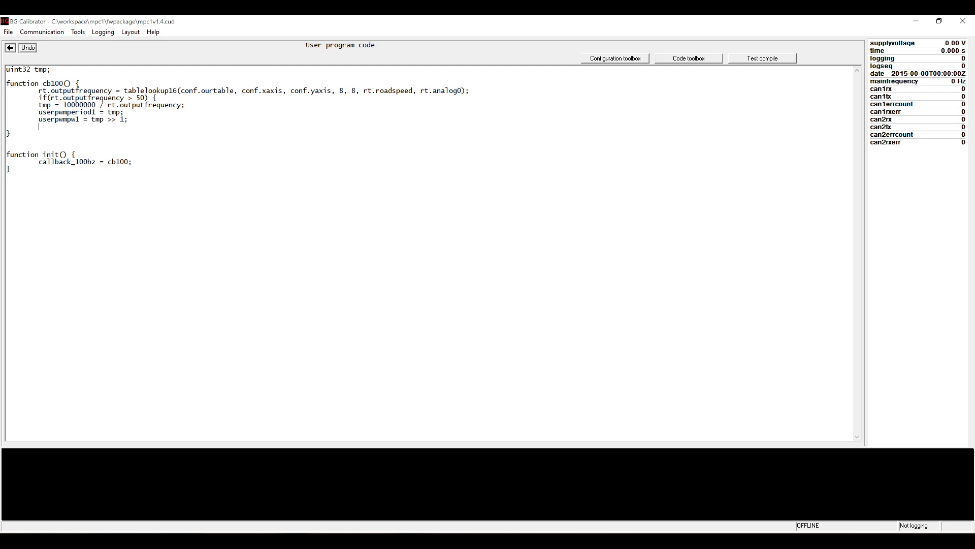
# Close with an else block setting userpwmperiod1 = 1000; and userpwmpw1 = 0;.
pyautogui.write('}')
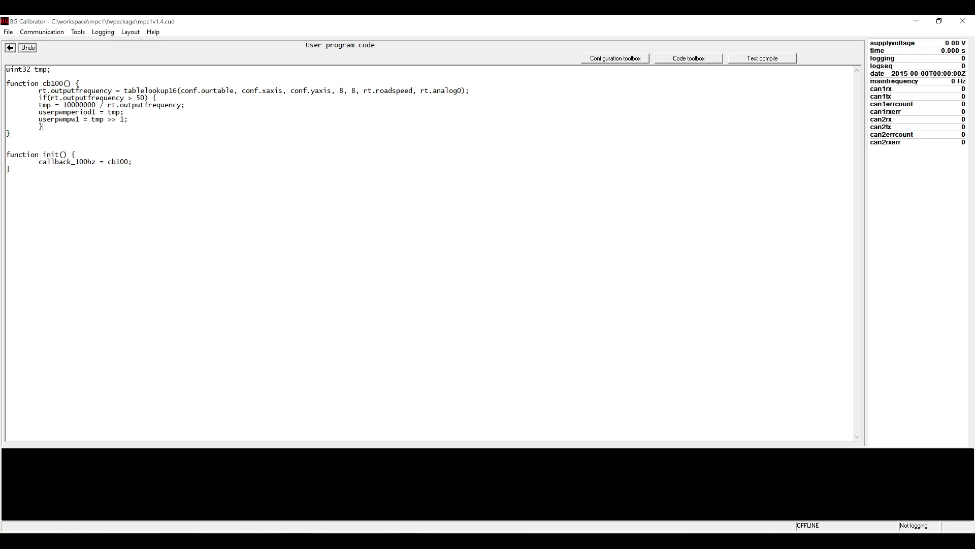
pyautogui.write('e')
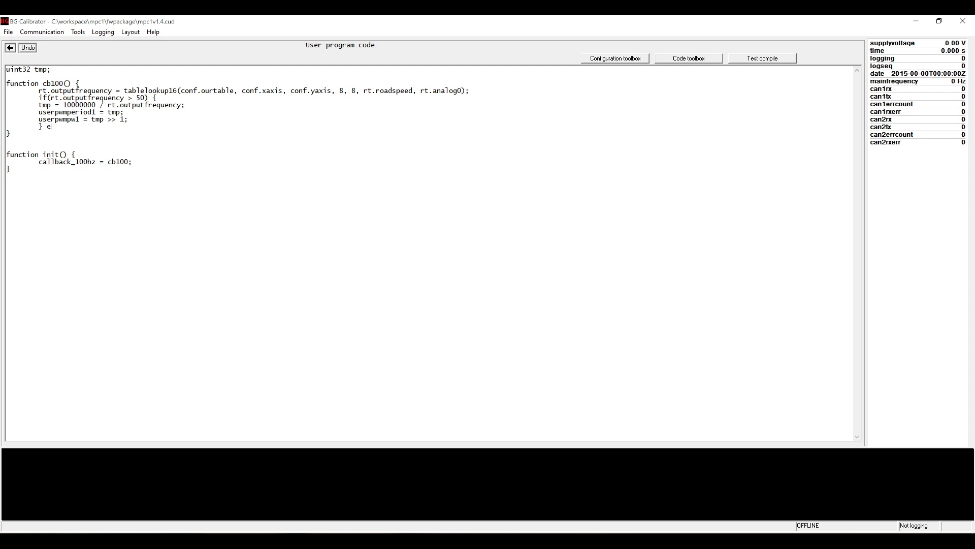
pyautogui.write('lse {')
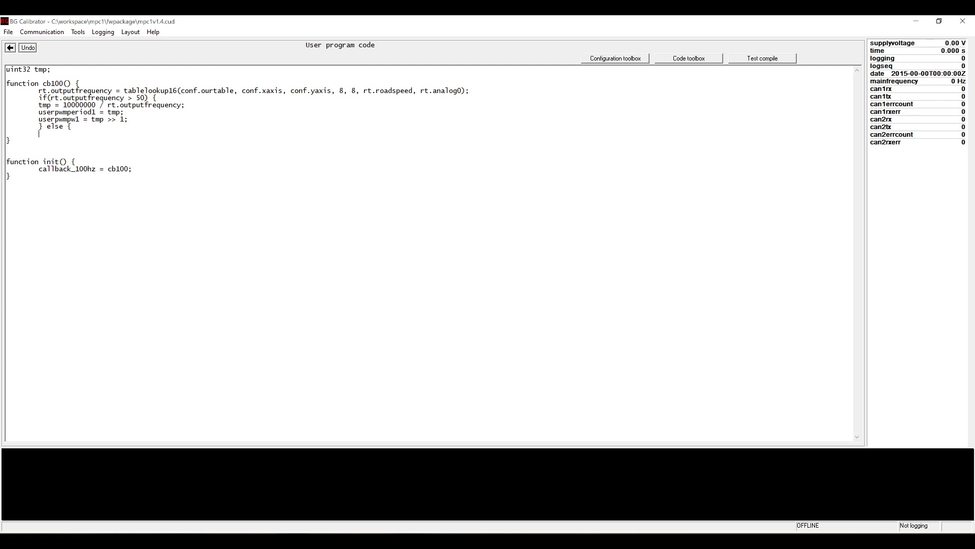
pyautogui.doubleClick(62, 112)
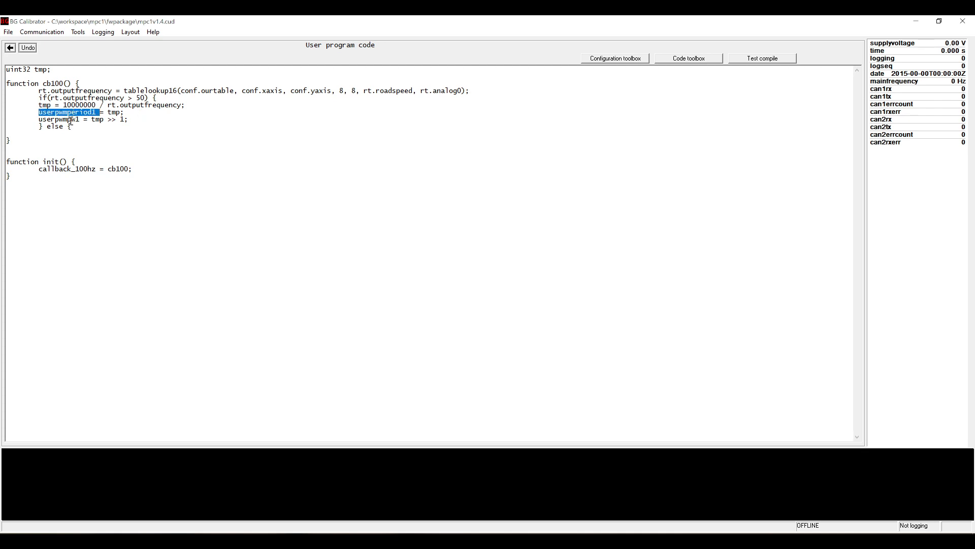
pyautogui.click(98, 126)
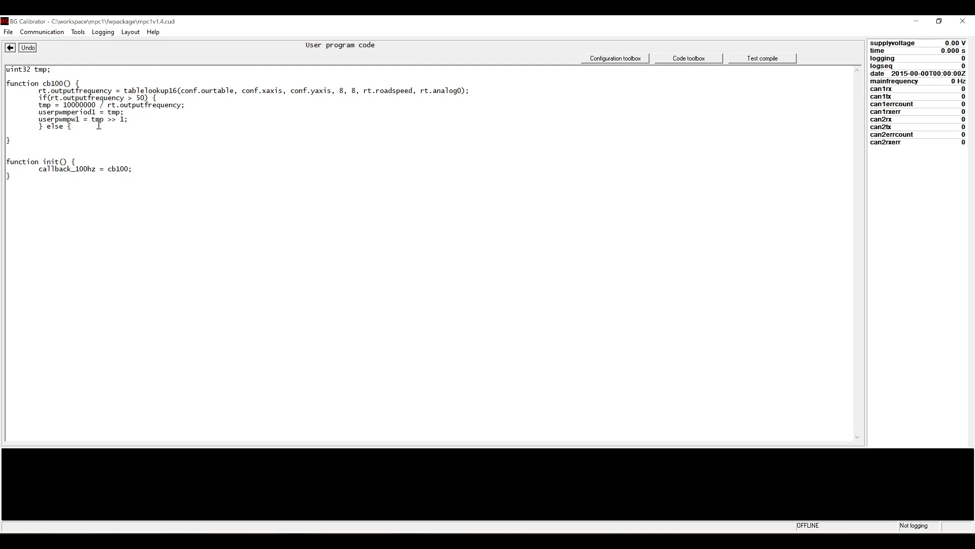
pyautogui.write('userpwmperiod1 =')
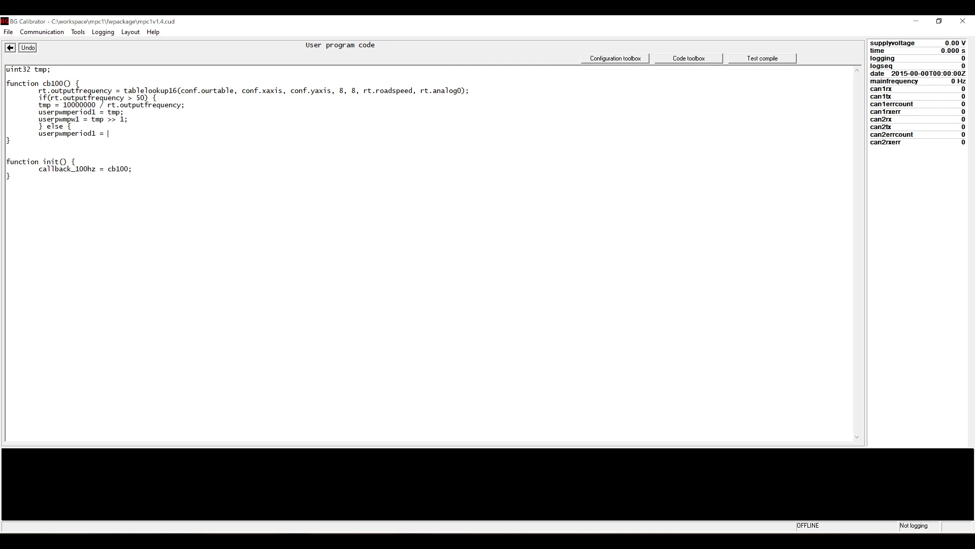
pyautogui.write('1000;')
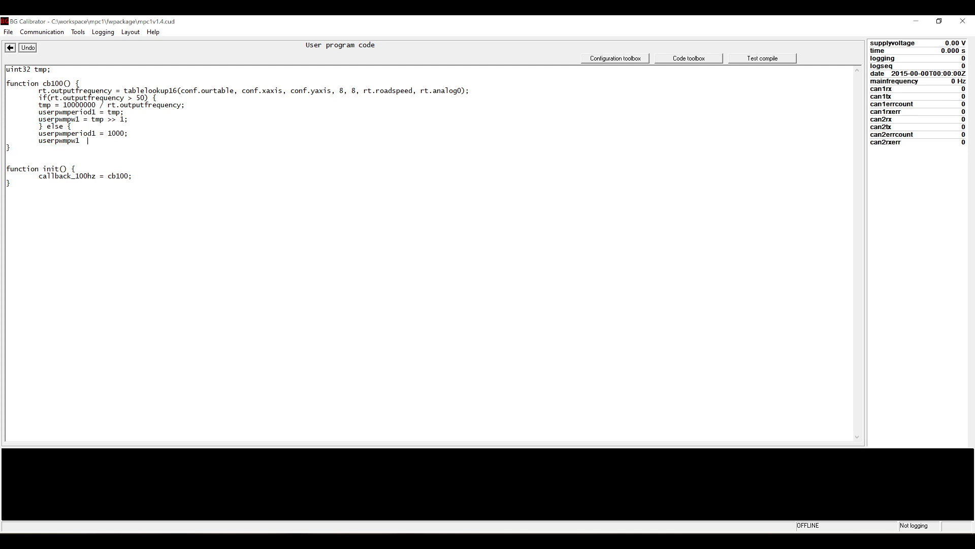
pyautogui.write('= 0;')
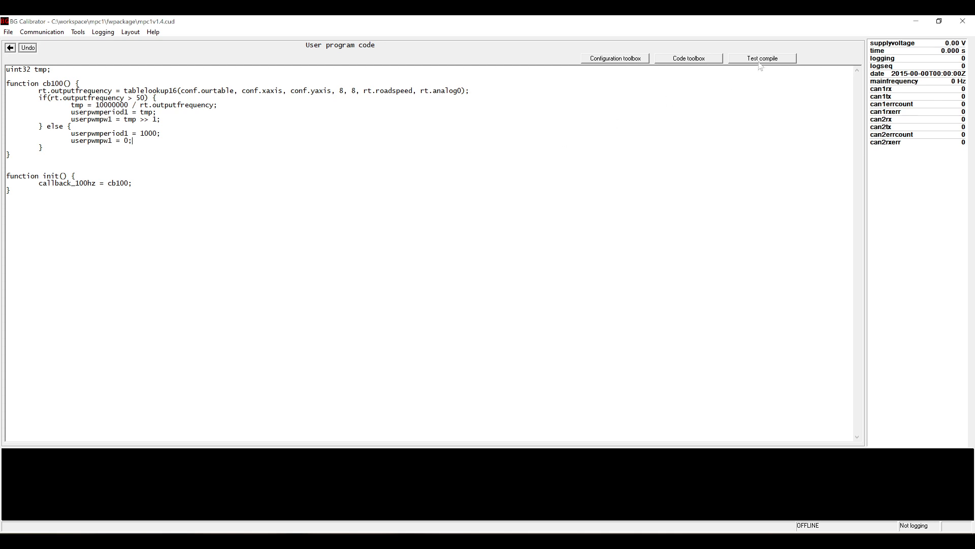
# Test-compile, return to the tree and enter 200 as a roadspeed X-axis breakpoint.
pyautogui.click(762, 58)
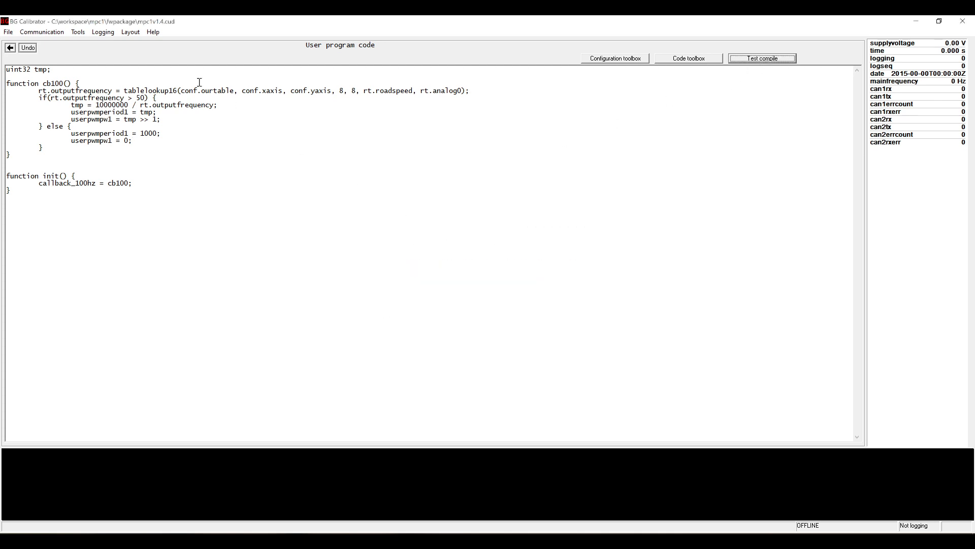
pyautogui.click(10, 48)
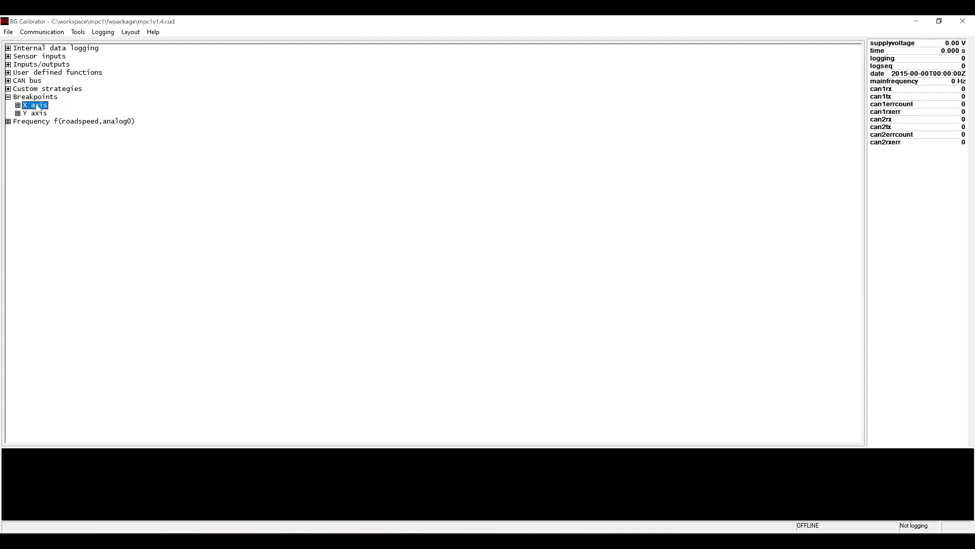
pyautogui.doubleClick(30, 104)
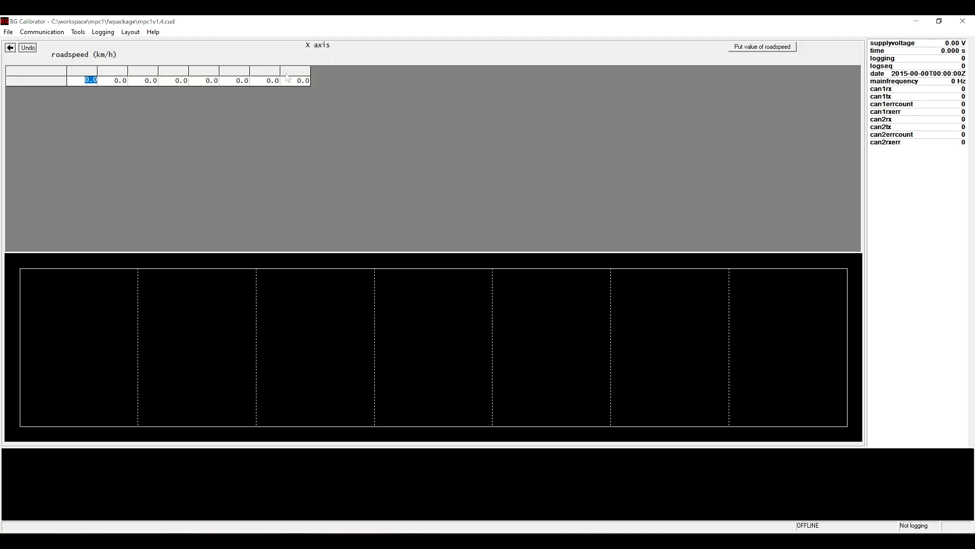
pyautogui.write('200')
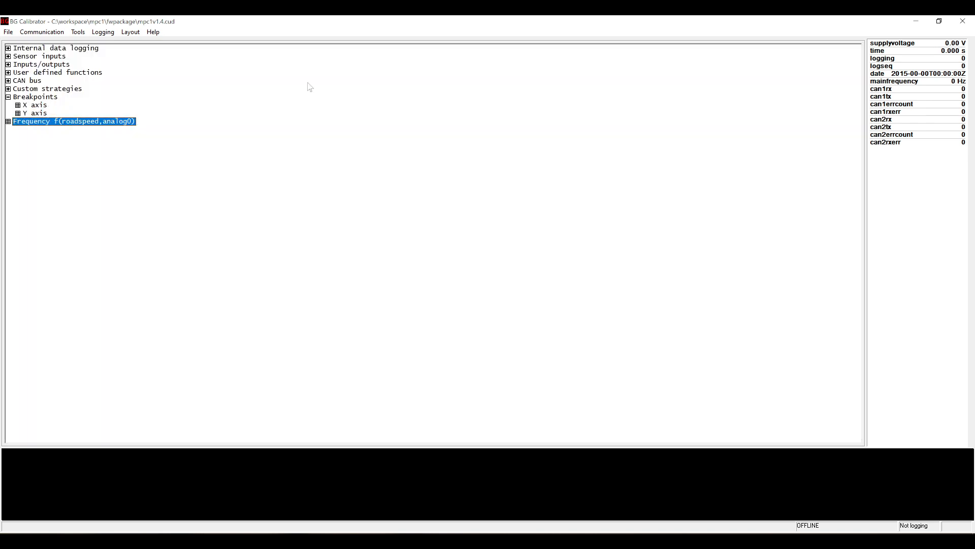
pyautogui.doubleClick(75, 121)
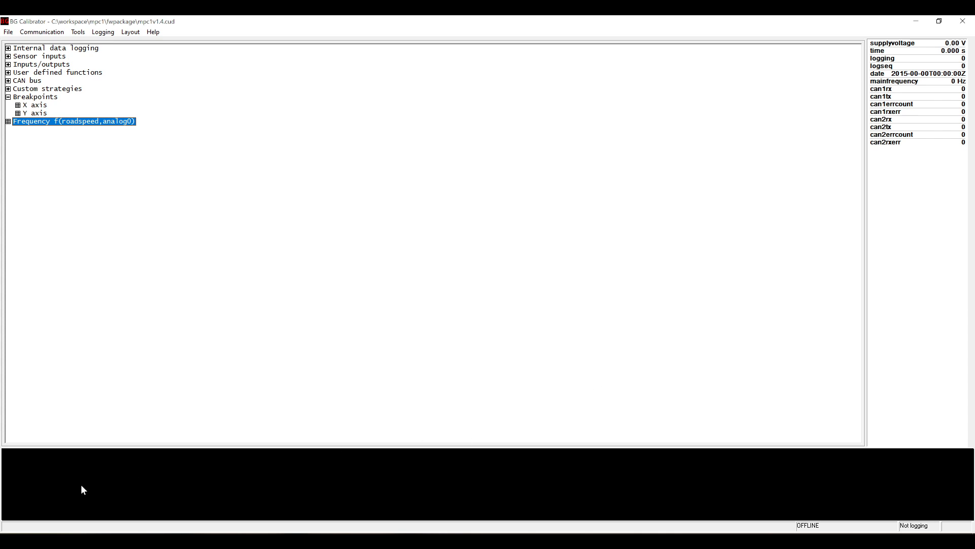
# Add a text gauge displaying outputfrequency to the gauge panel.
pyautogui.rightClick(84, 490)
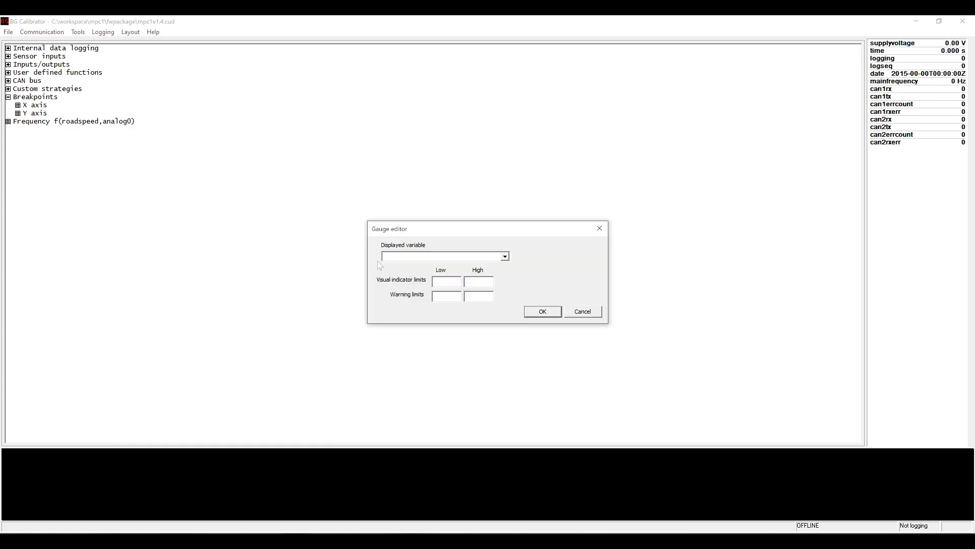
pyautogui.click(504, 256)
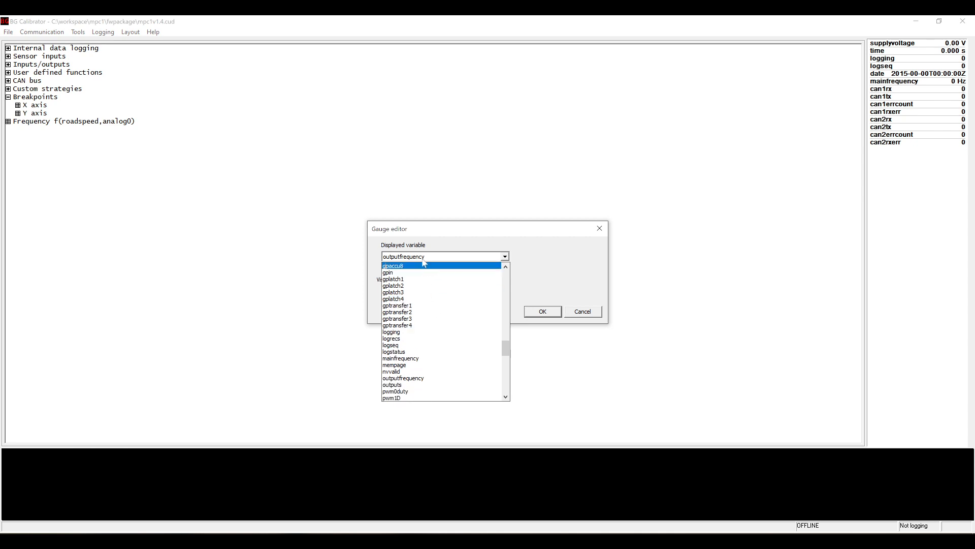
pyautogui.click(543, 312)
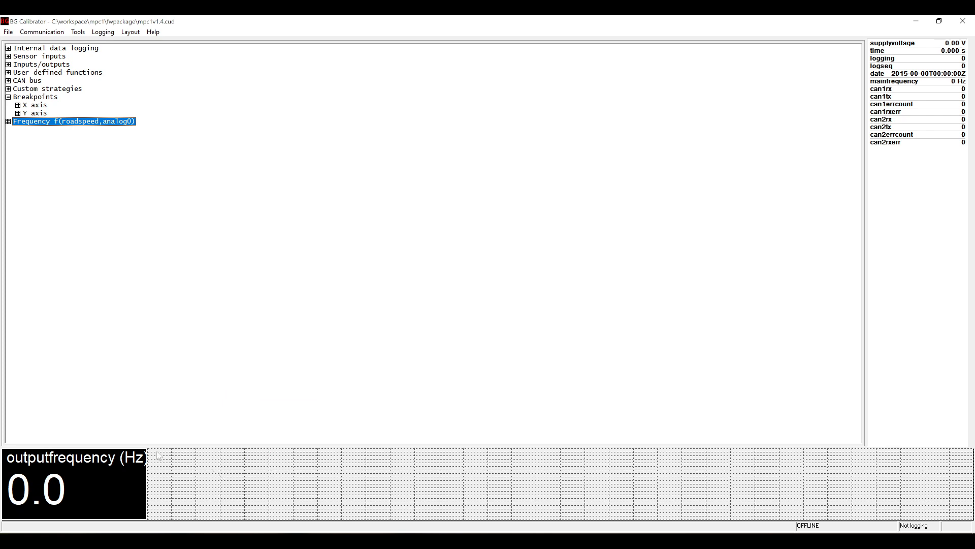
# Add a second text gauge displaying analog0.
pyautogui.rightClick(160, 456)
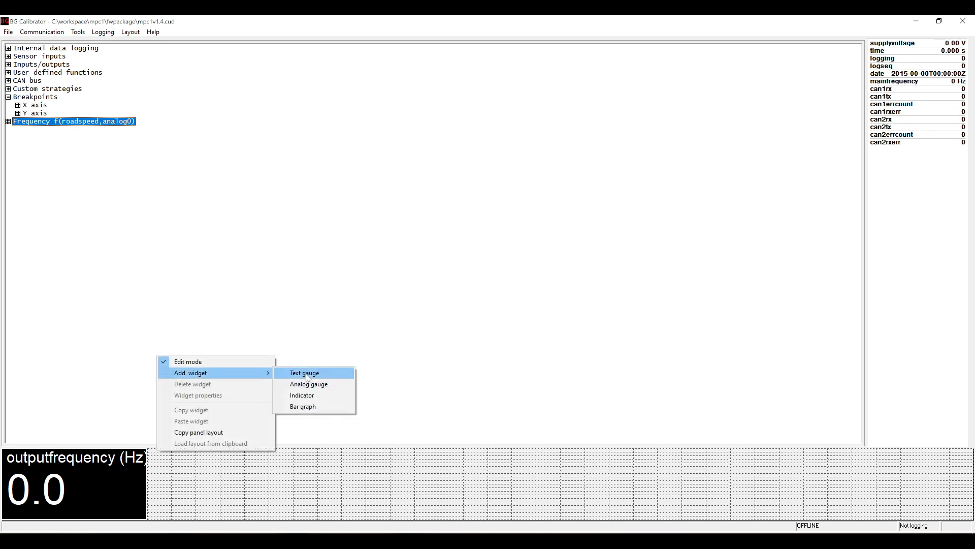
pyautogui.click(304, 372)
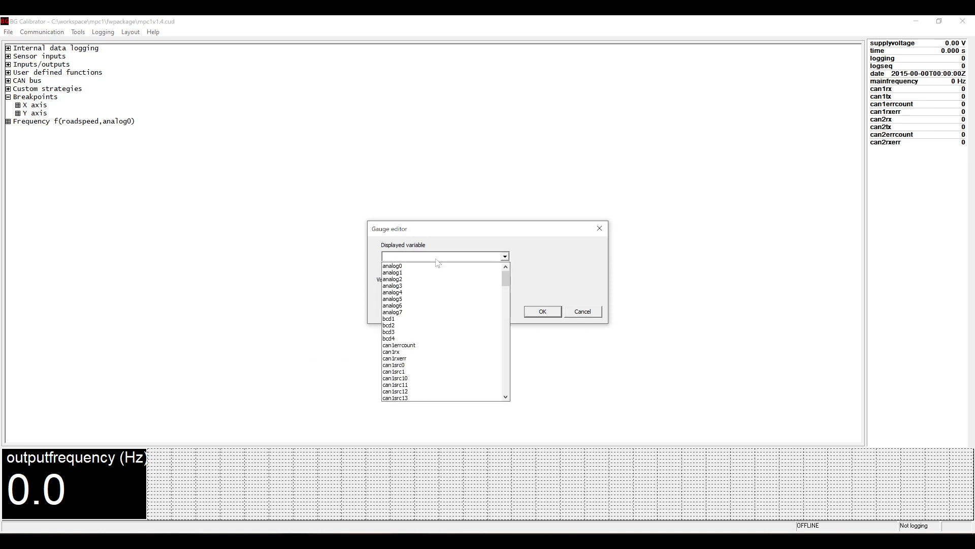
pyautogui.click(543, 311)
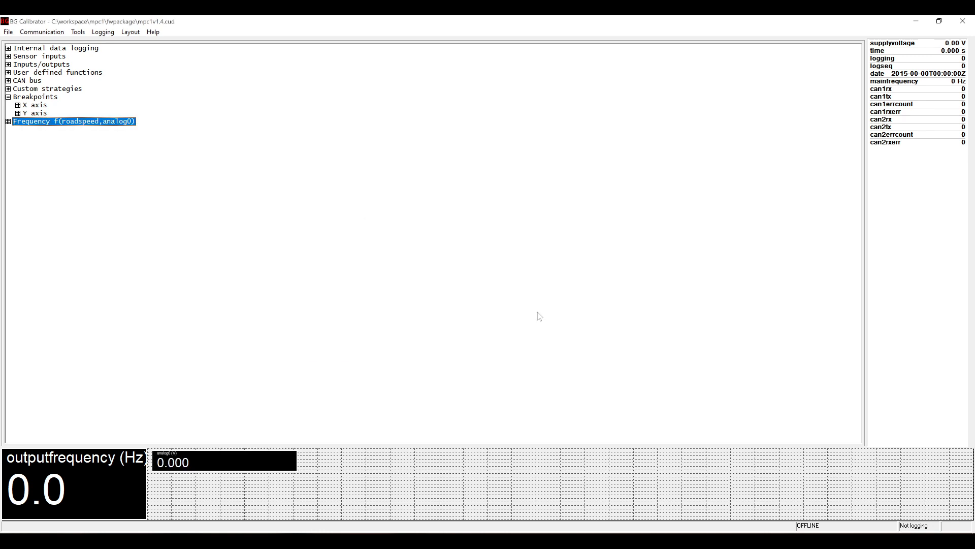
pyautogui.moveTo(216, 461)
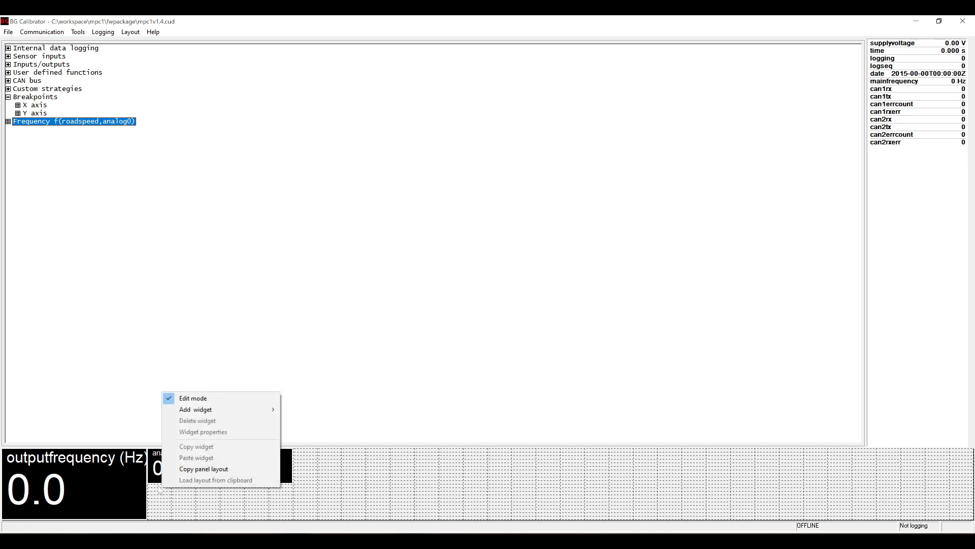
pyautogui.moveTo(197, 407)
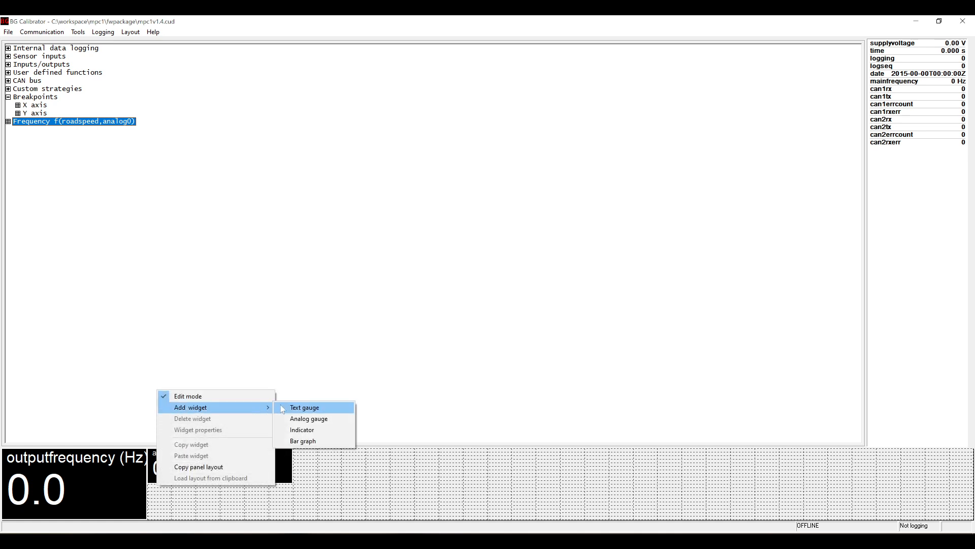
# Add a third text gauge displaying roadspeed.
pyautogui.click(304, 406)
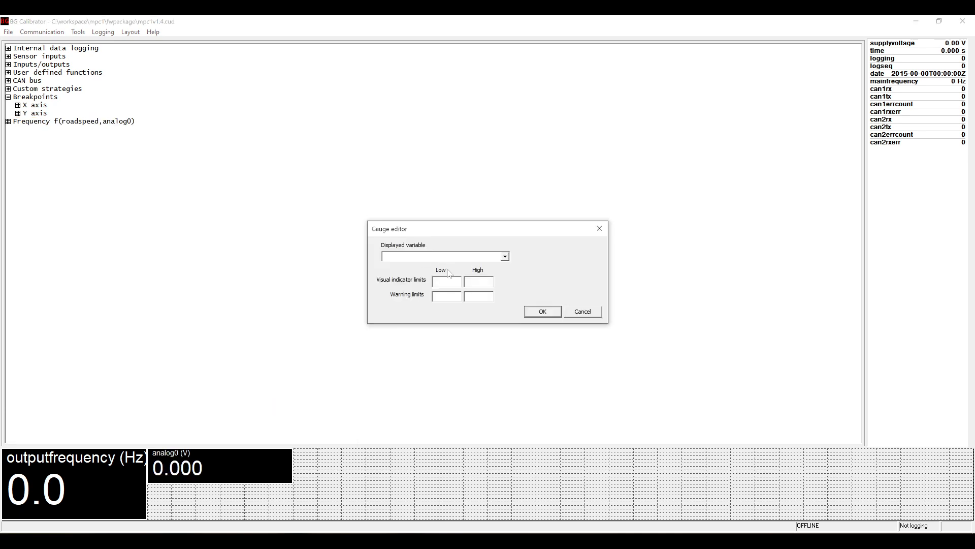
pyautogui.click(505, 256)
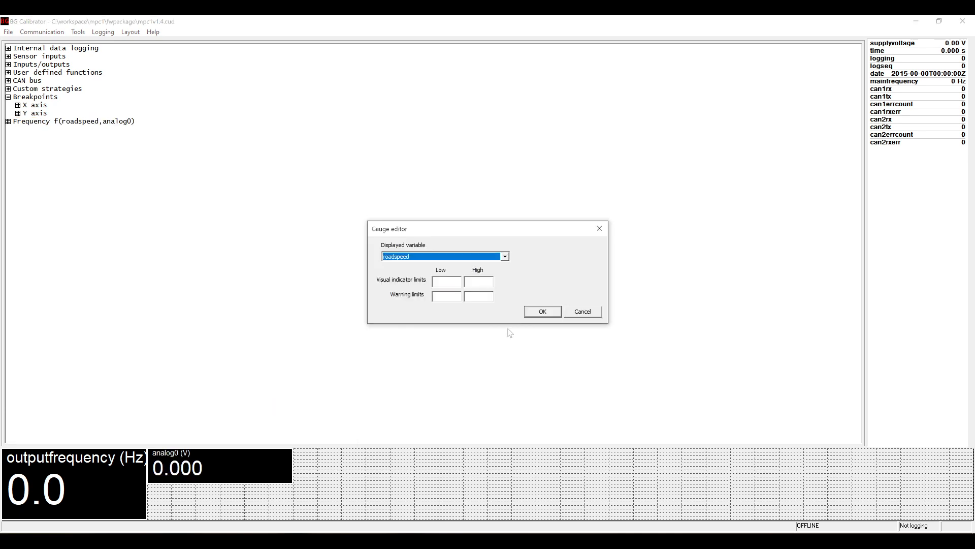
pyautogui.click(543, 312)
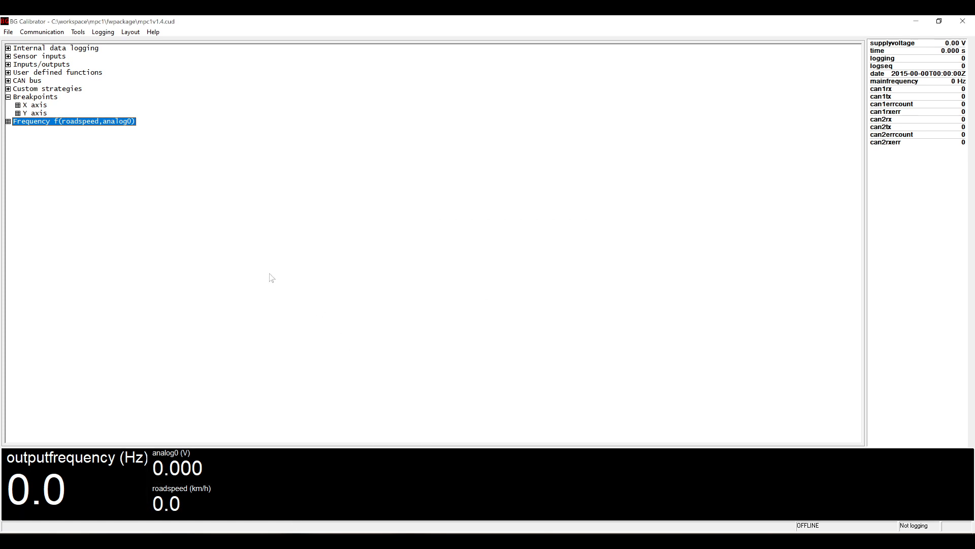
pyautogui.moveTo(230, 287)
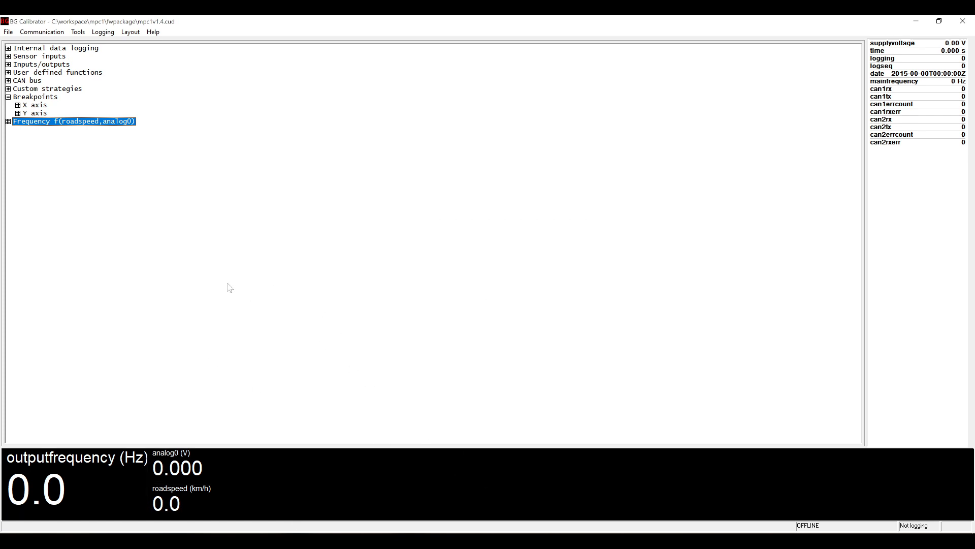
pyautogui.moveTo(626, 479)
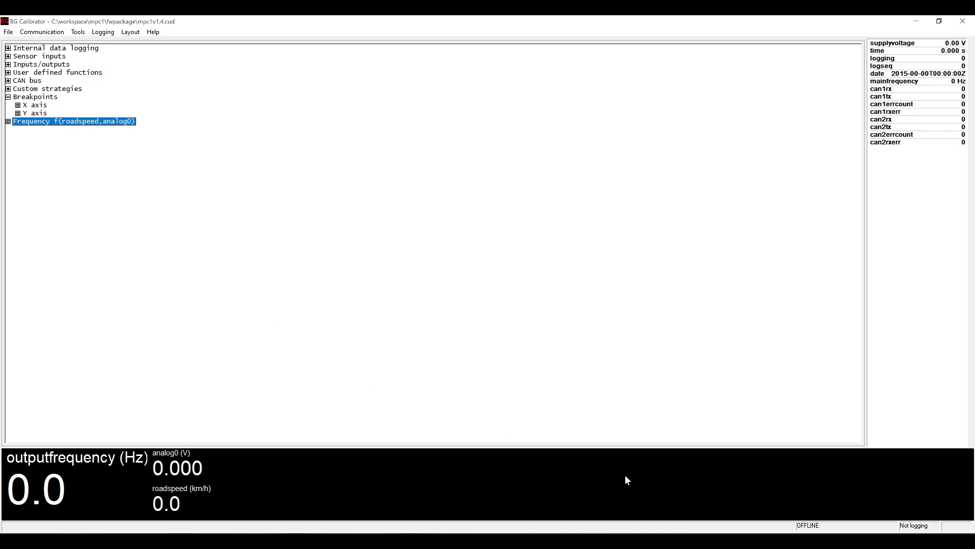
# Set Output 1 function under Output function association to User program PWM 1.
pyautogui.click(28, 112)
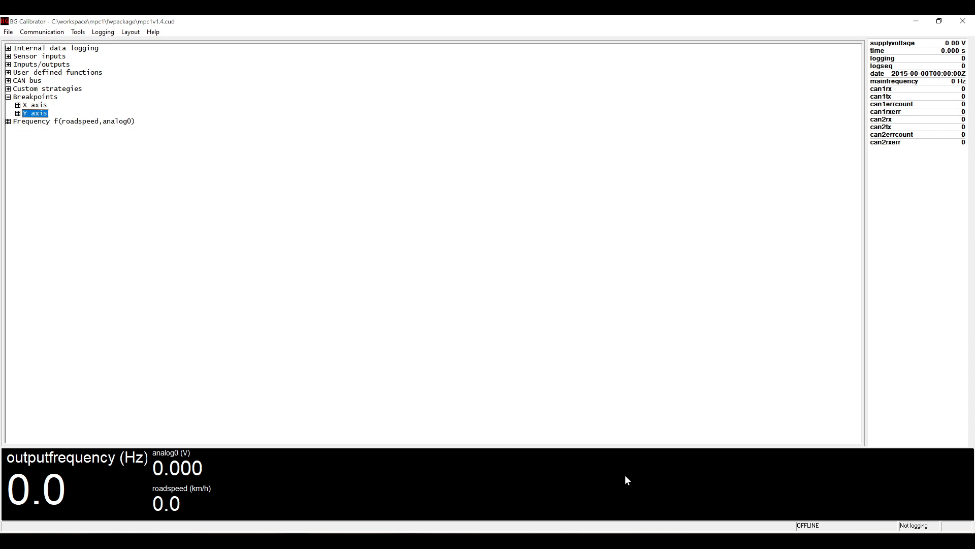
pyautogui.click(37, 64)
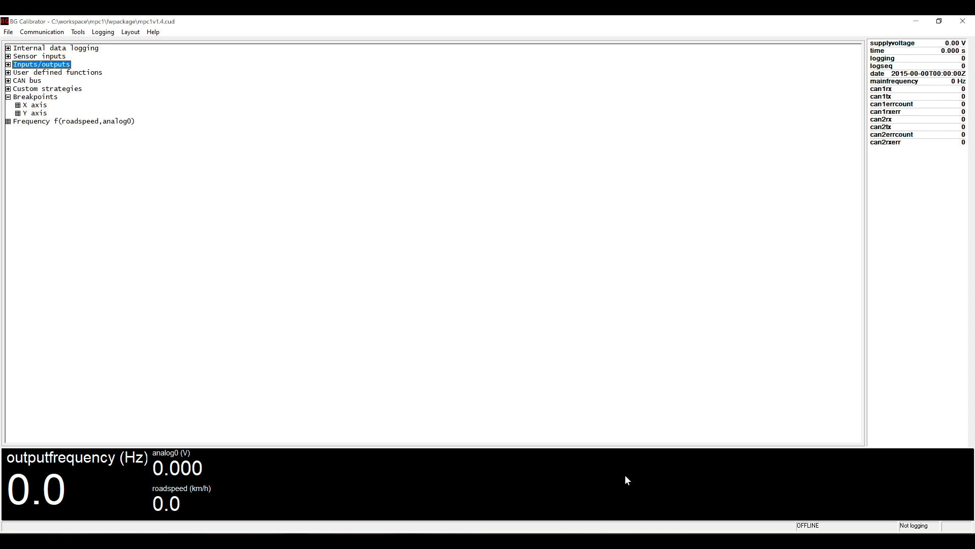
pyautogui.click(7, 65)
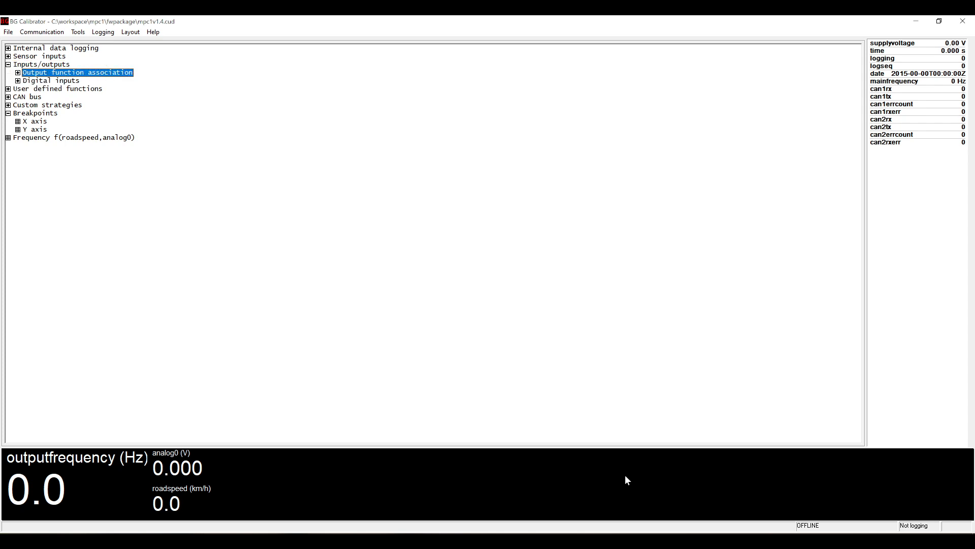
pyautogui.doubleClick(77, 71)
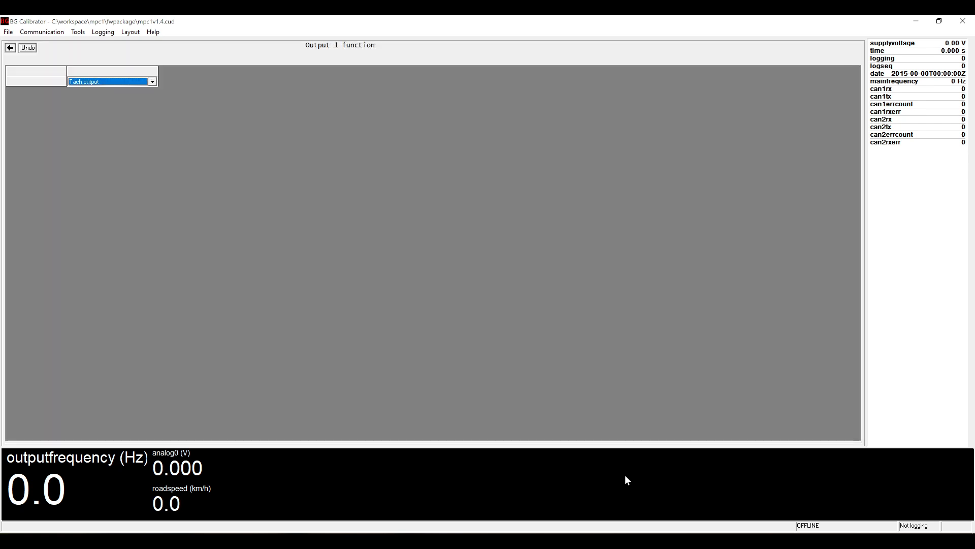
pyautogui.click(152, 82)
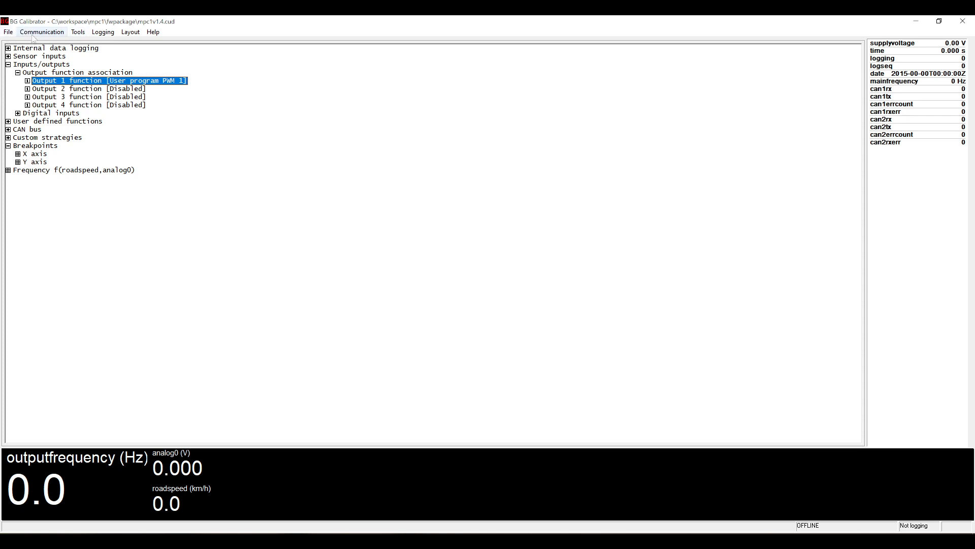
# Connect to the MPC1 controller and send the local configuration, saving it to flash.
pyautogui.click(56, 30)
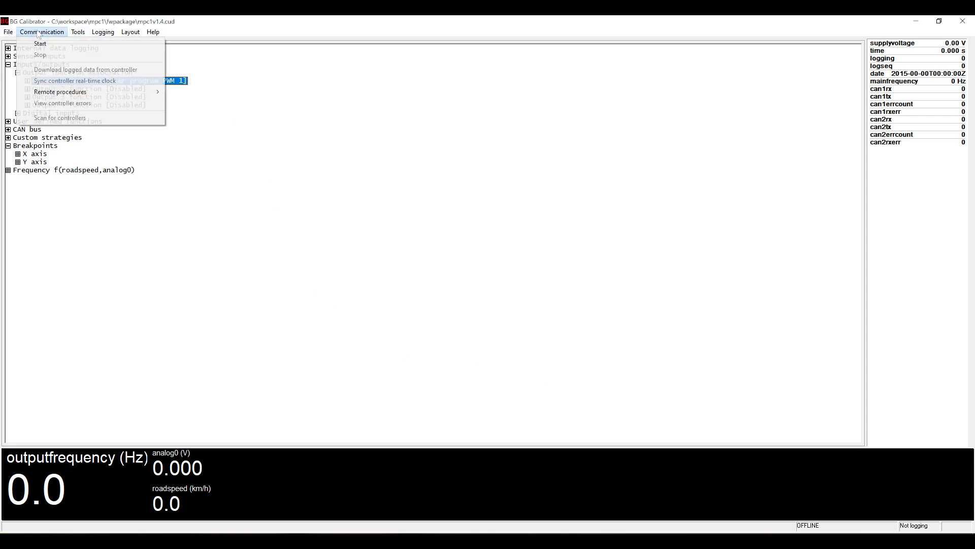
pyautogui.click(37, 31)
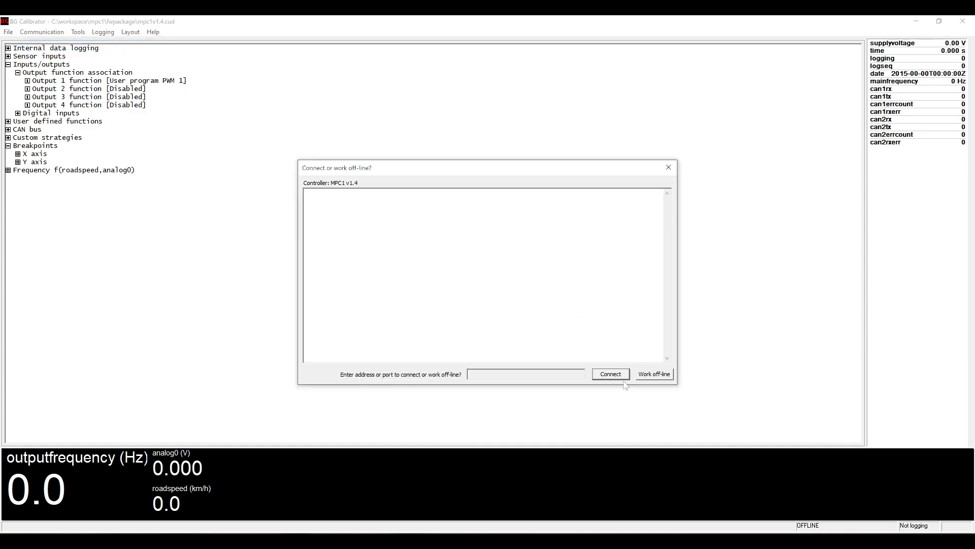
pyautogui.click(610, 373)
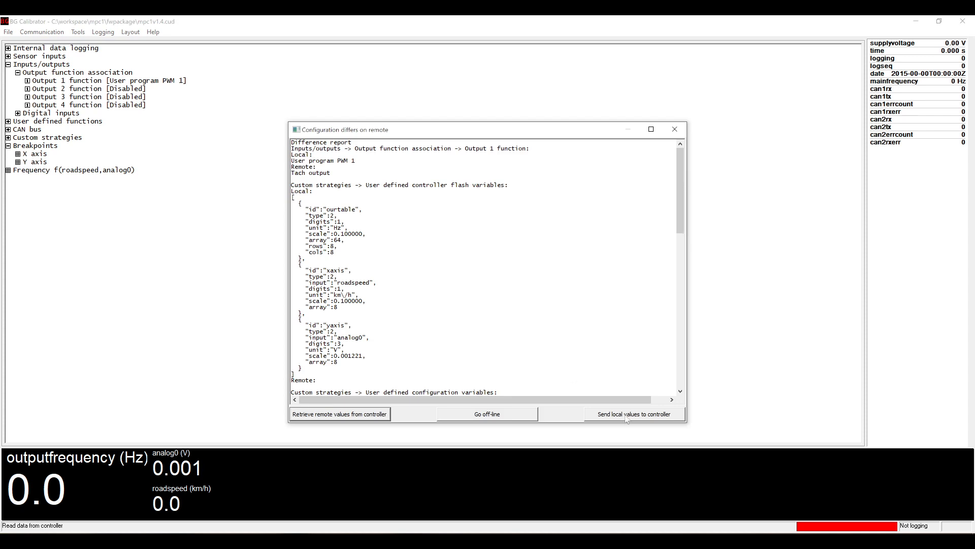
pyautogui.click(634, 414)
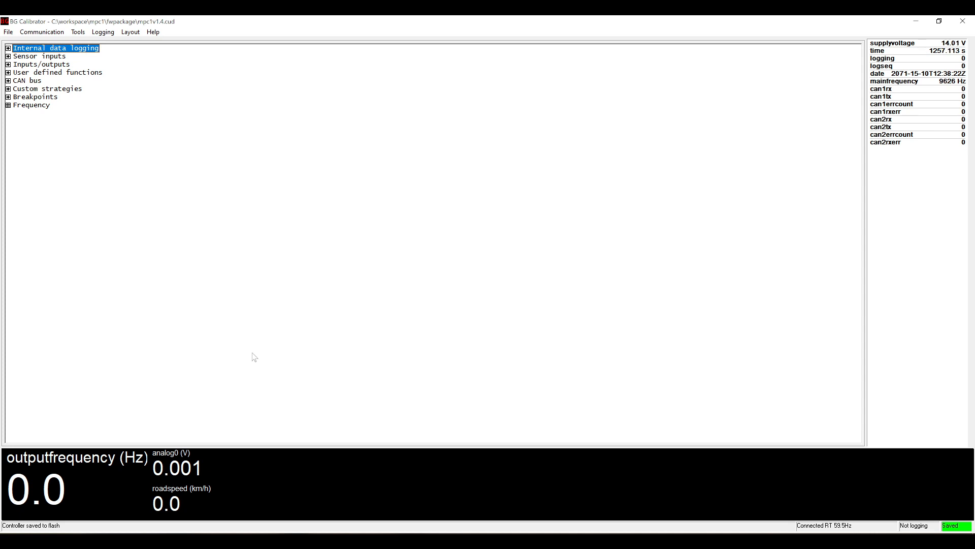
pyautogui.moveTo(286, 312)
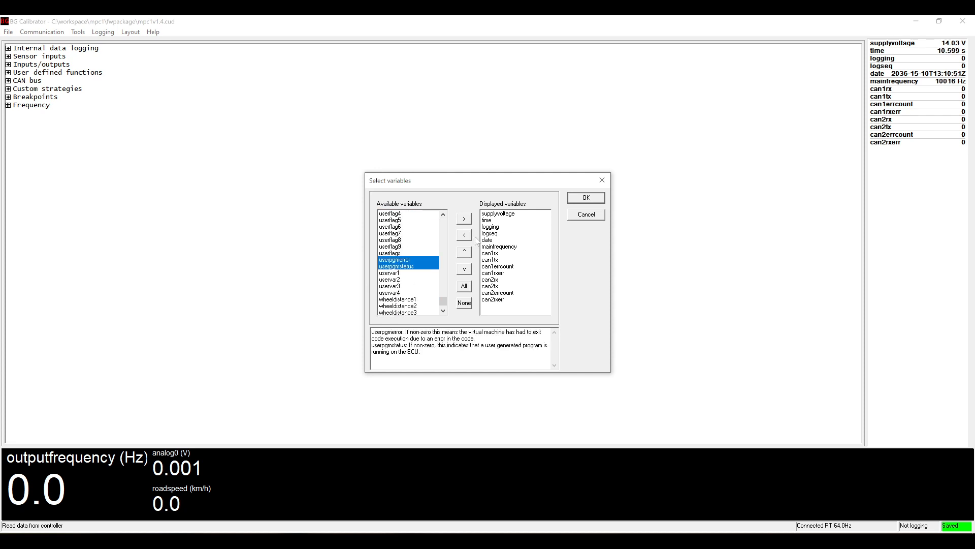
# Add userpgmerror and userpgmstatus to the live variable readouts.
pyautogui.click(585, 197)
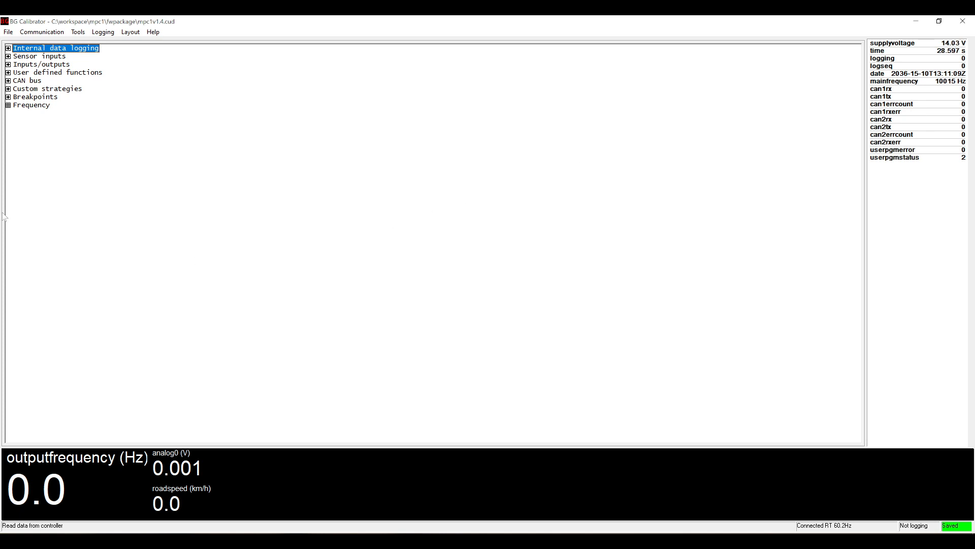
# Bring up the Frequency table editor, an 8×8 grid over roadspeed and analog0.
pyautogui.doubleClick(31, 105)
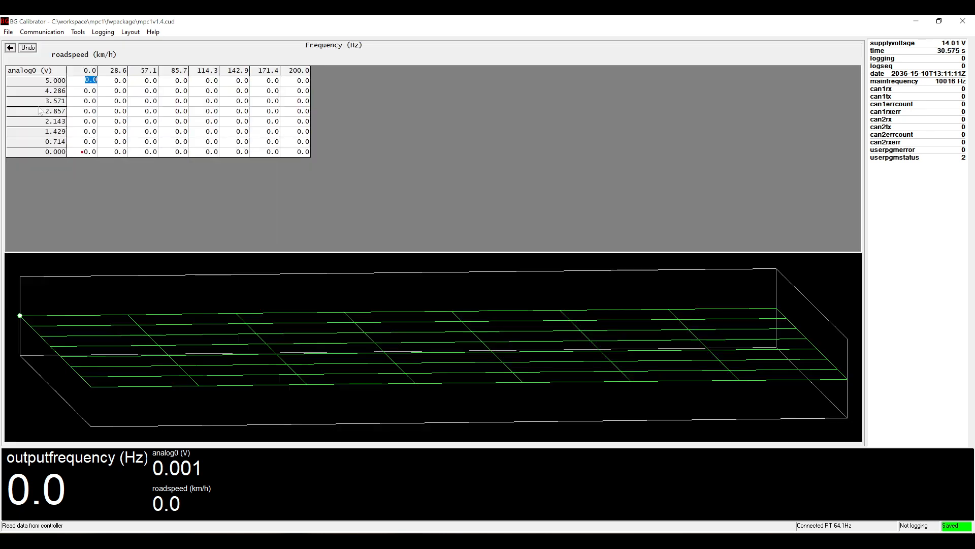
pyautogui.moveTo(83, 121)
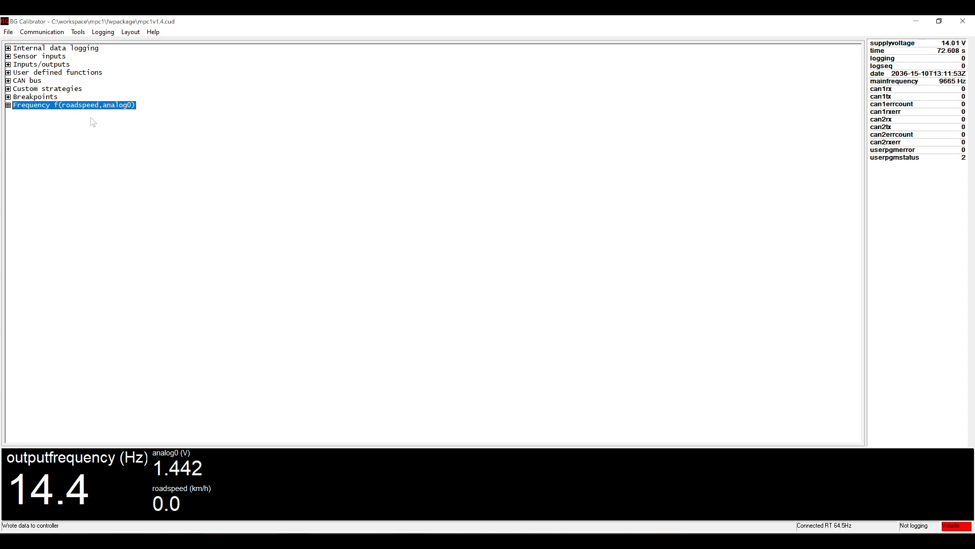
pyautogui.moveTo(768, 341)
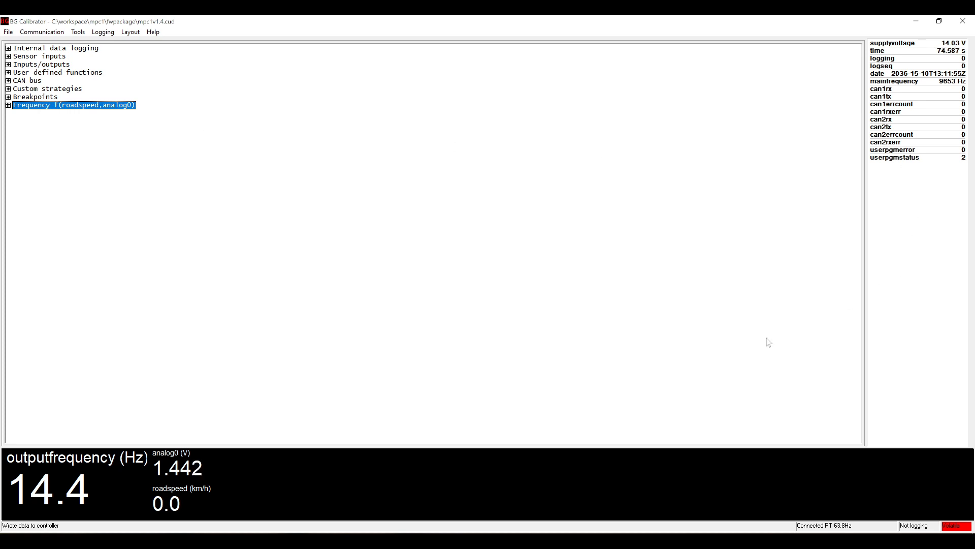